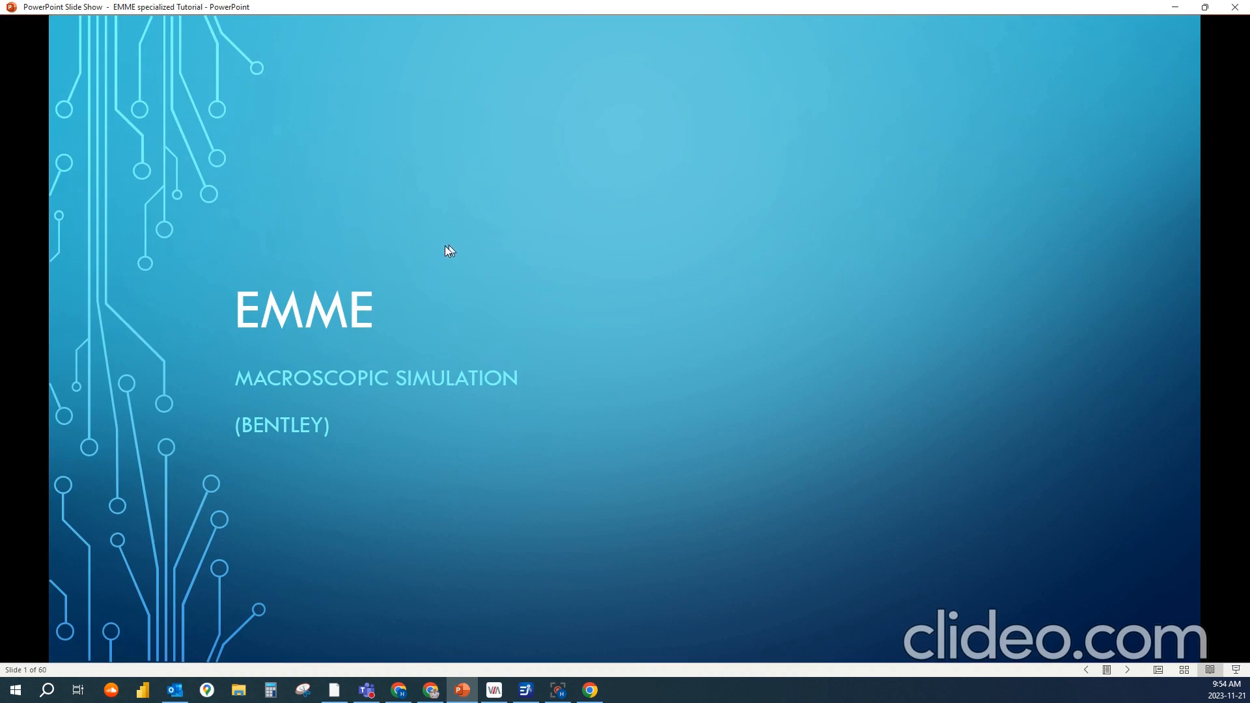
mouse_move(428, 260)
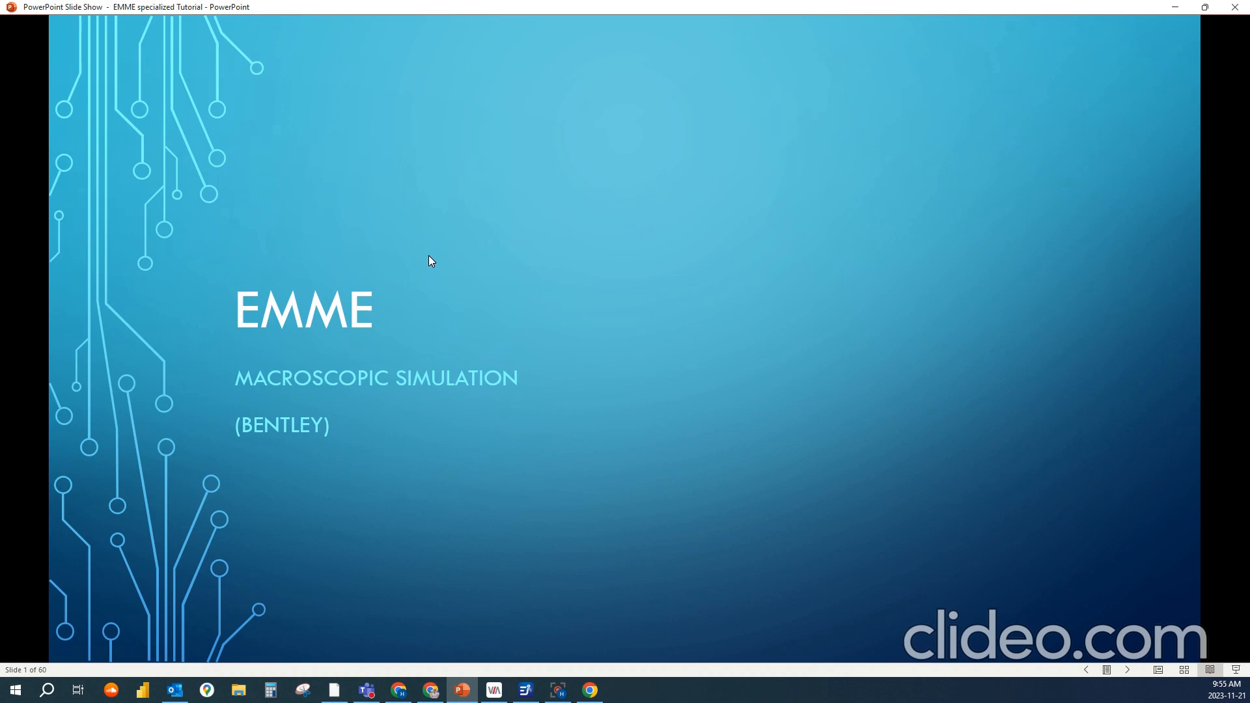
mouse_move(447, 265)
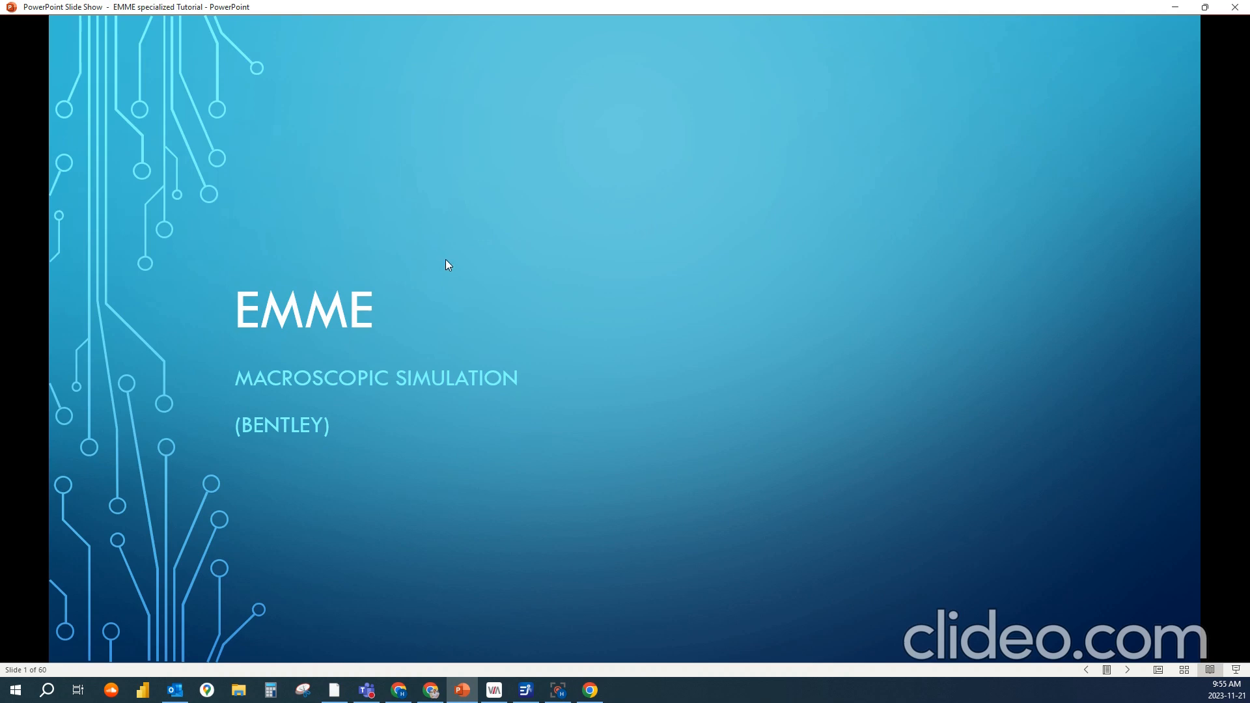
mouse_move(455, 265)
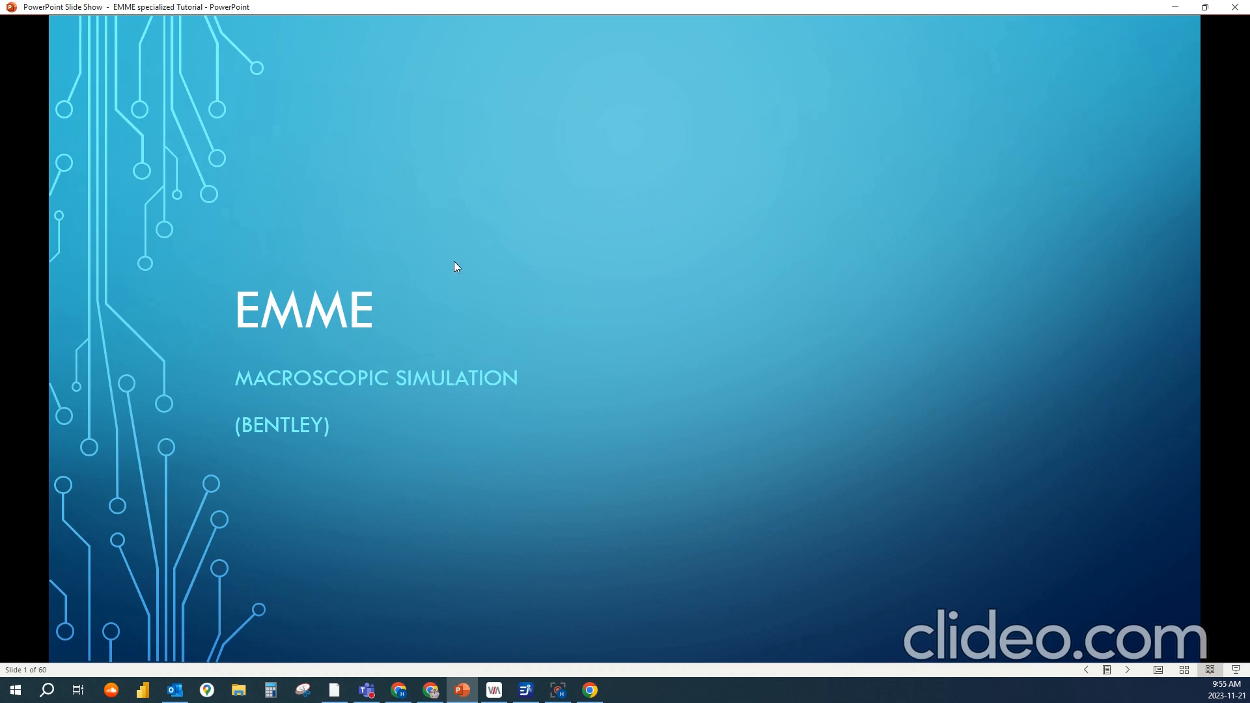
mouse_move(570, 296)
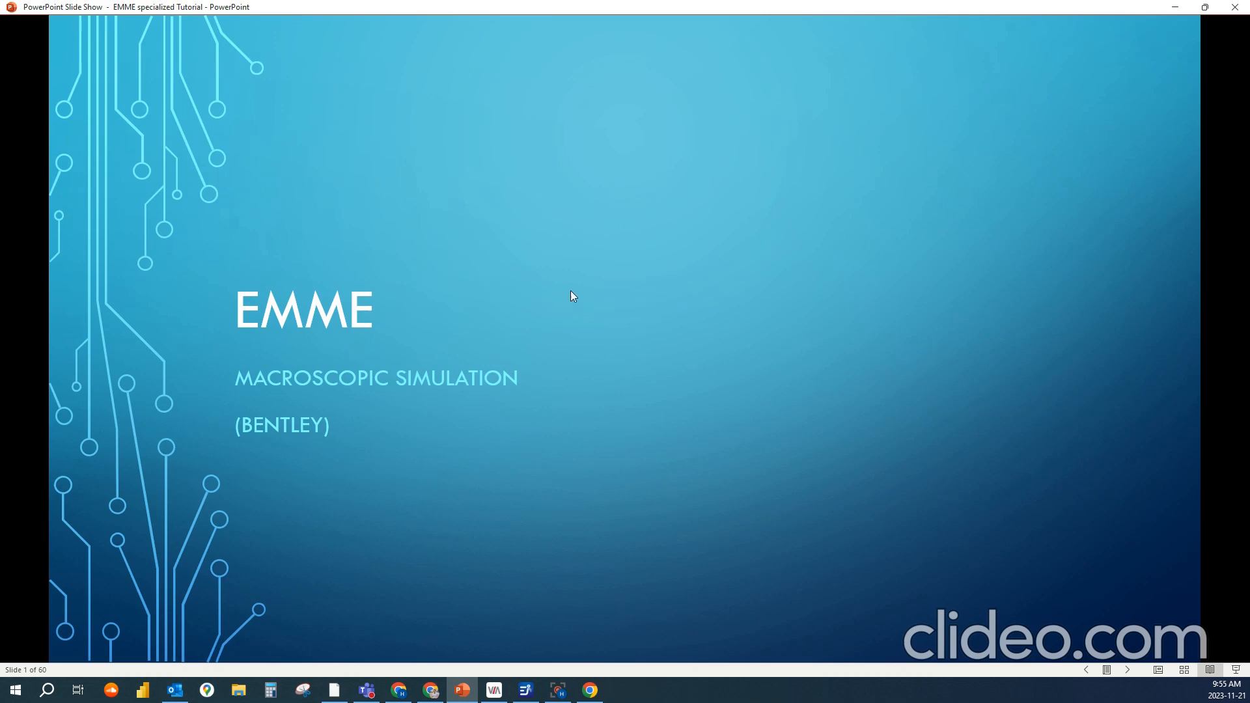
mouse_move(763, 292)
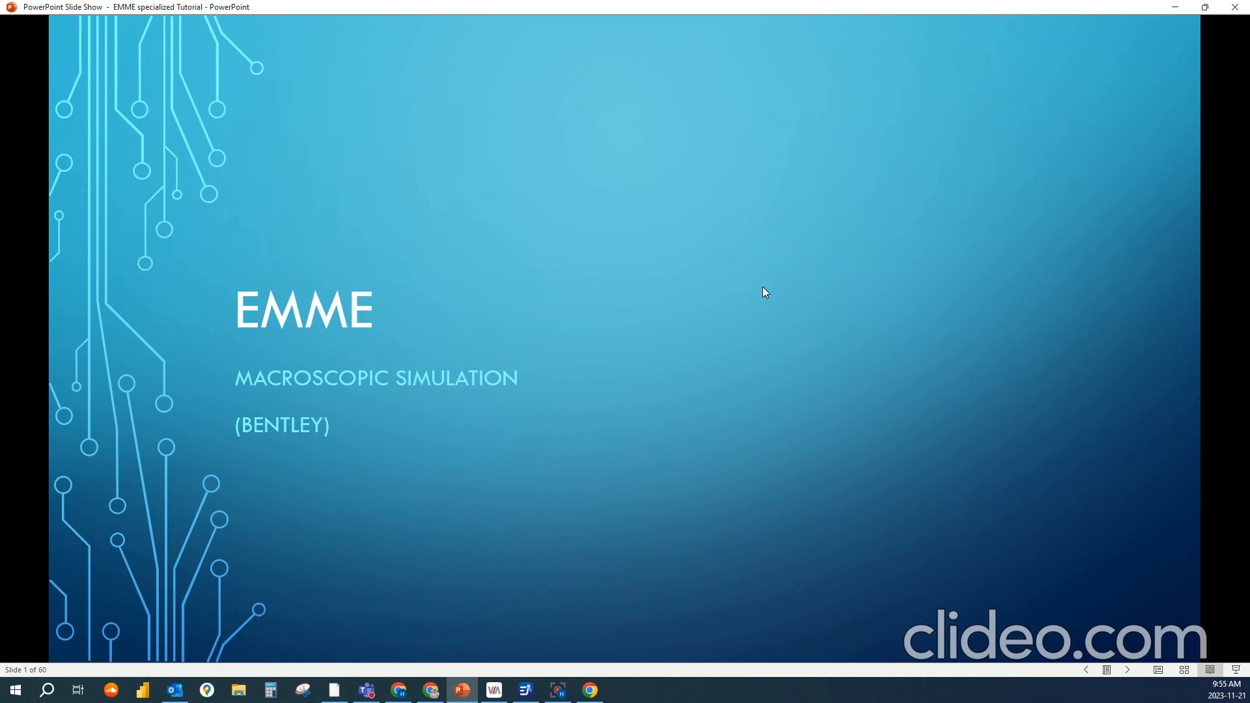
- Advance to slide 2 listing the model's inputs, calibration, forecasts and outcomes
key(right)
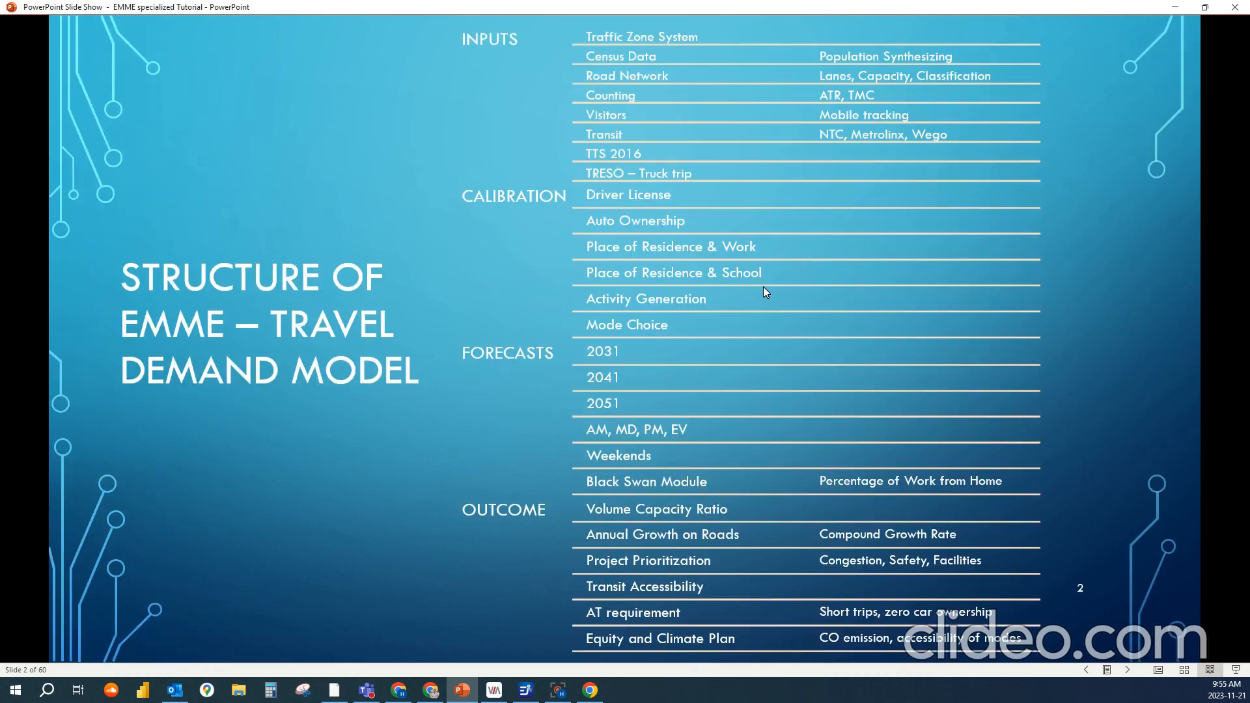
mouse_move(755, 289)
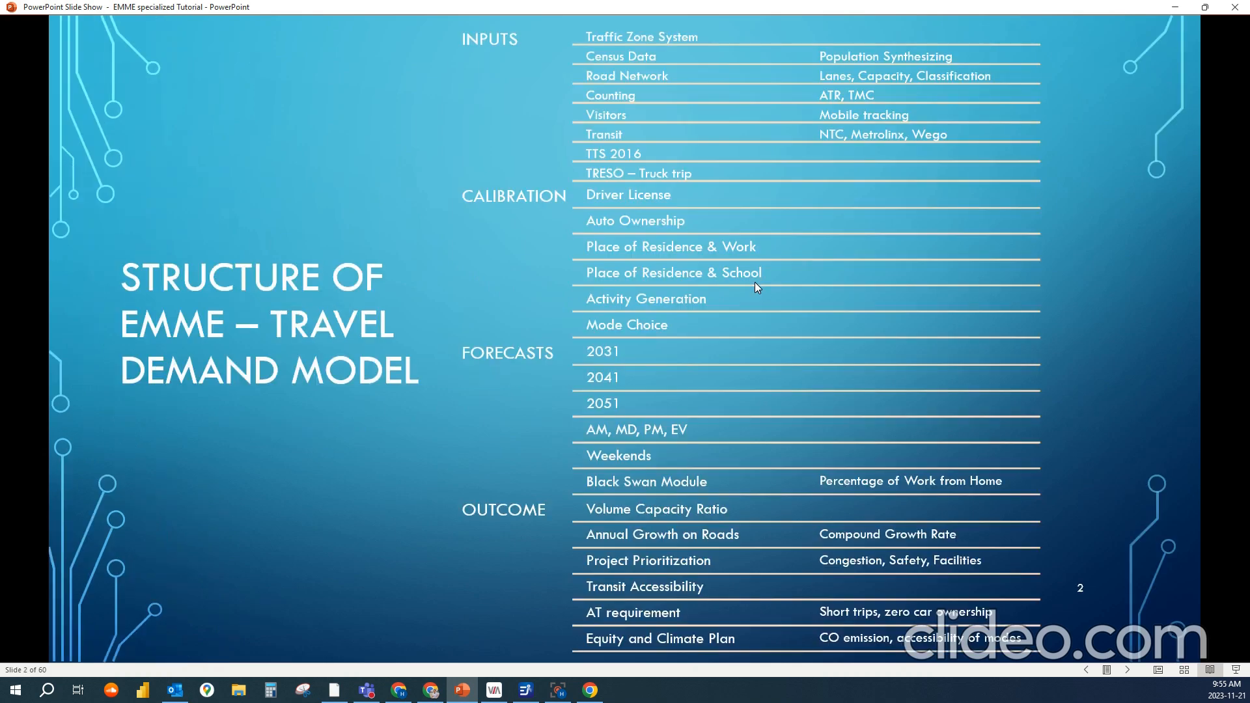
mouse_move(573, 232)
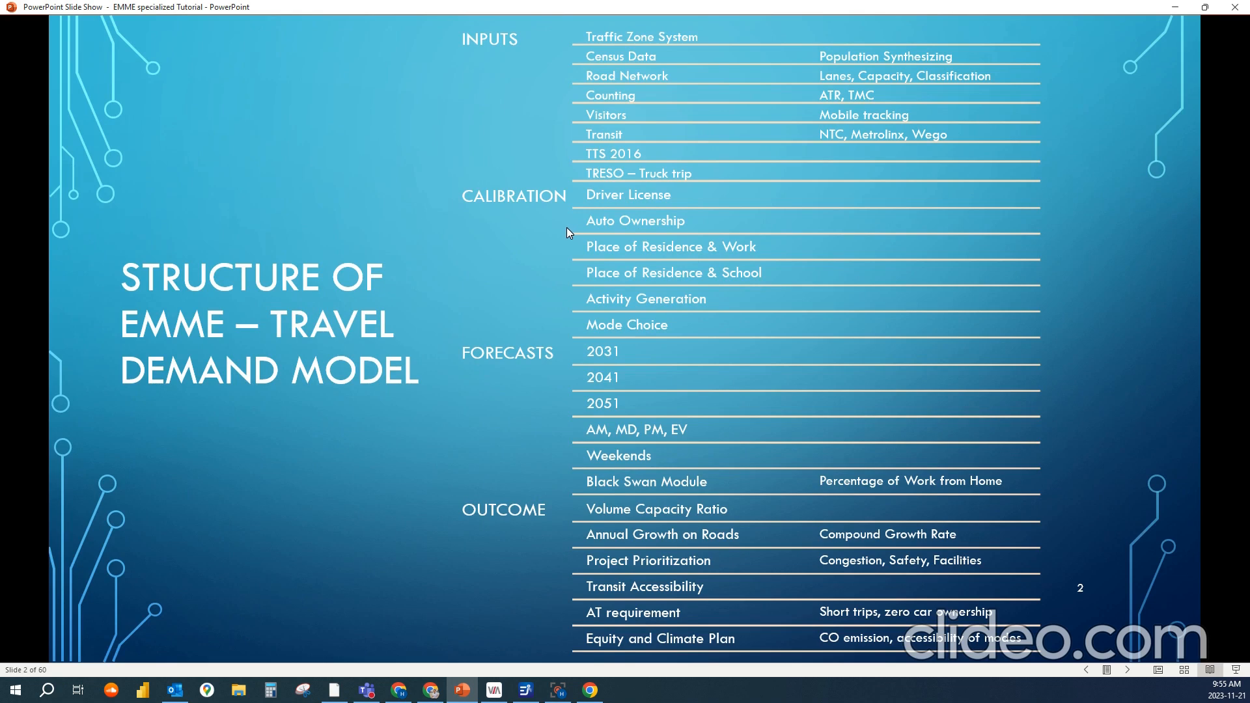
mouse_move(559, 191)
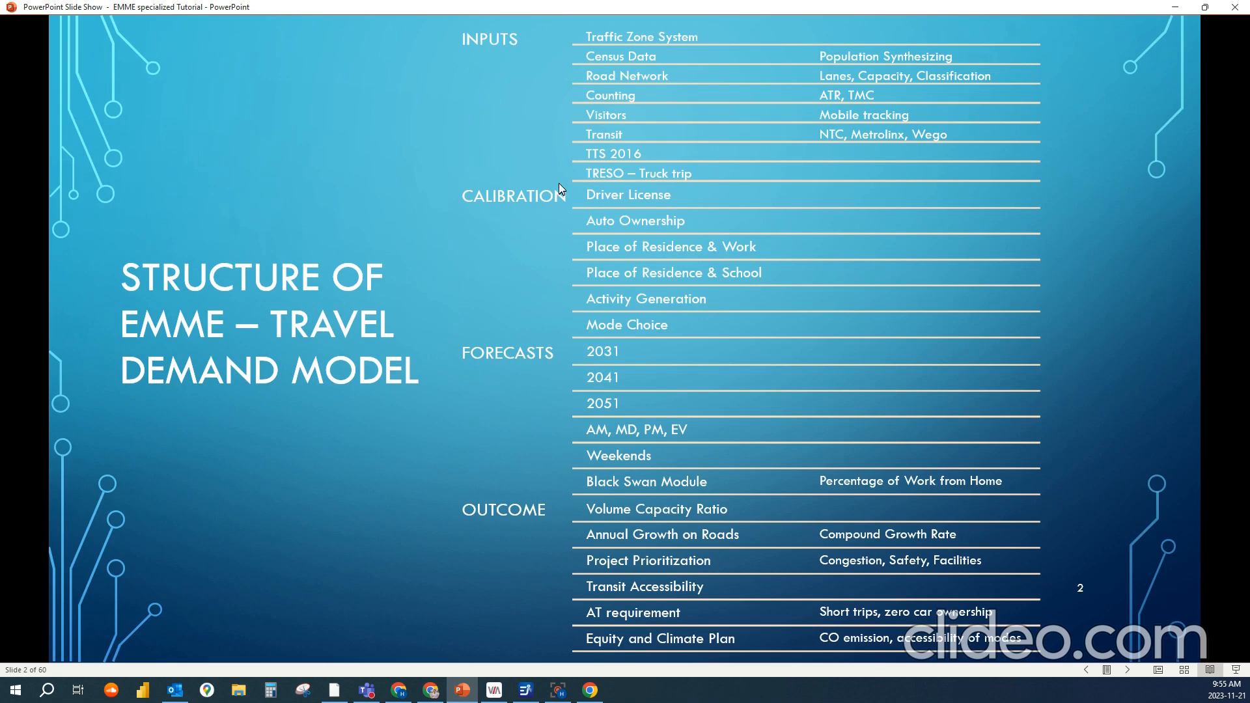
mouse_move(560, 56)
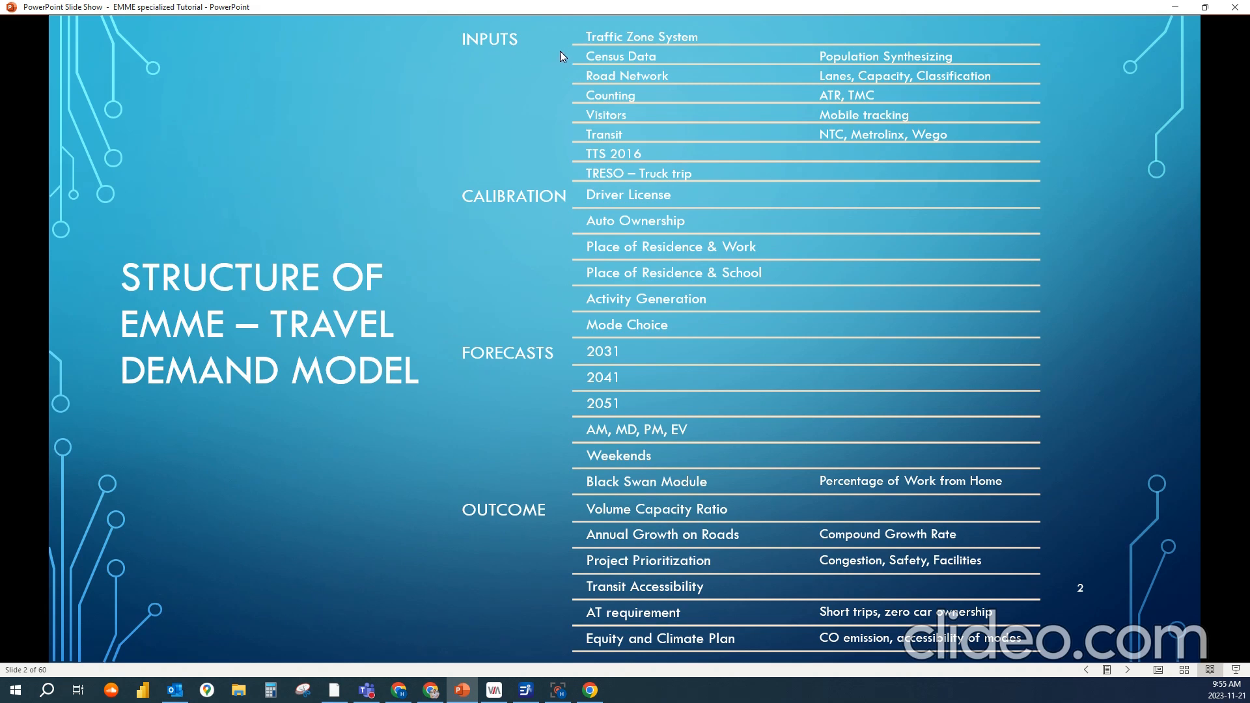
mouse_move(681, 62)
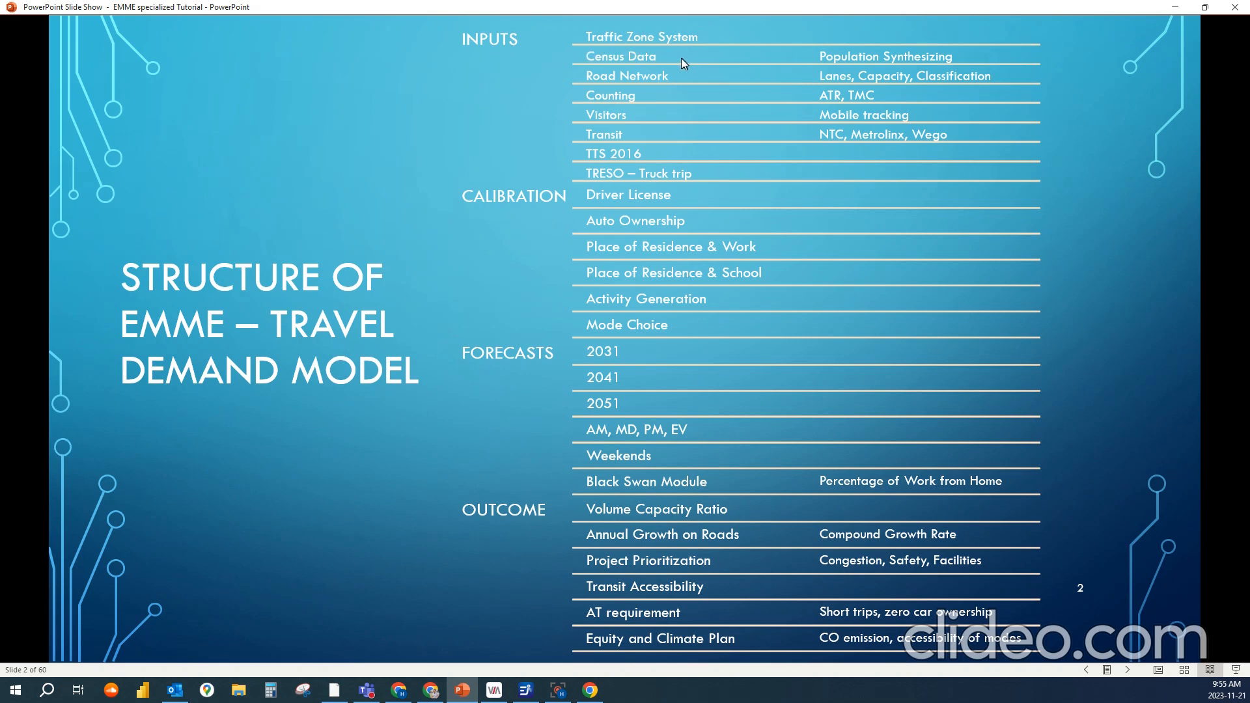
mouse_move(577, 86)
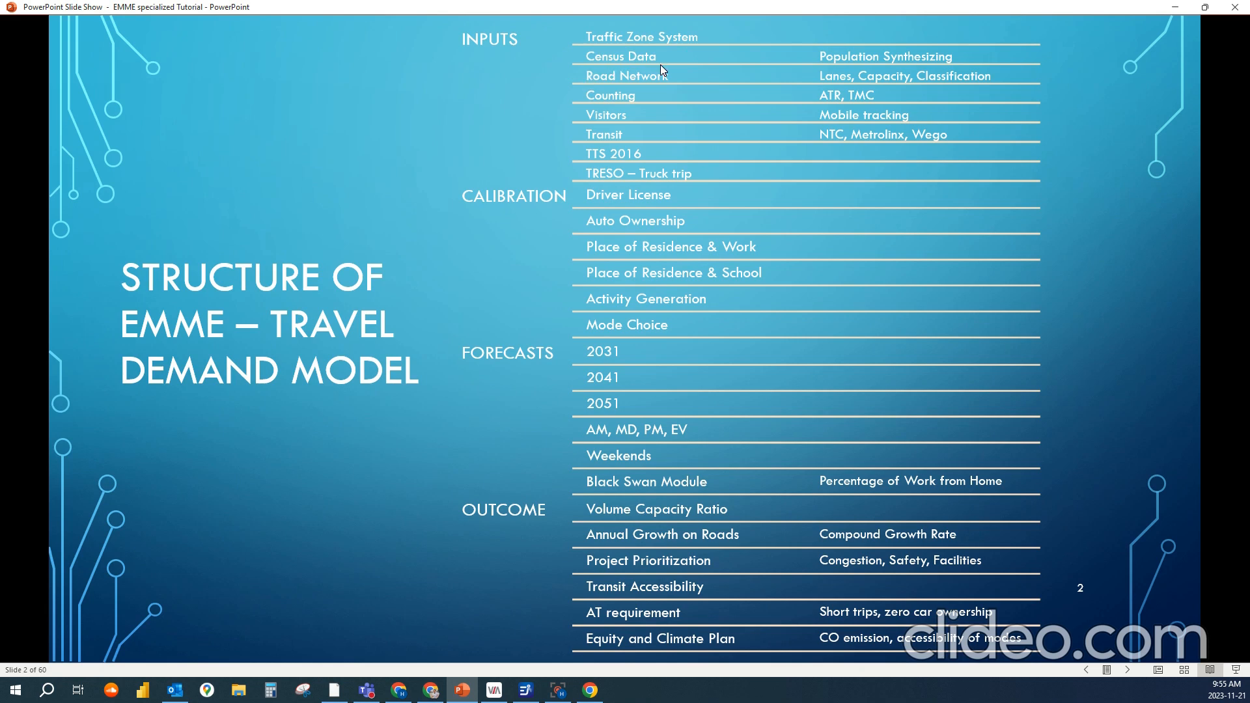
mouse_move(647, 85)
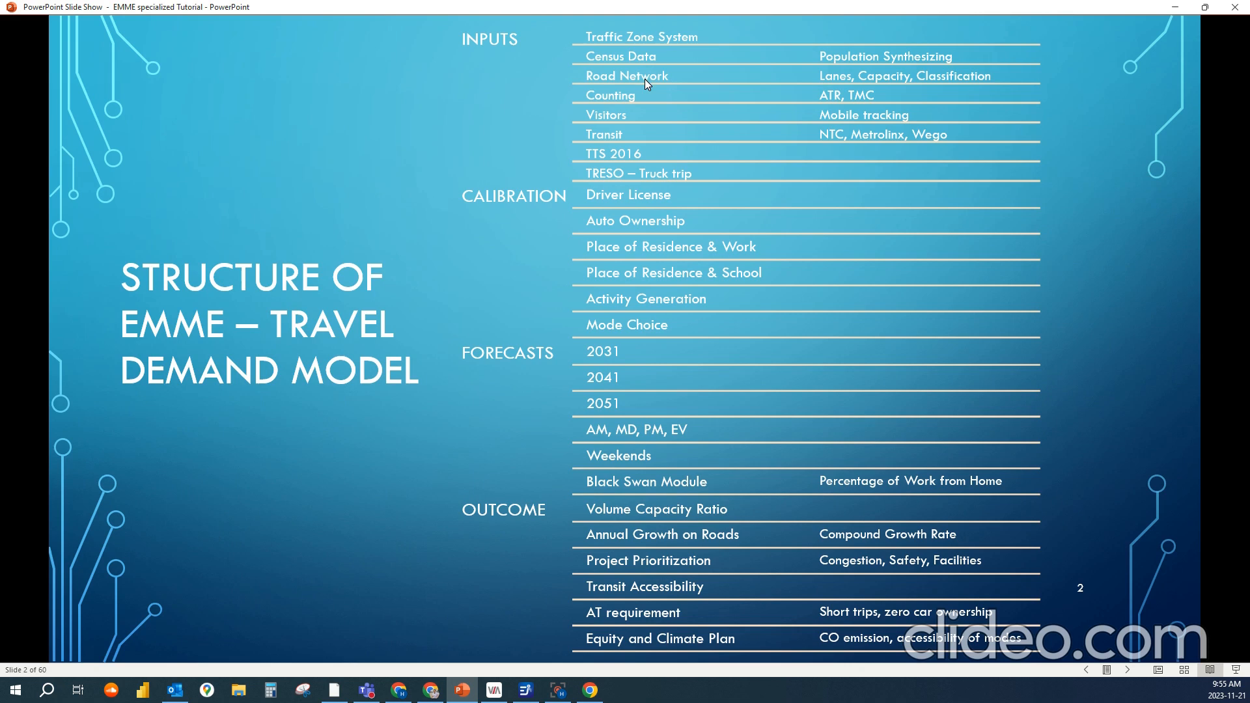
mouse_move(627, 97)
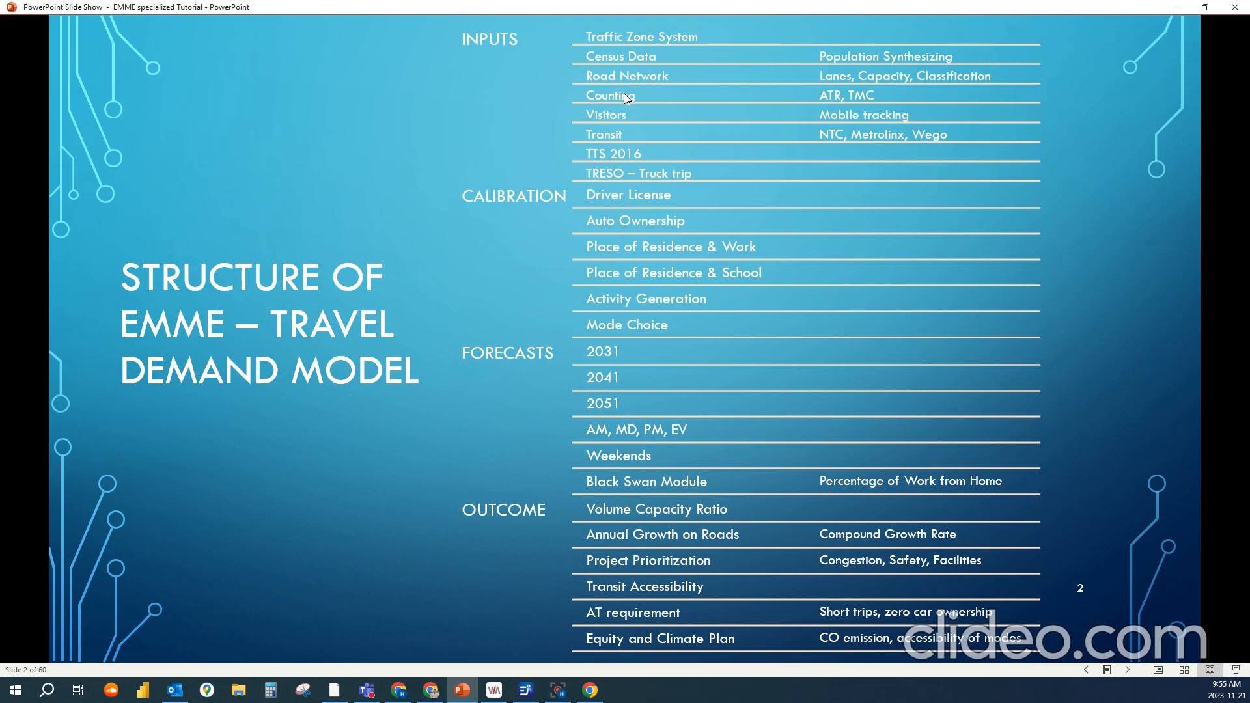
mouse_move(647, 101)
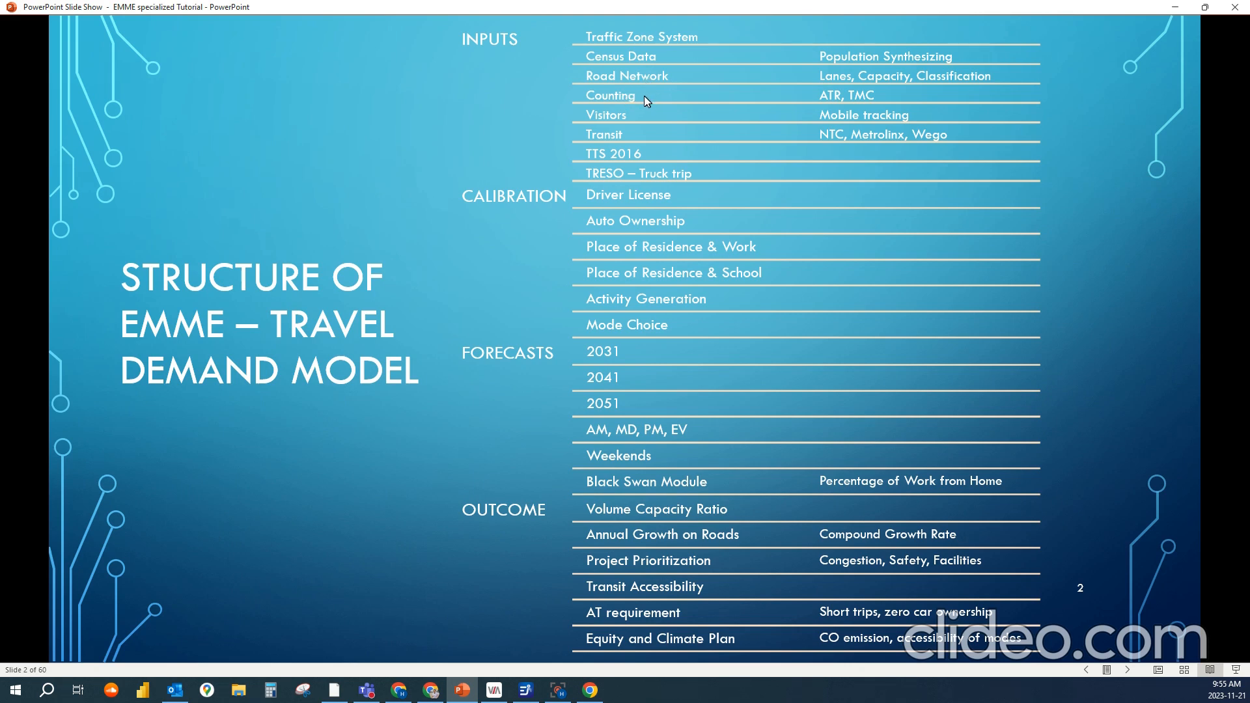
mouse_move(639, 108)
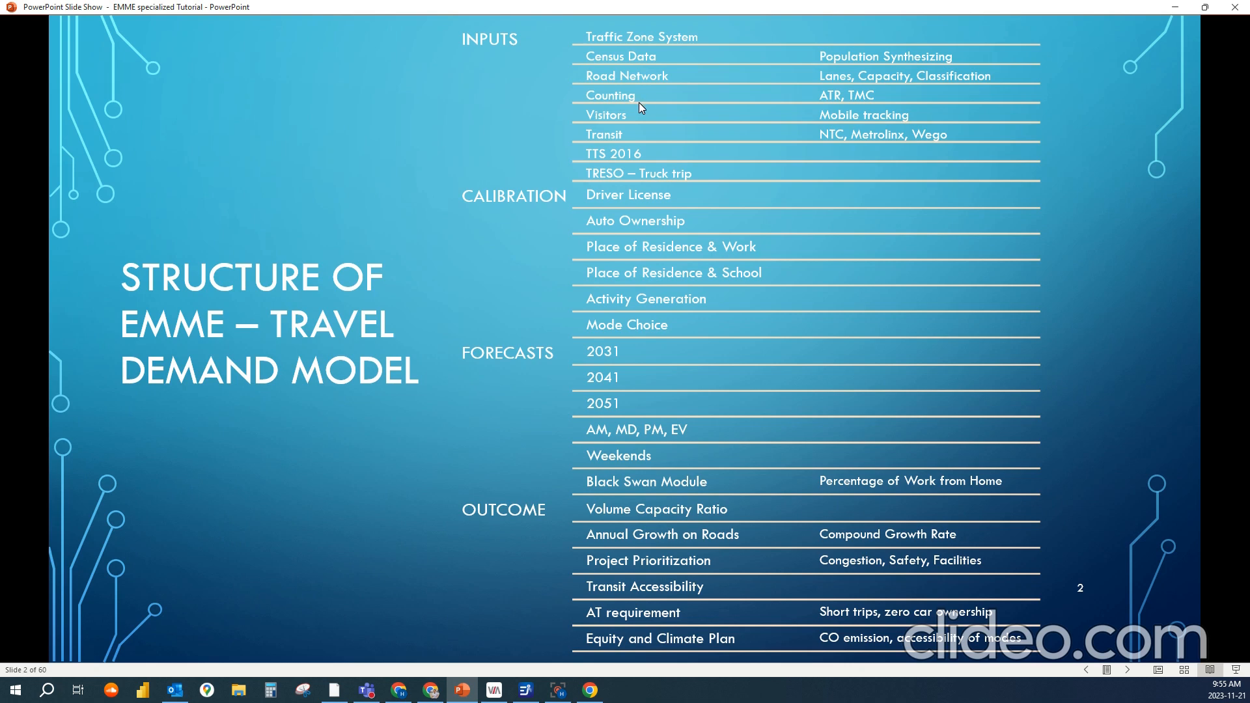
mouse_move(624, 129)
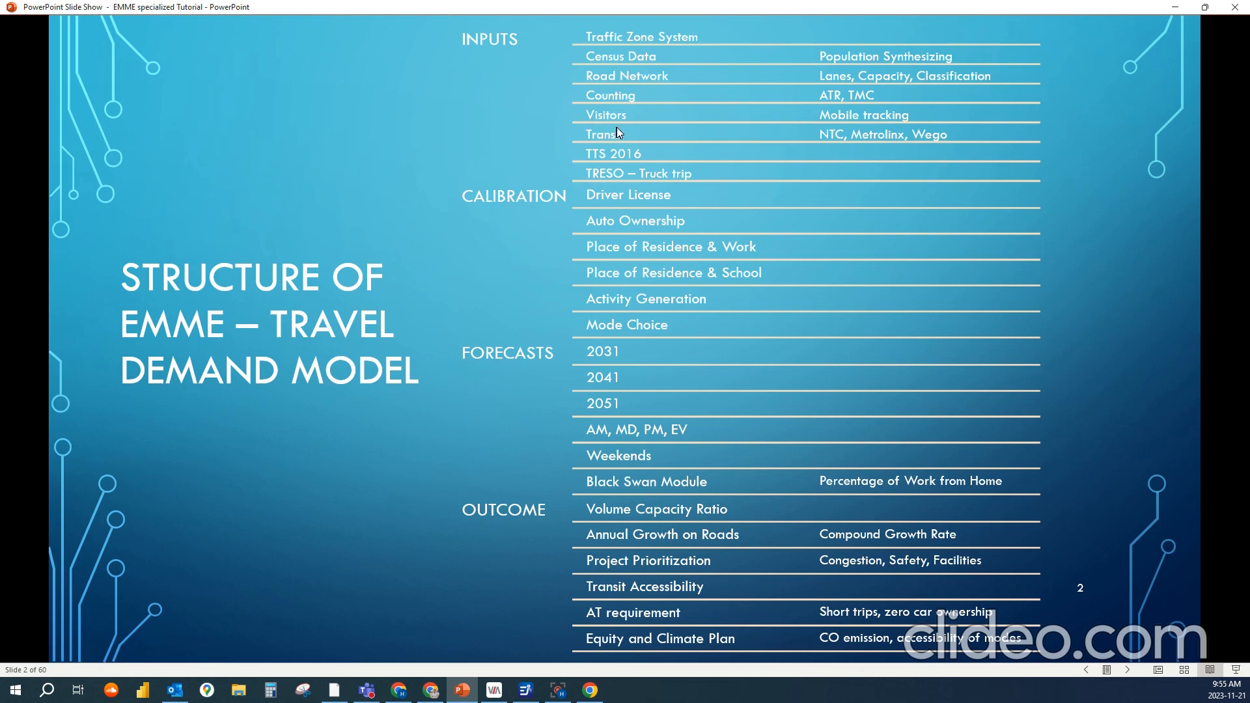
mouse_move(634, 137)
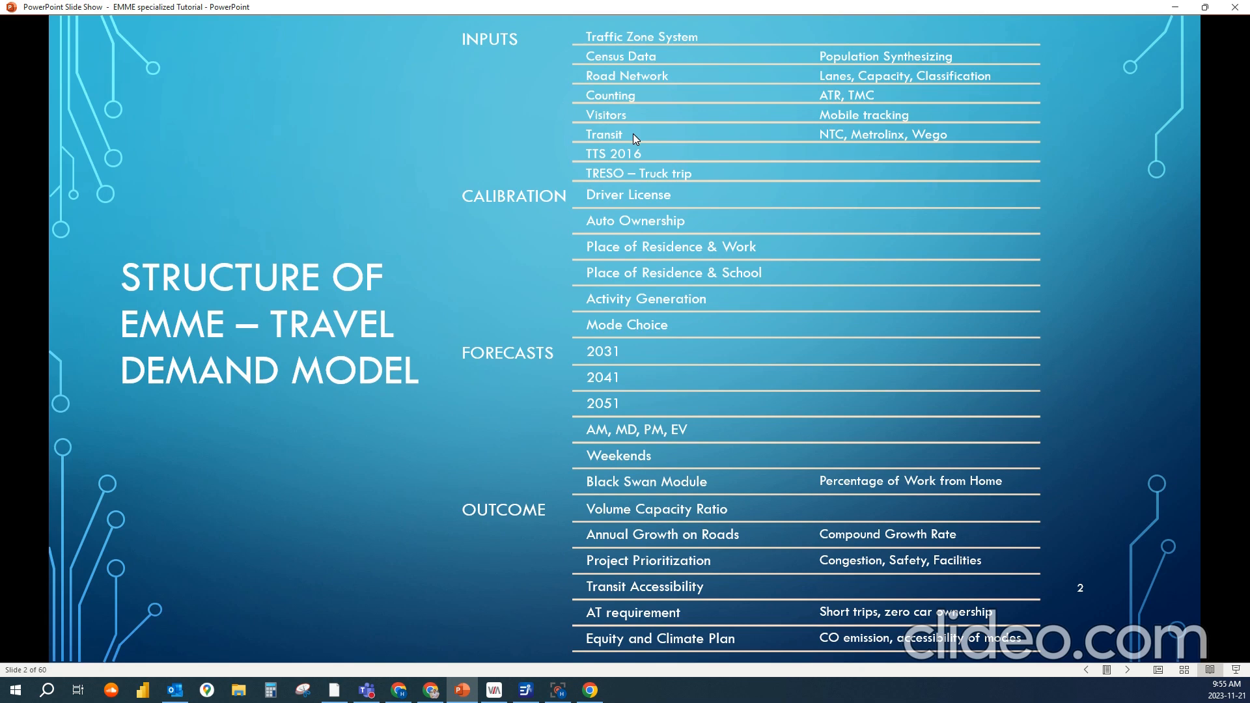
mouse_move(590, 34)
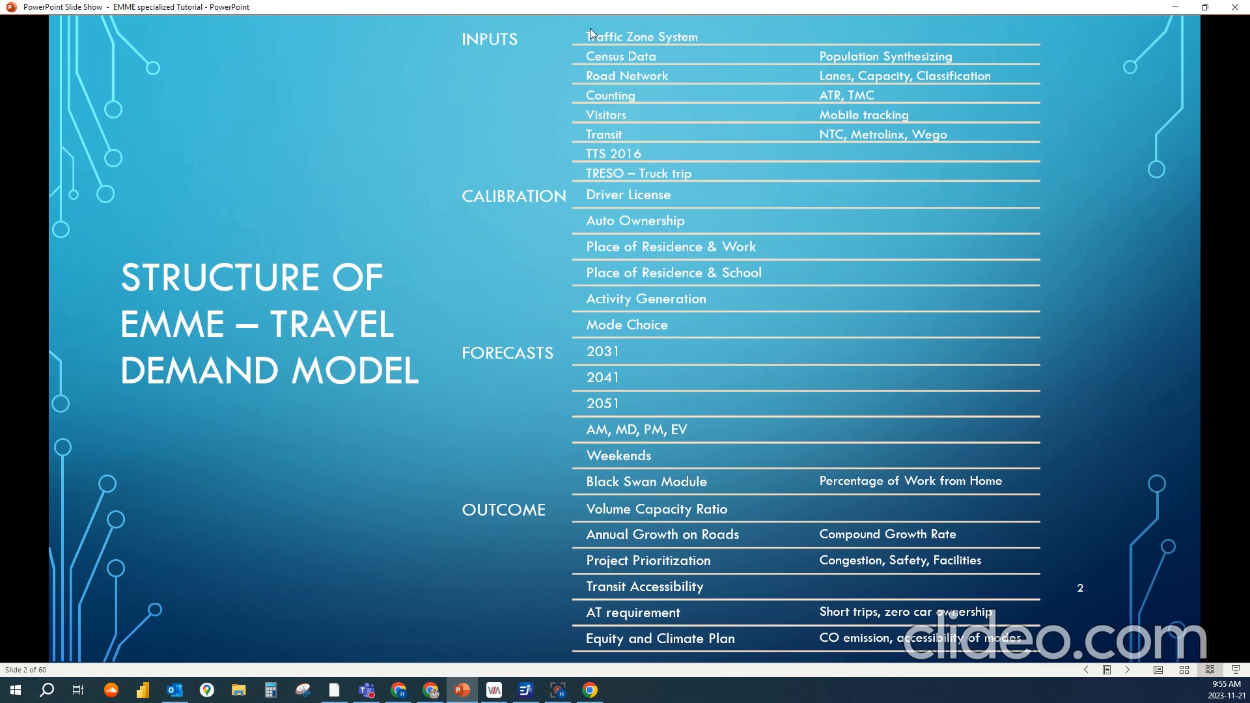
mouse_move(575, 172)
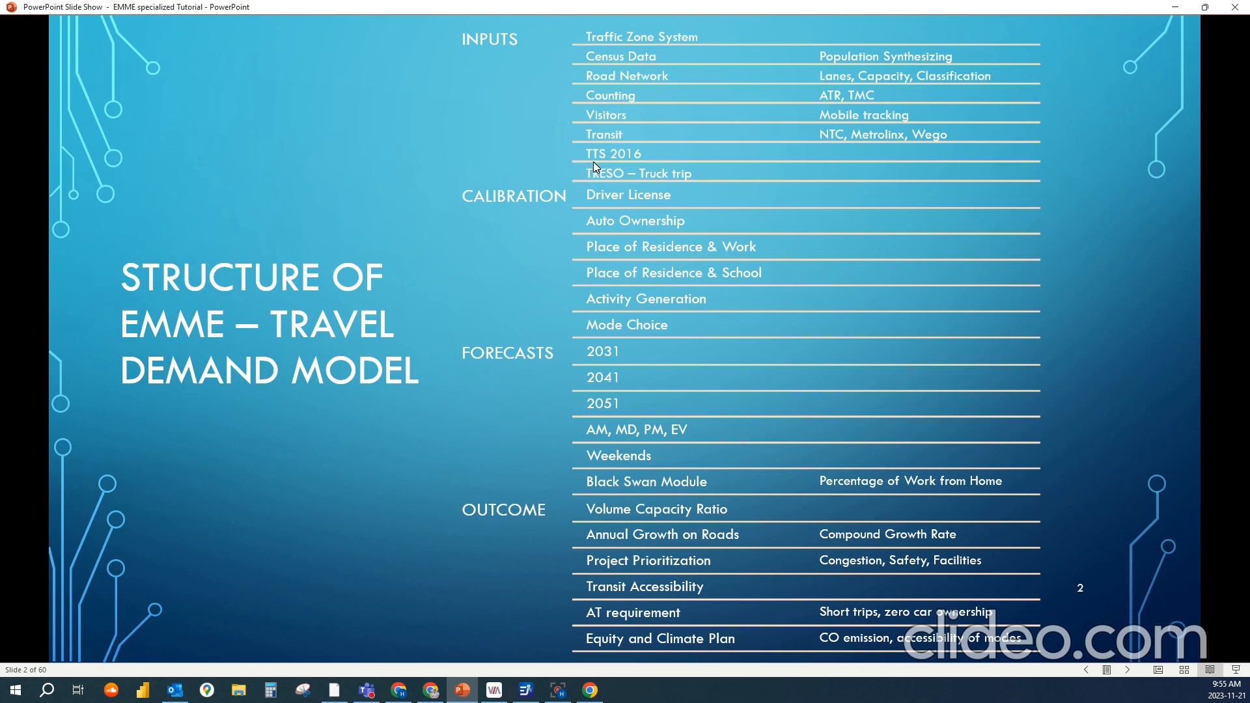
mouse_move(650, 162)
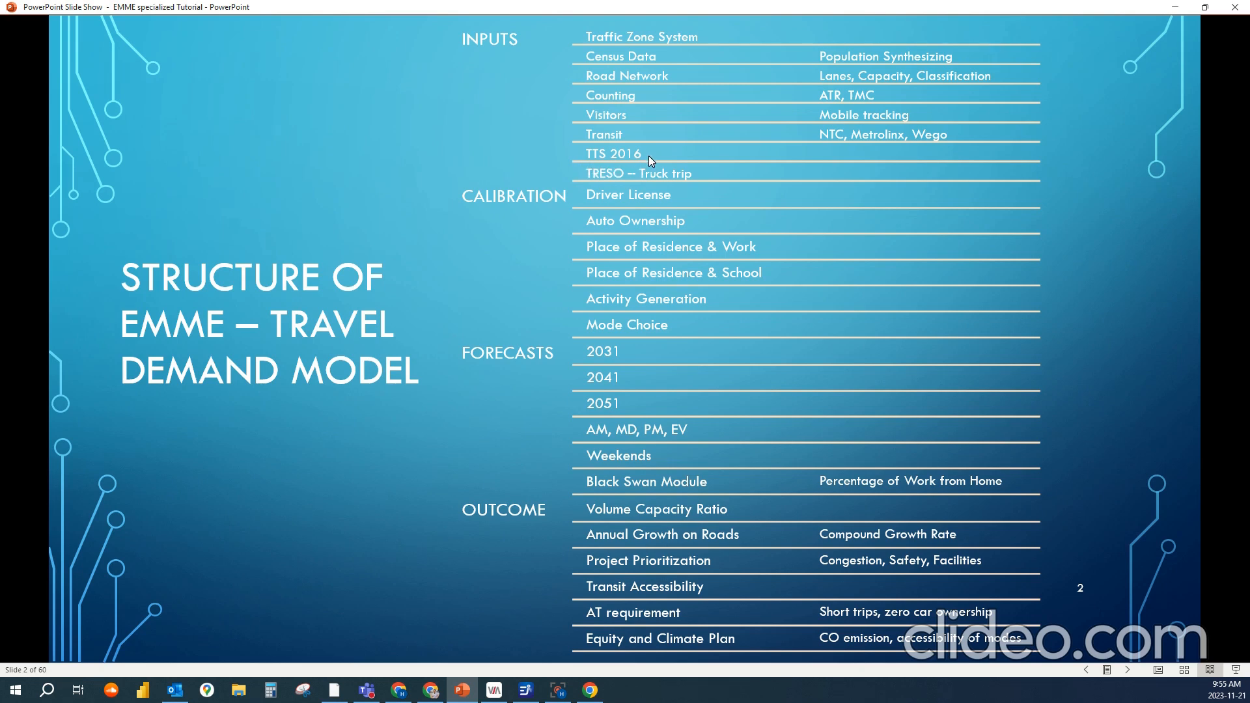
mouse_move(566, 151)
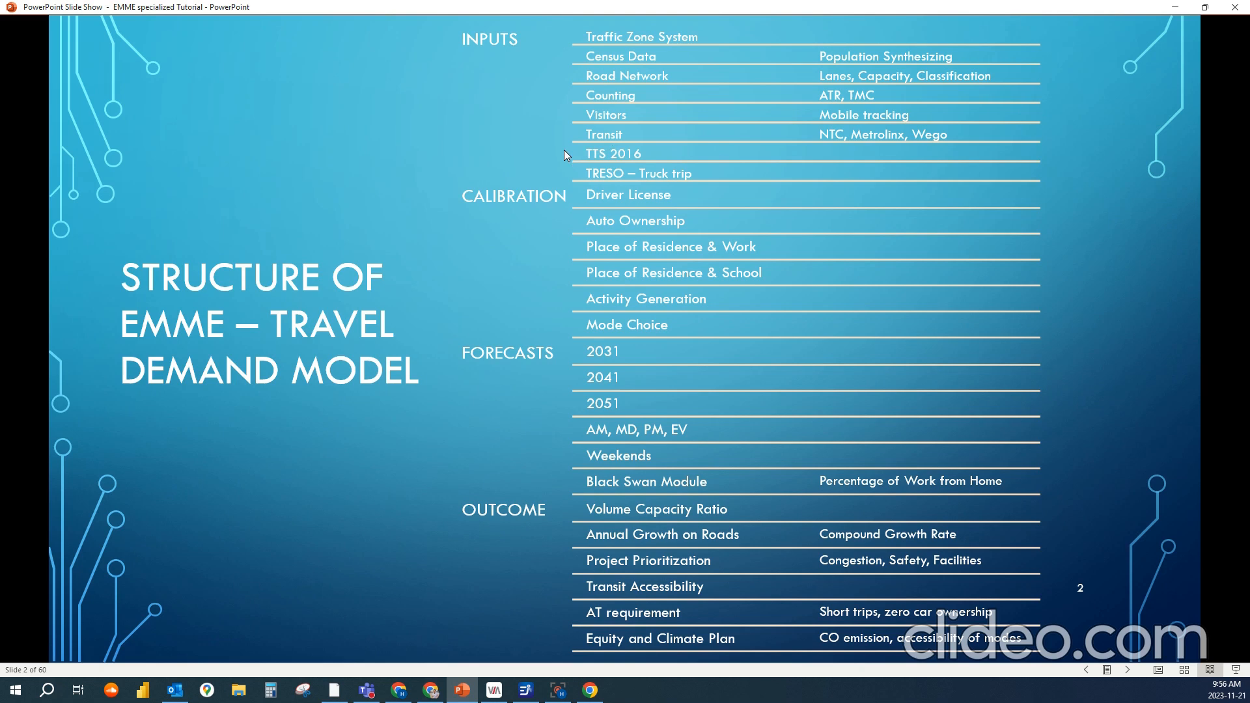
mouse_move(702, 147)
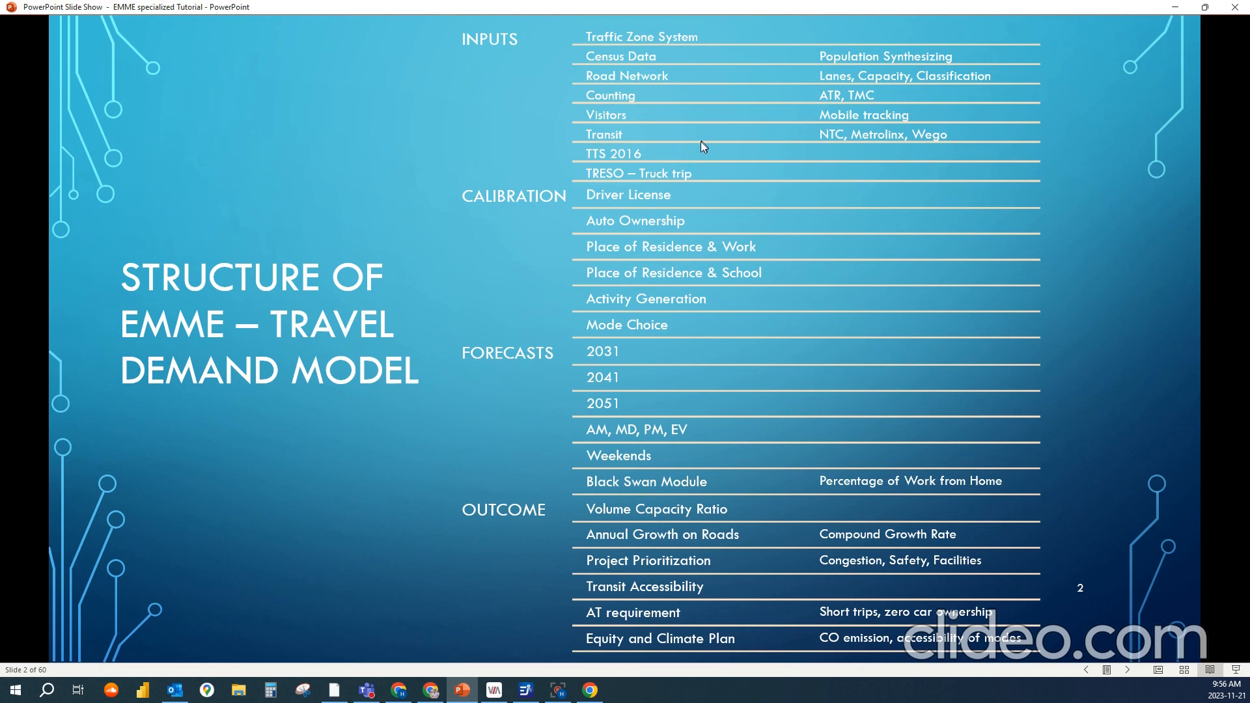
mouse_move(649, 168)
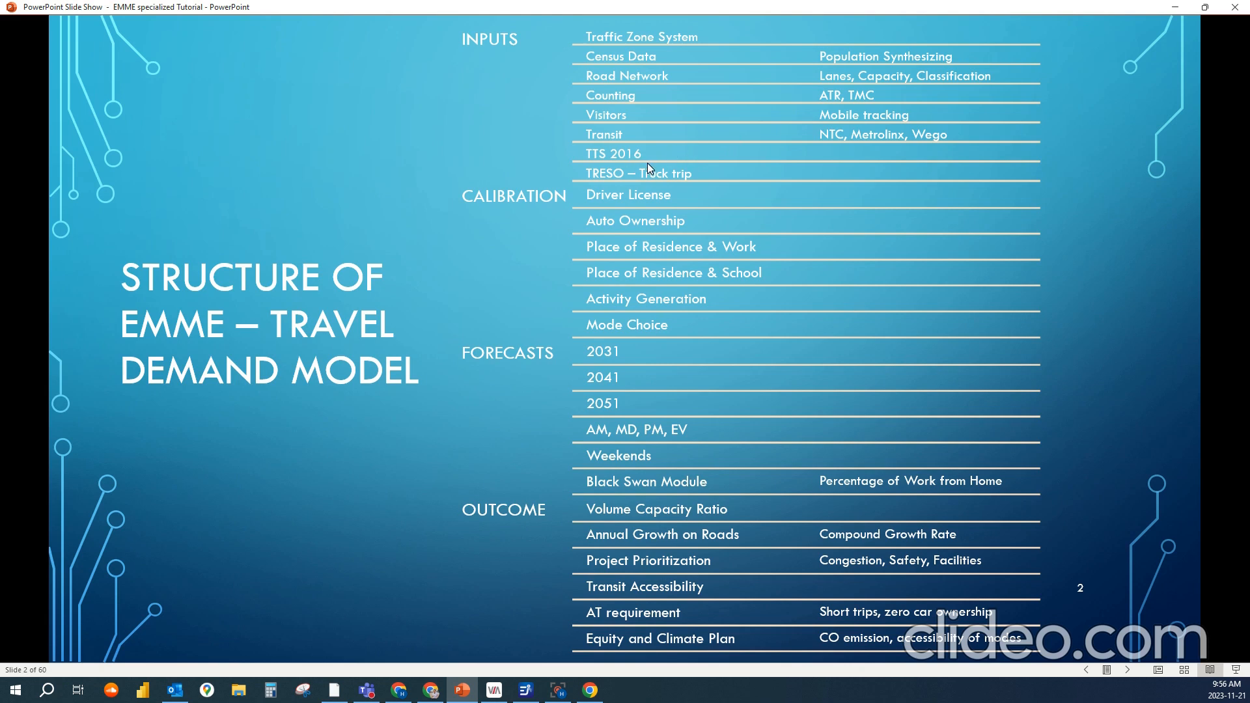
mouse_move(649, 165)
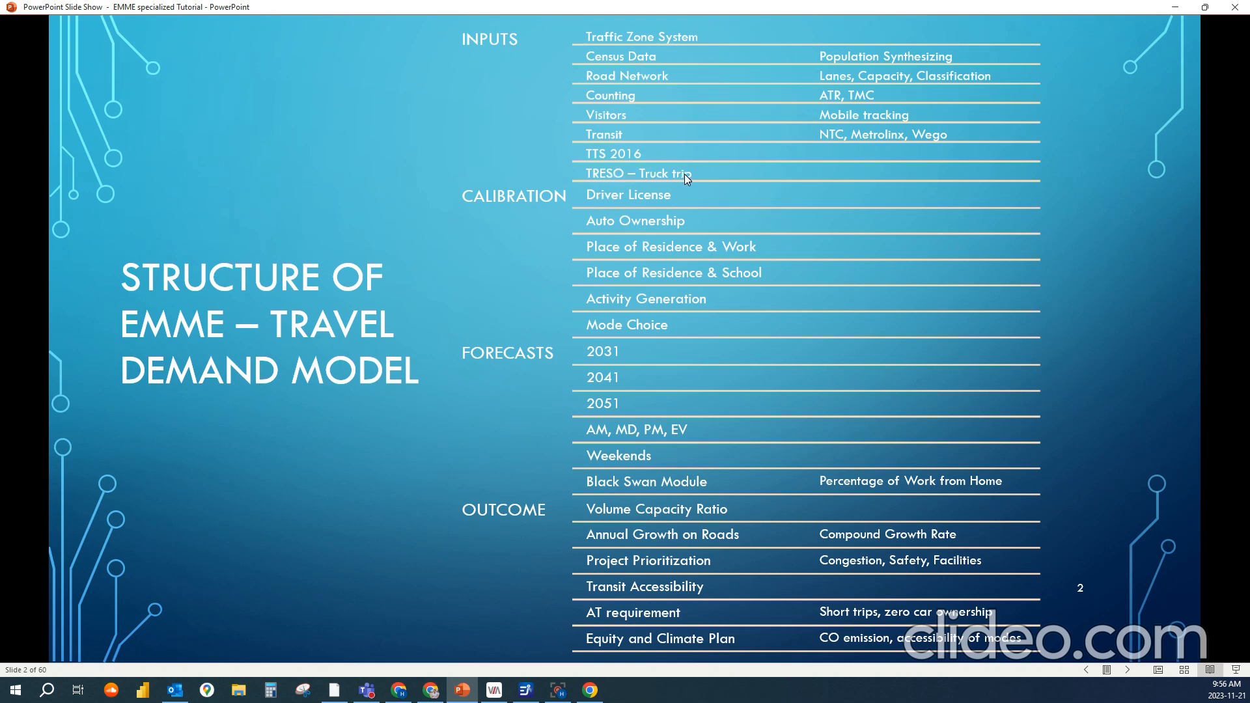
mouse_move(695, 182)
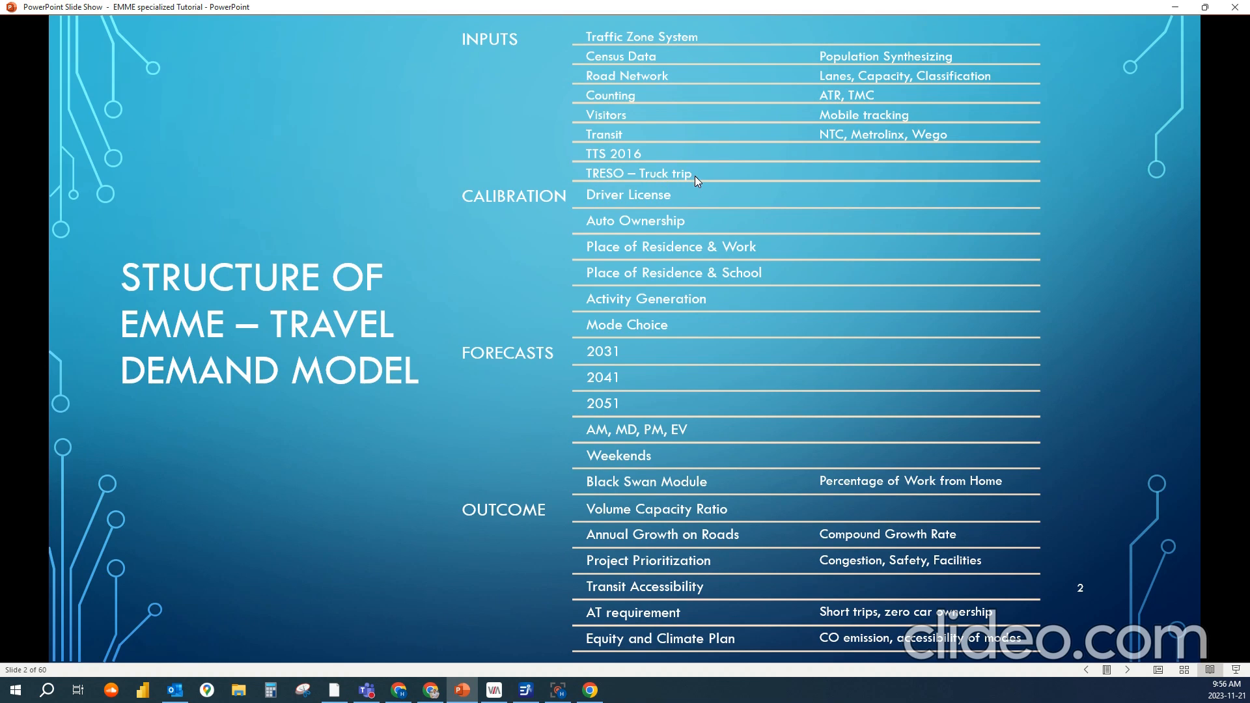
mouse_move(707, 171)
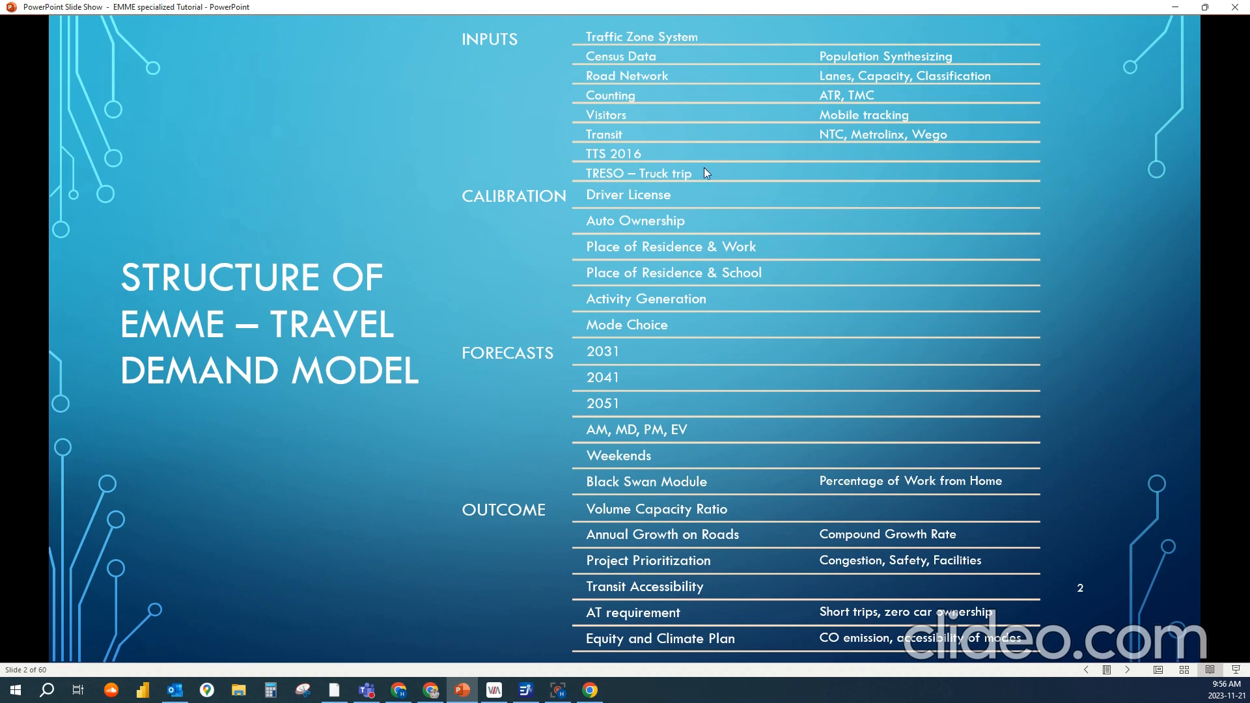
mouse_move(461, 213)
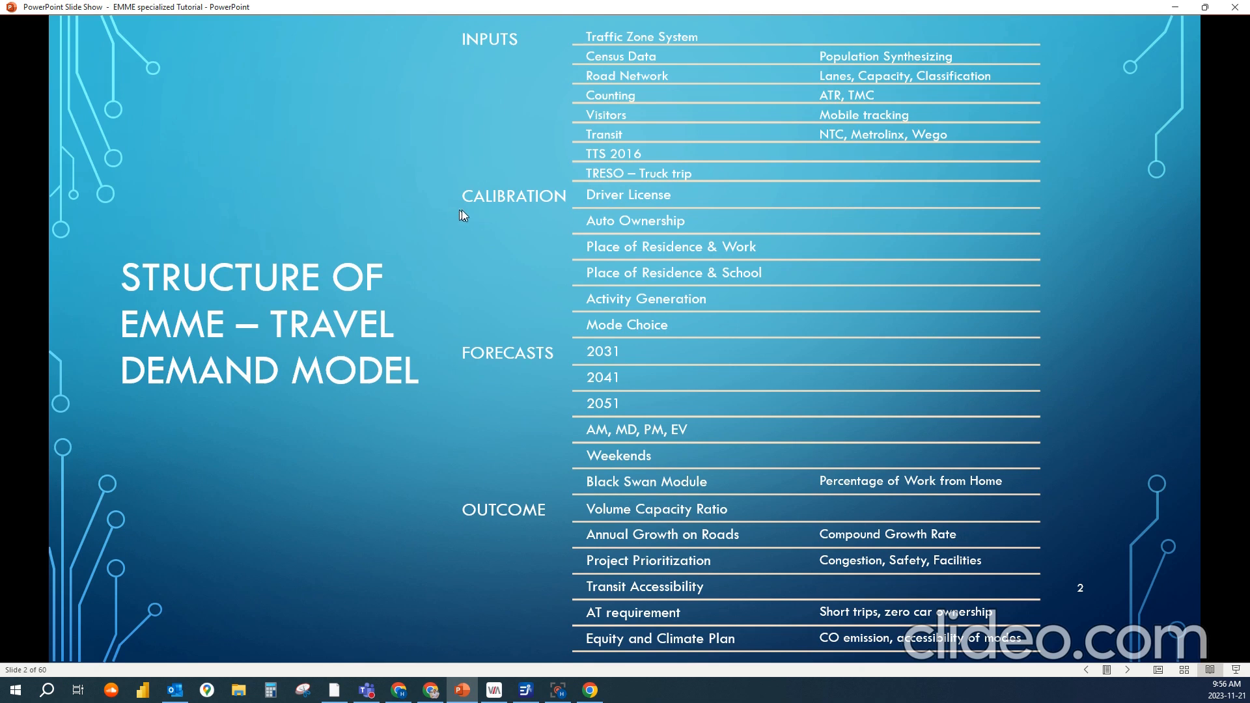
mouse_move(509, 214)
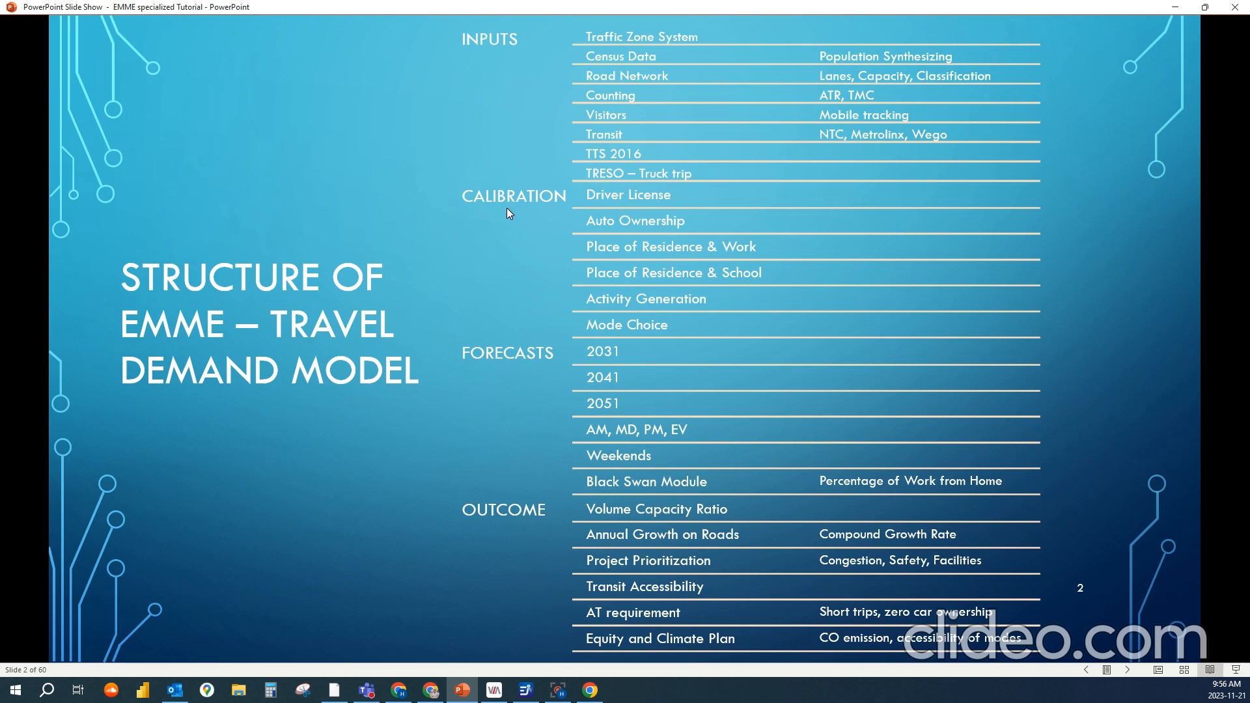
mouse_move(601, 225)
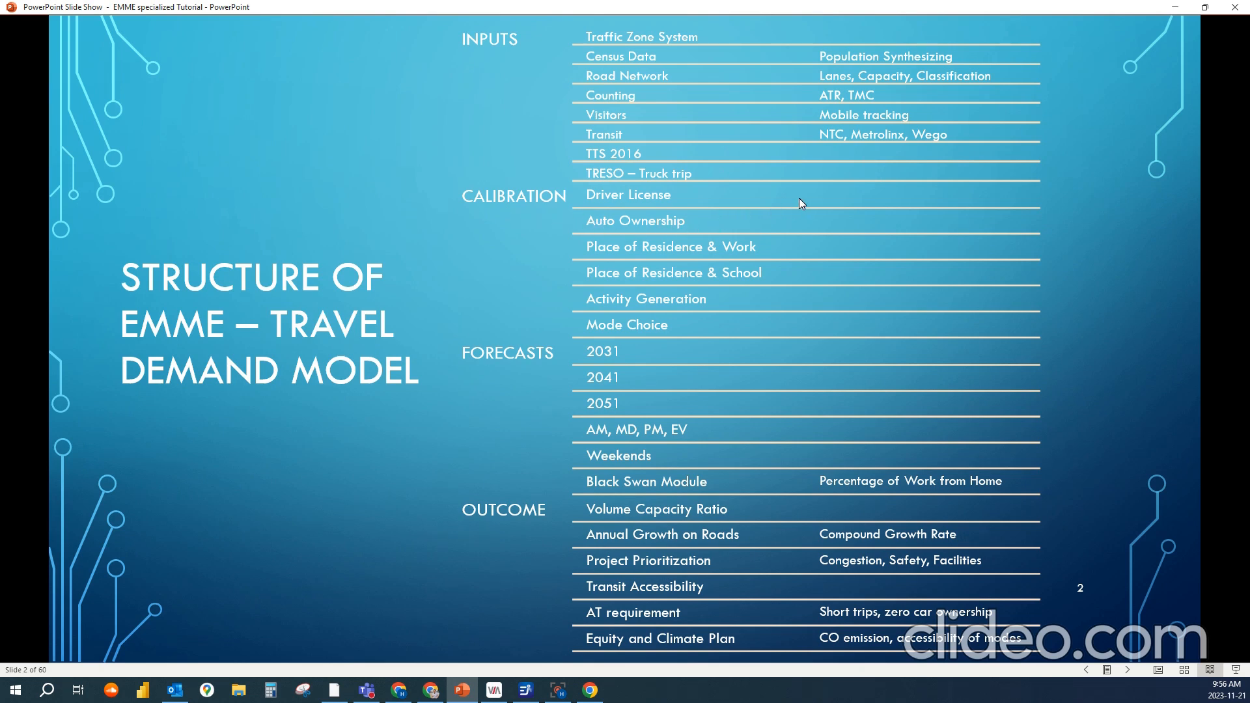
mouse_move(783, 215)
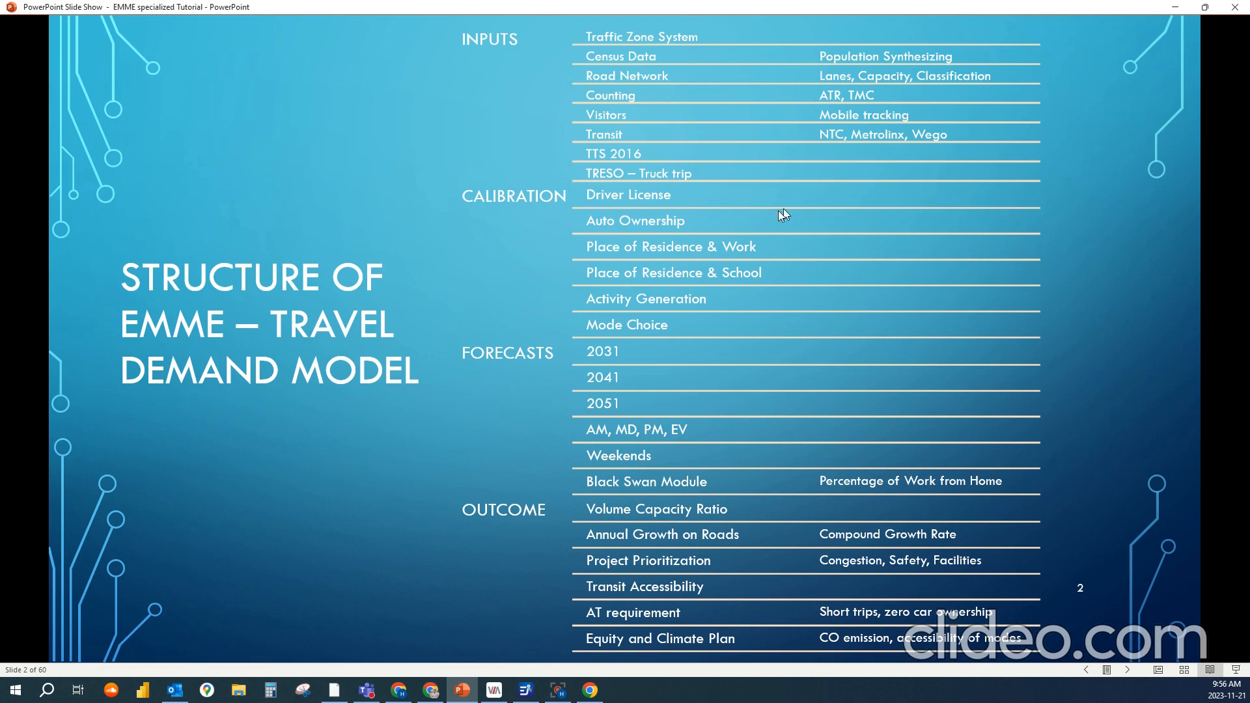
mouse_move(686, 262)
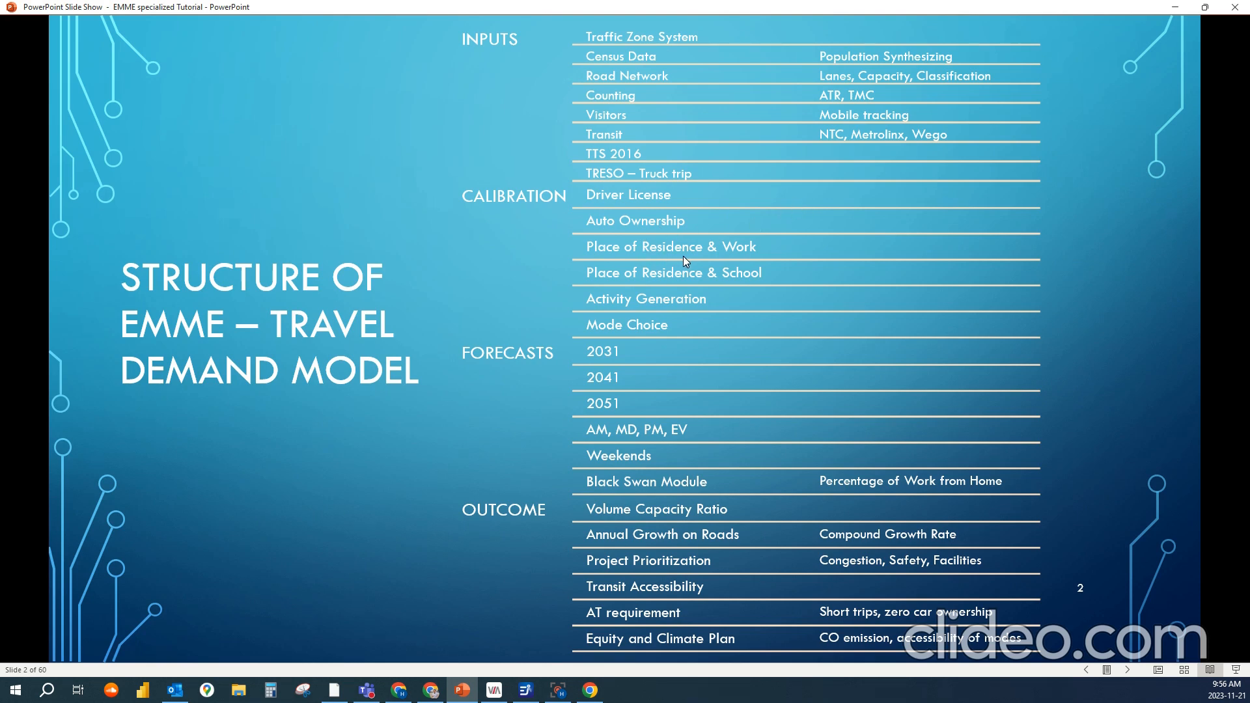
mouse_move(710, 290)
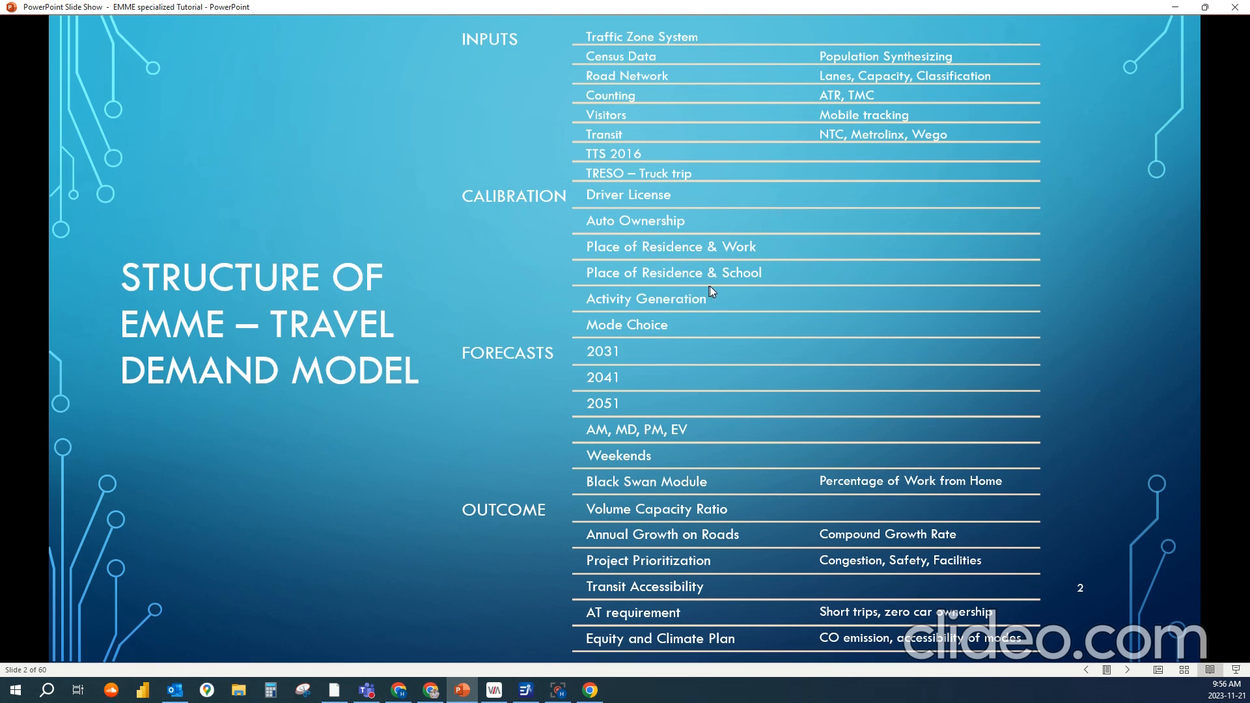
mouse_move(741, 291)
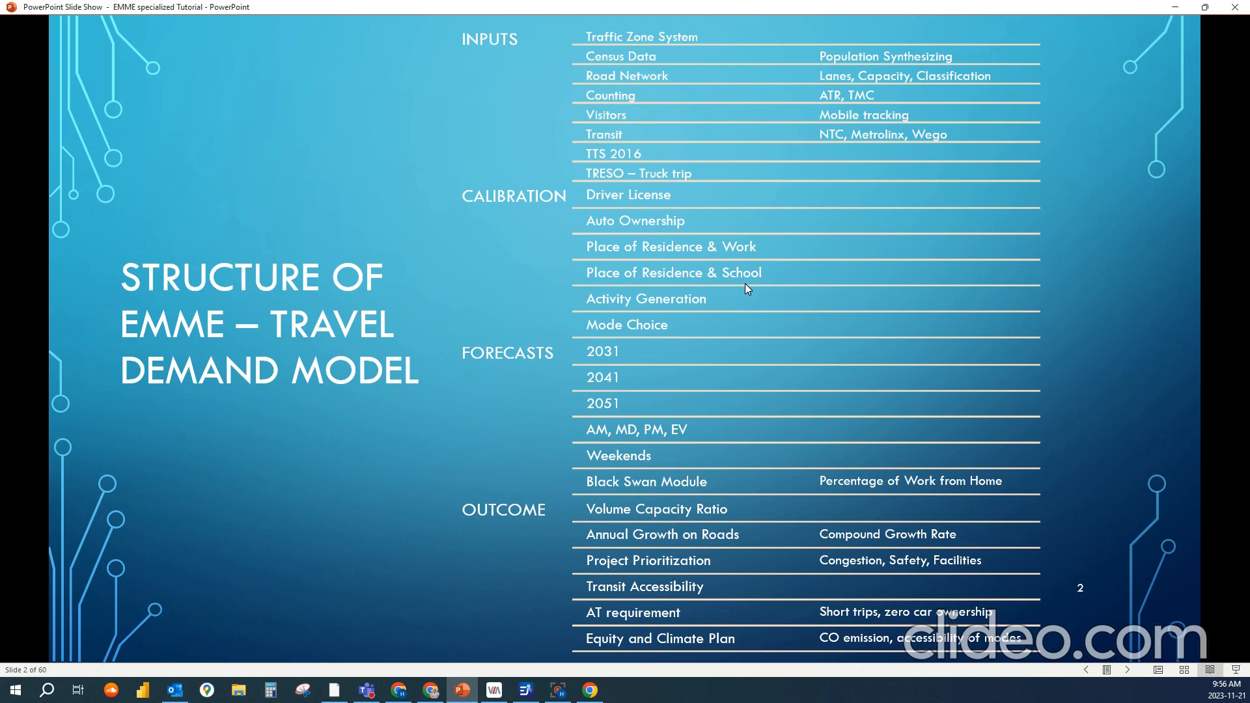
mouse_move(773, 285)
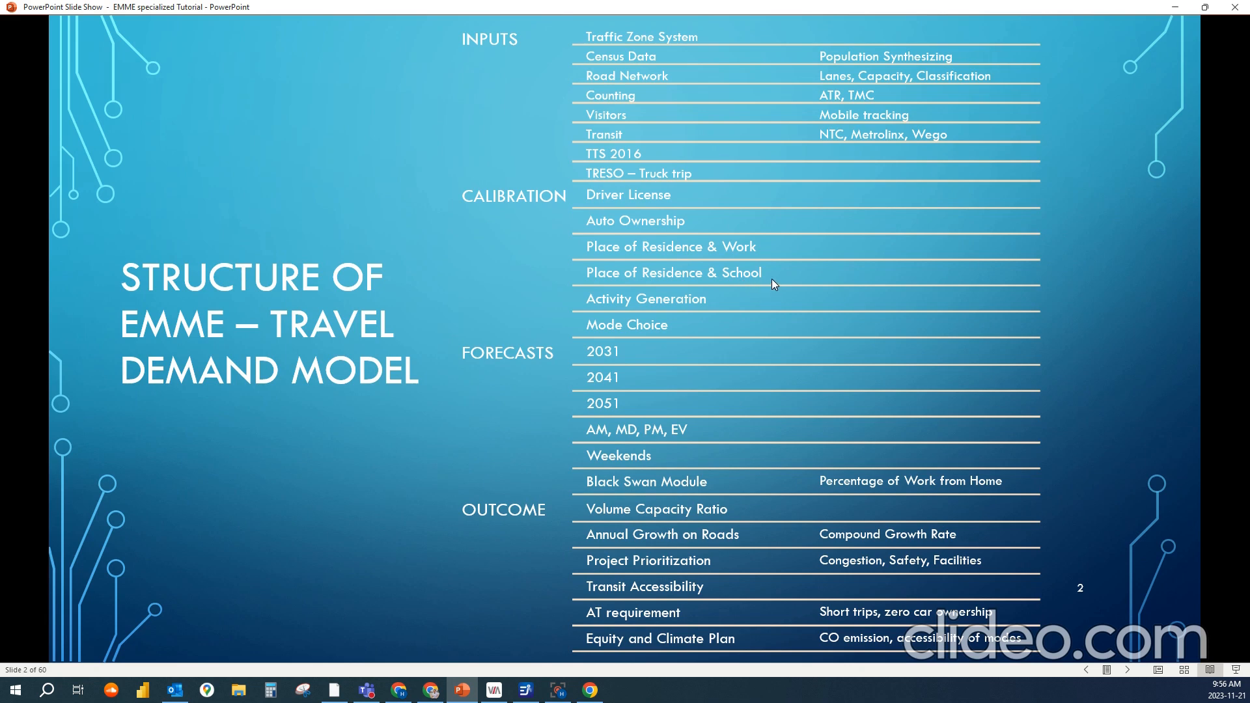
mouse_move(758, 285)
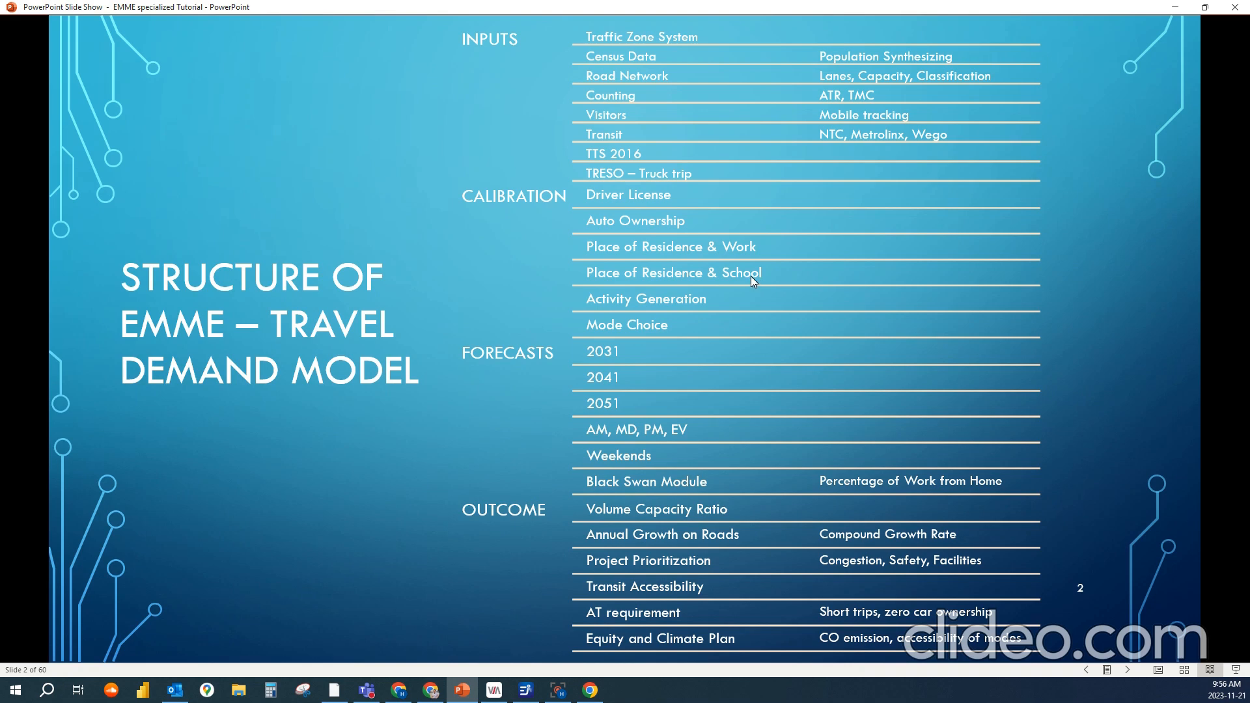
mouse_move(758, 281)
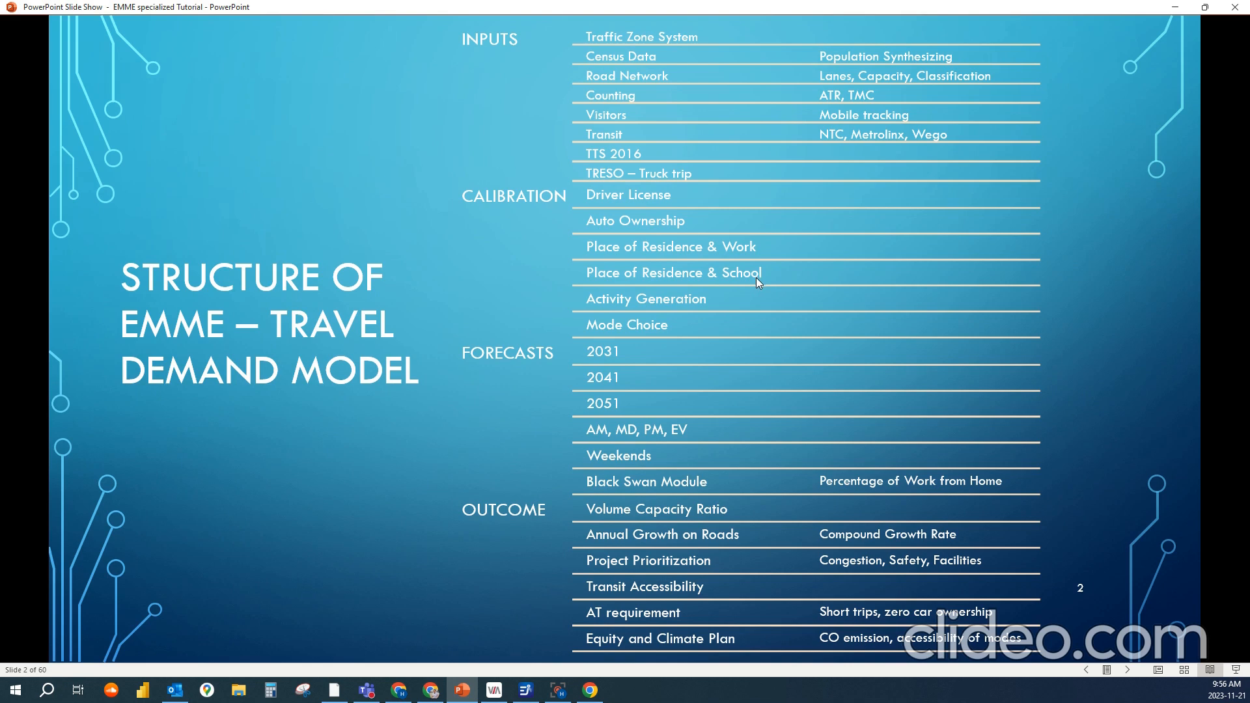
mouse_move(782, 251)
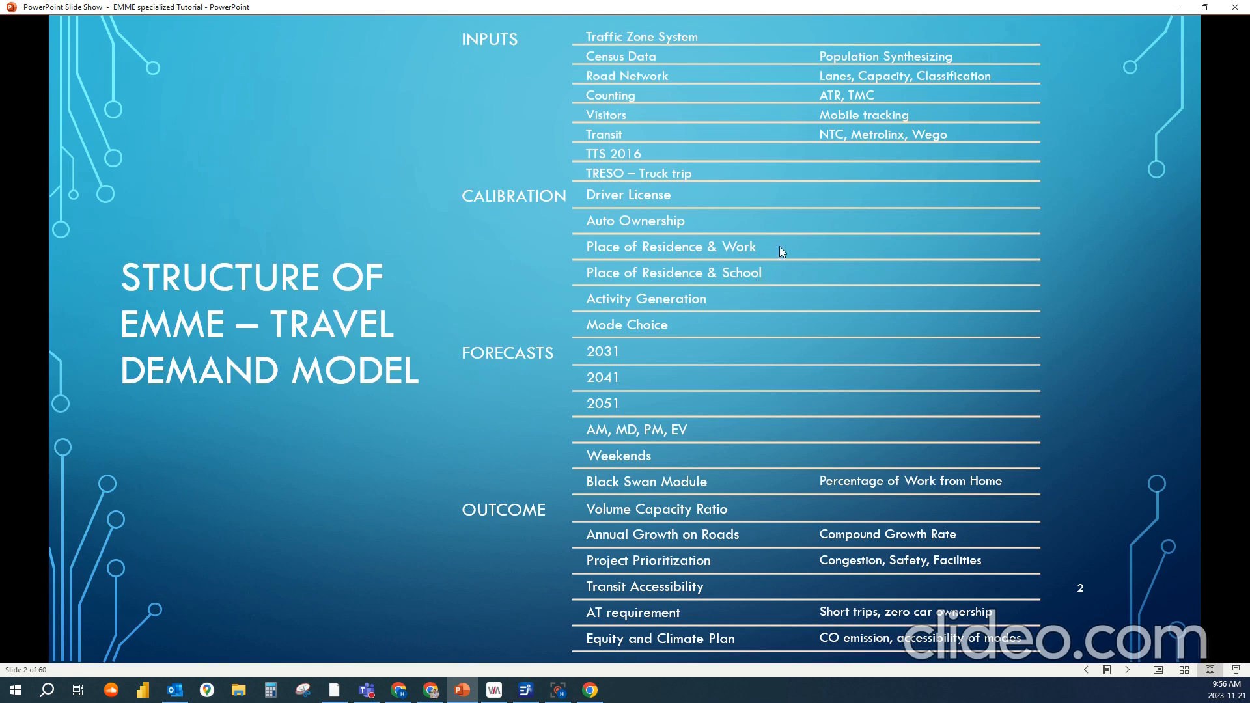
mouse_move(718, 227)
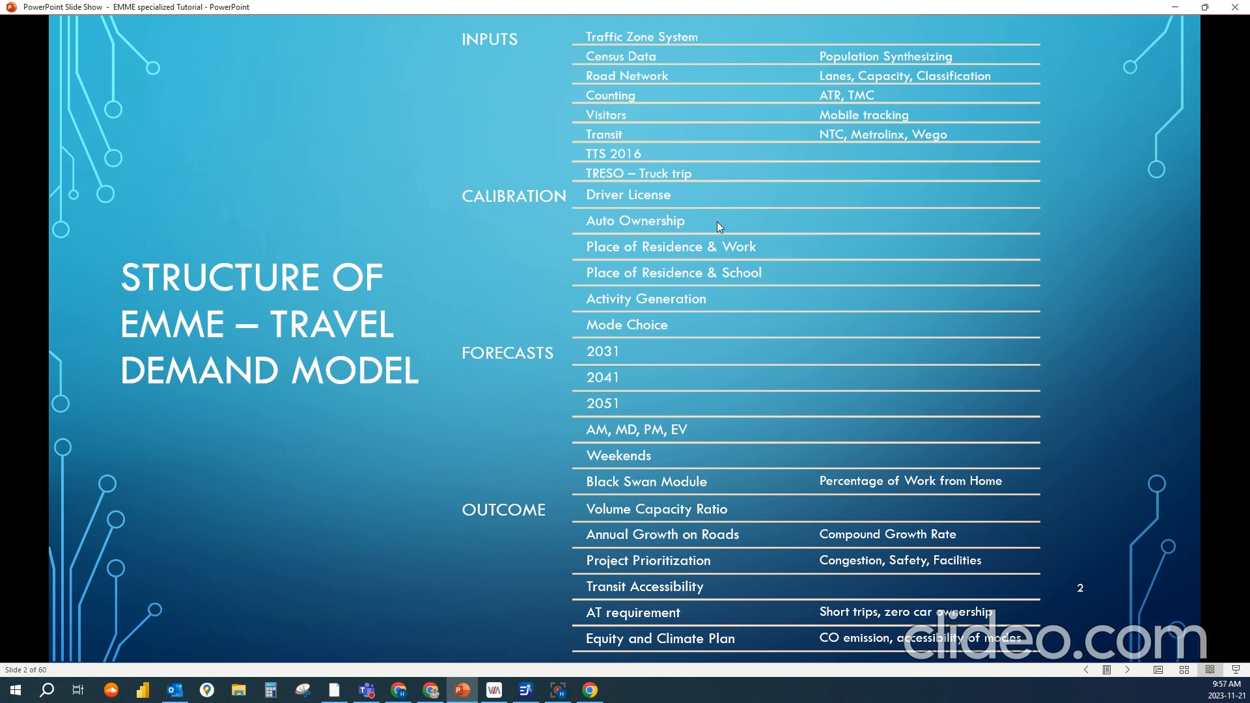
mouse_move(541, 311)
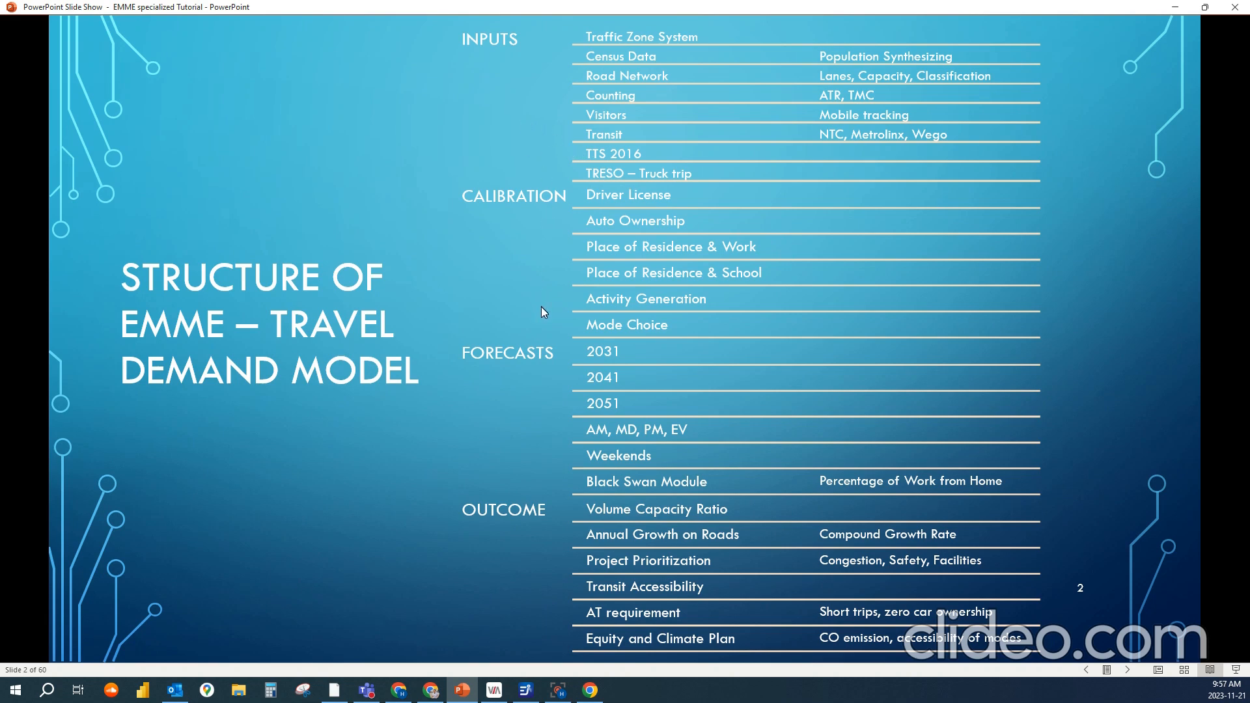
mouse_move(681, 310)
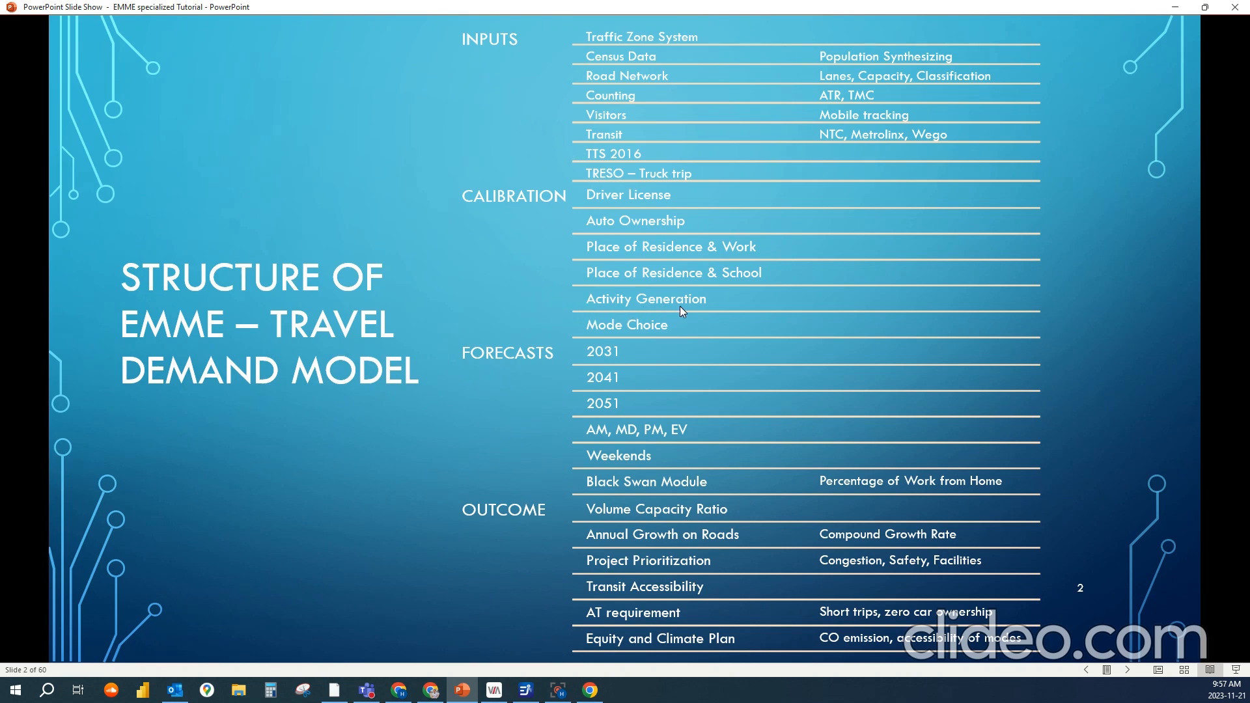
mouse_move(672, 318)
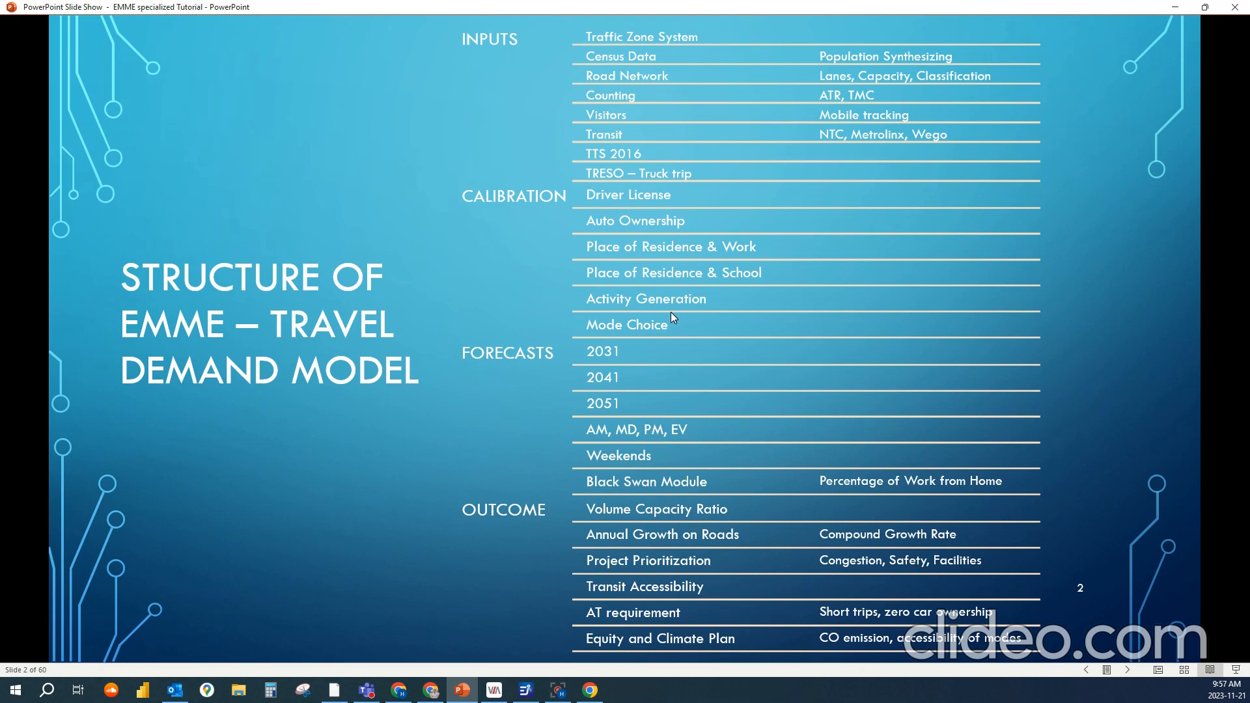
mouse_move(677, 315)
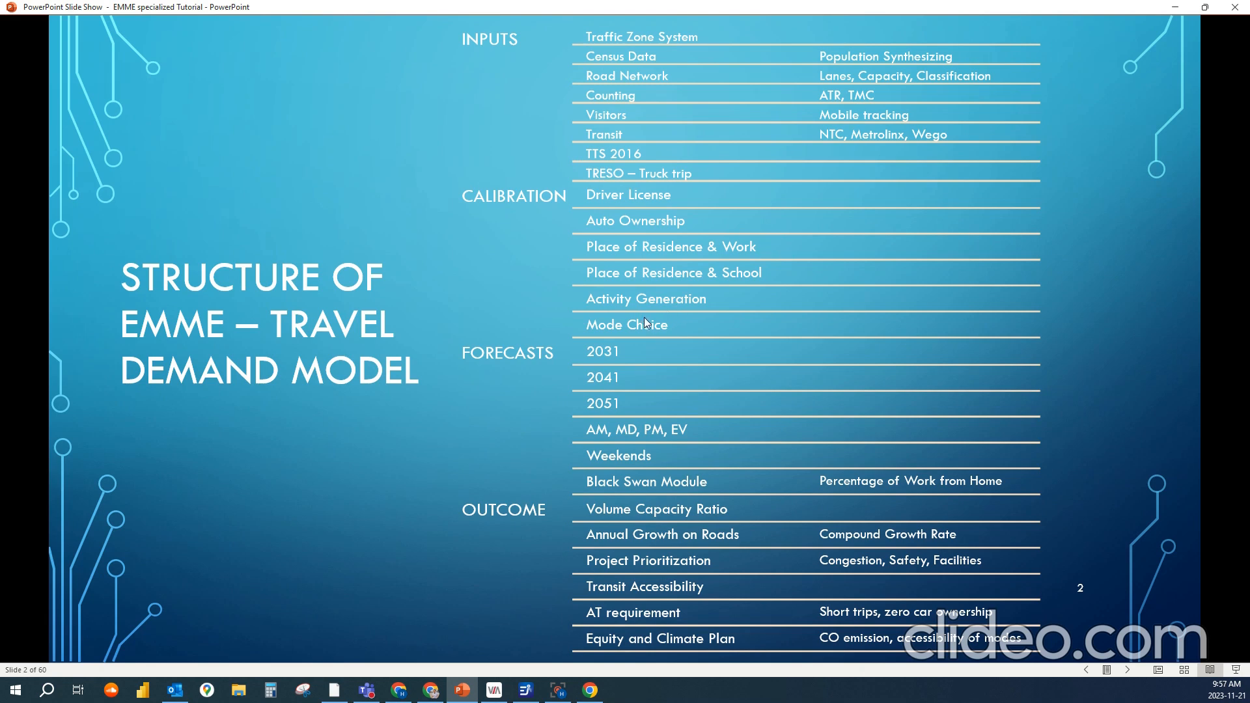
mouse_move(526, 361)
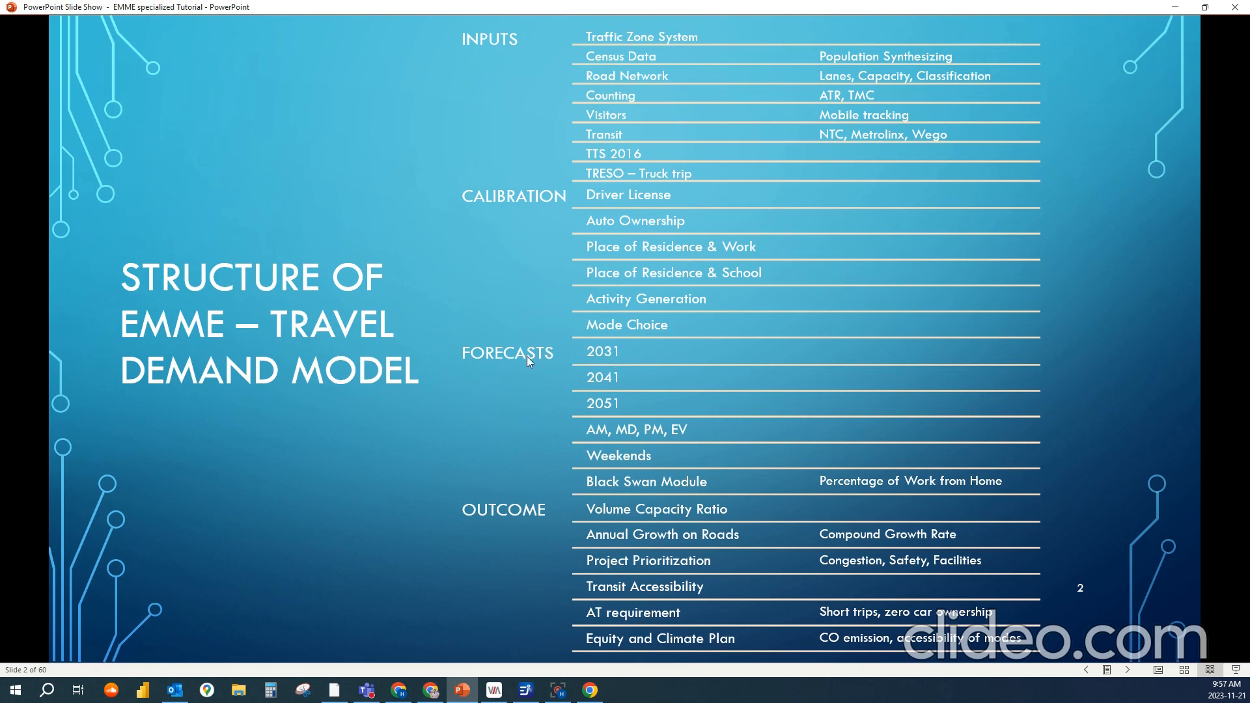
mouse_move(807, 311)
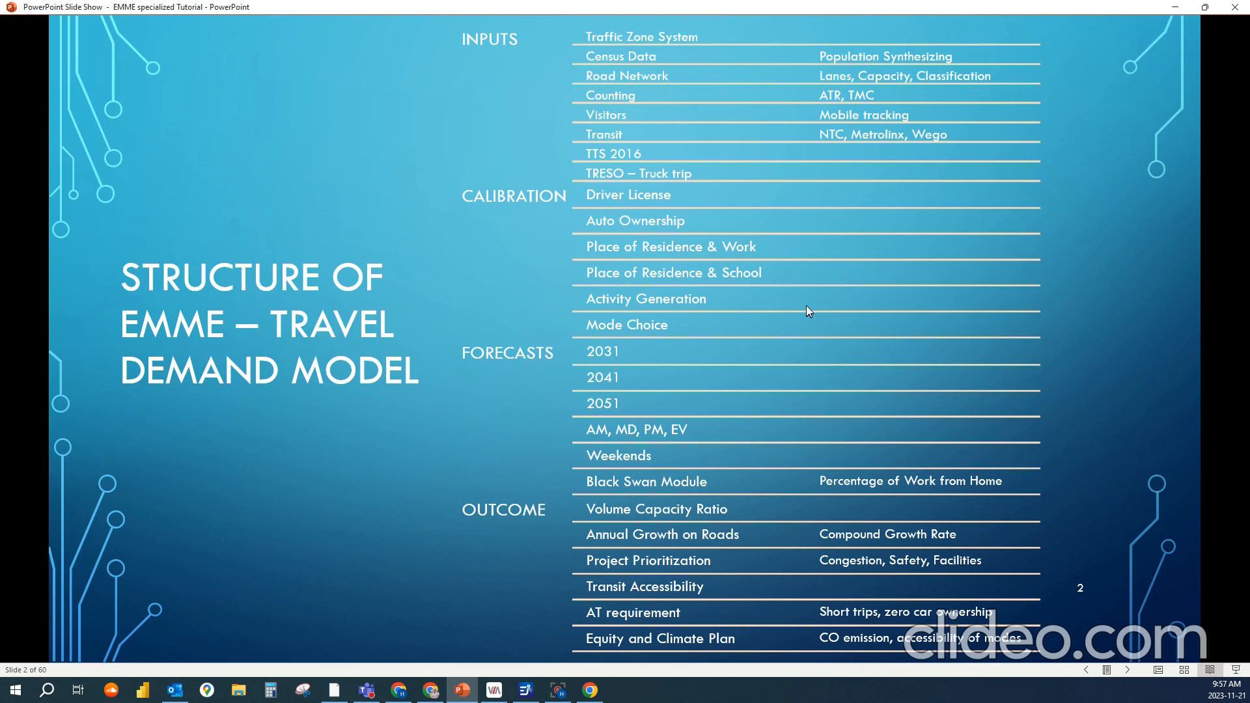
mouse_move(726, 323)
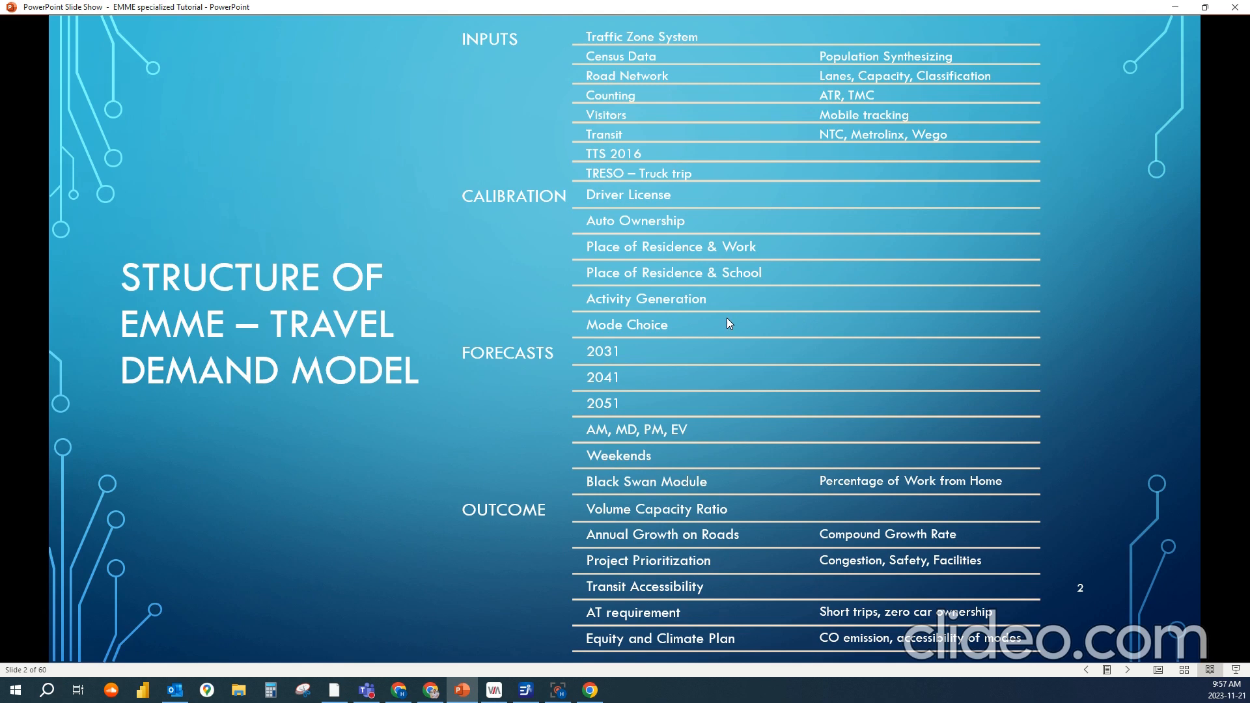
mouse_move(700, 305)
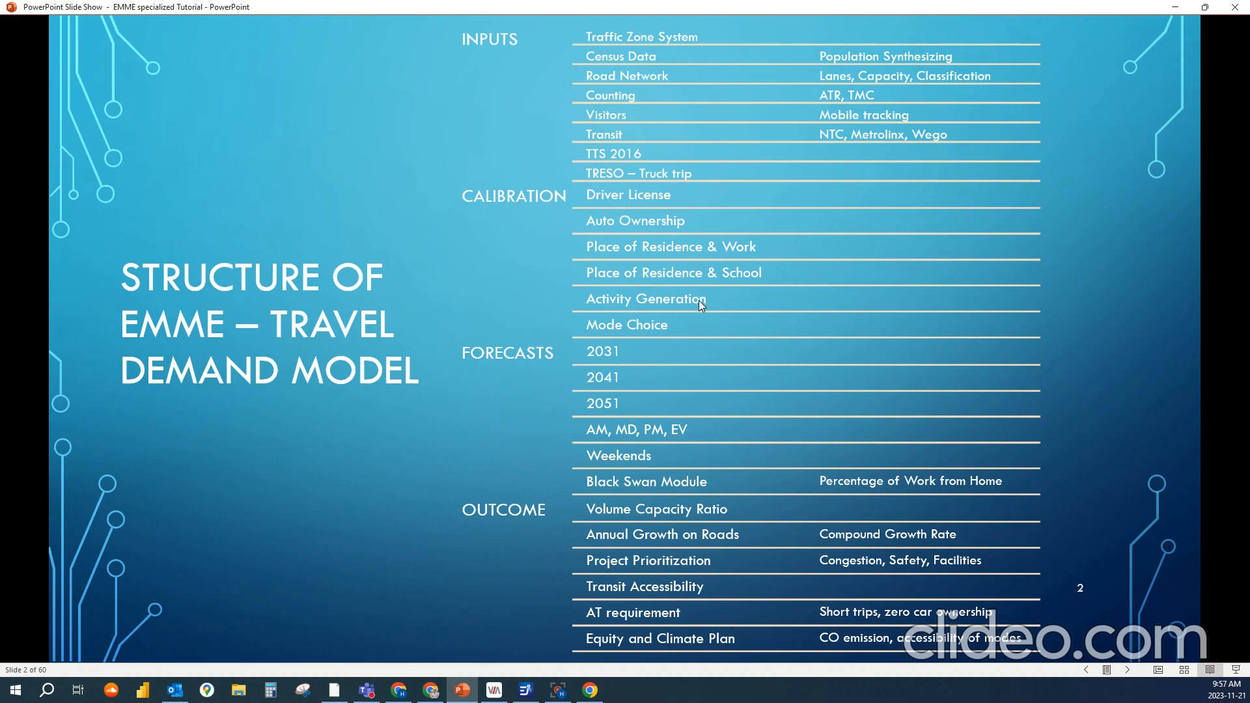
mouse_move(362, 438)
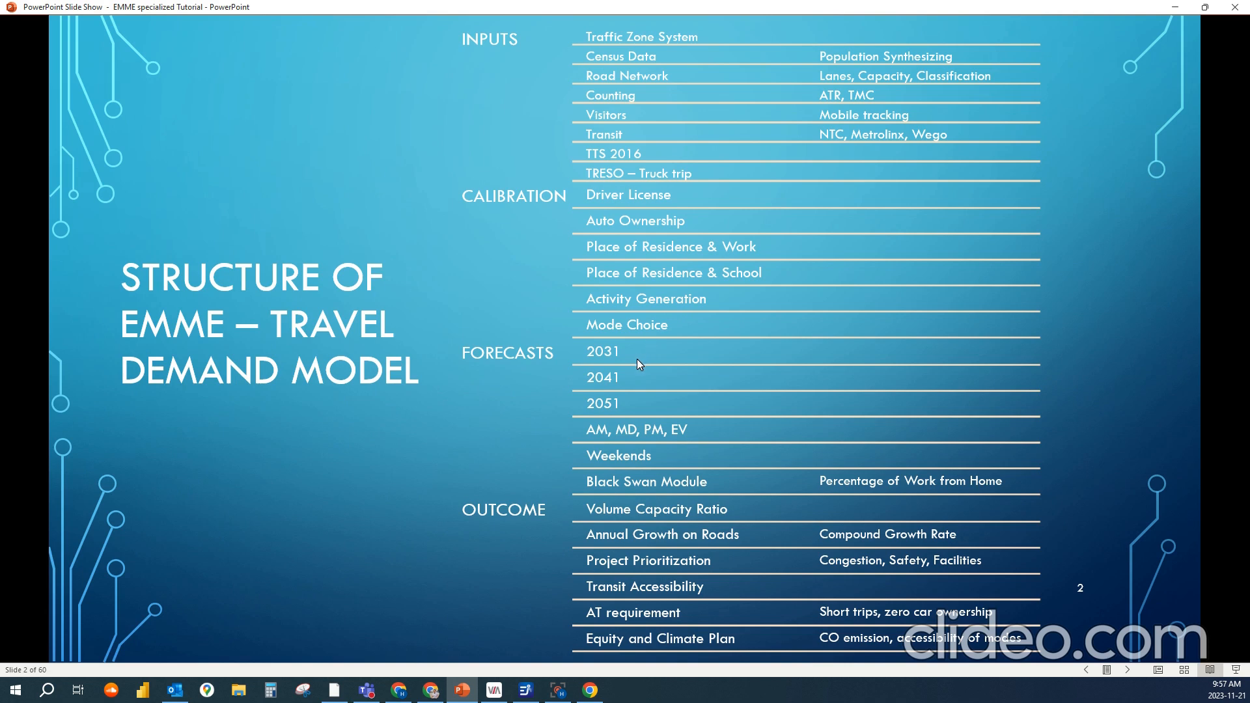
mouse_move(638, 406)
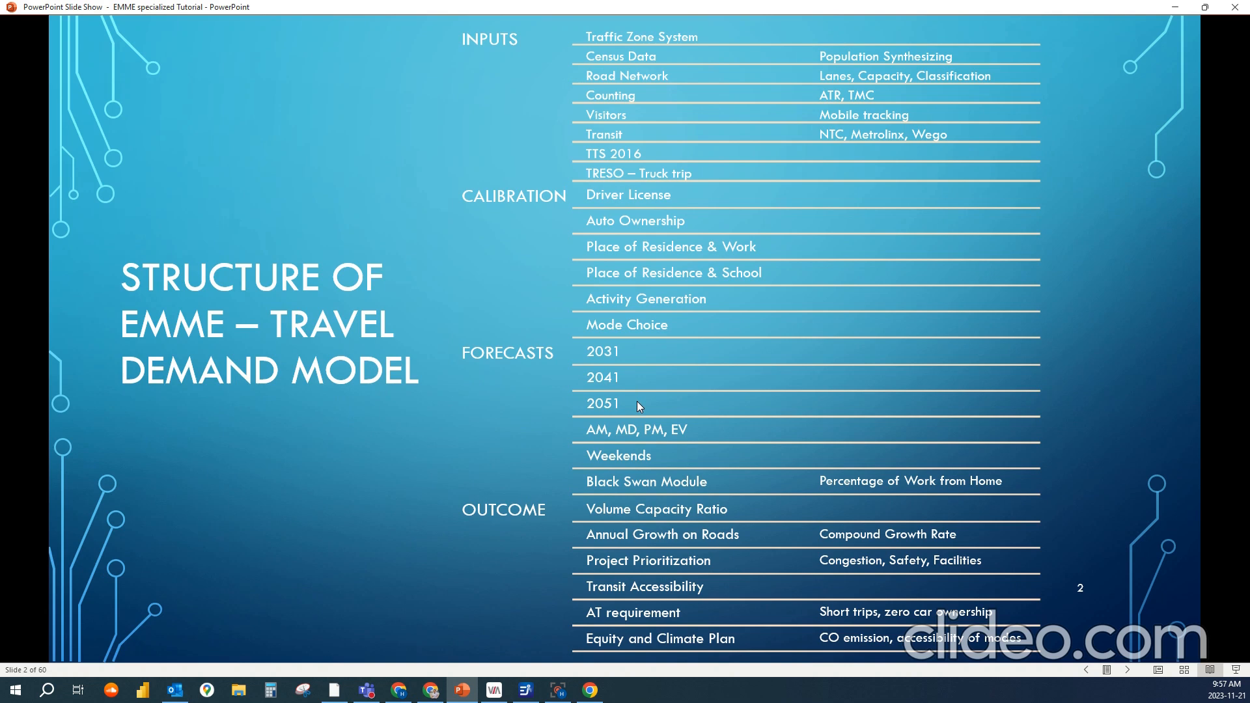
mouse_move(1095, 658)
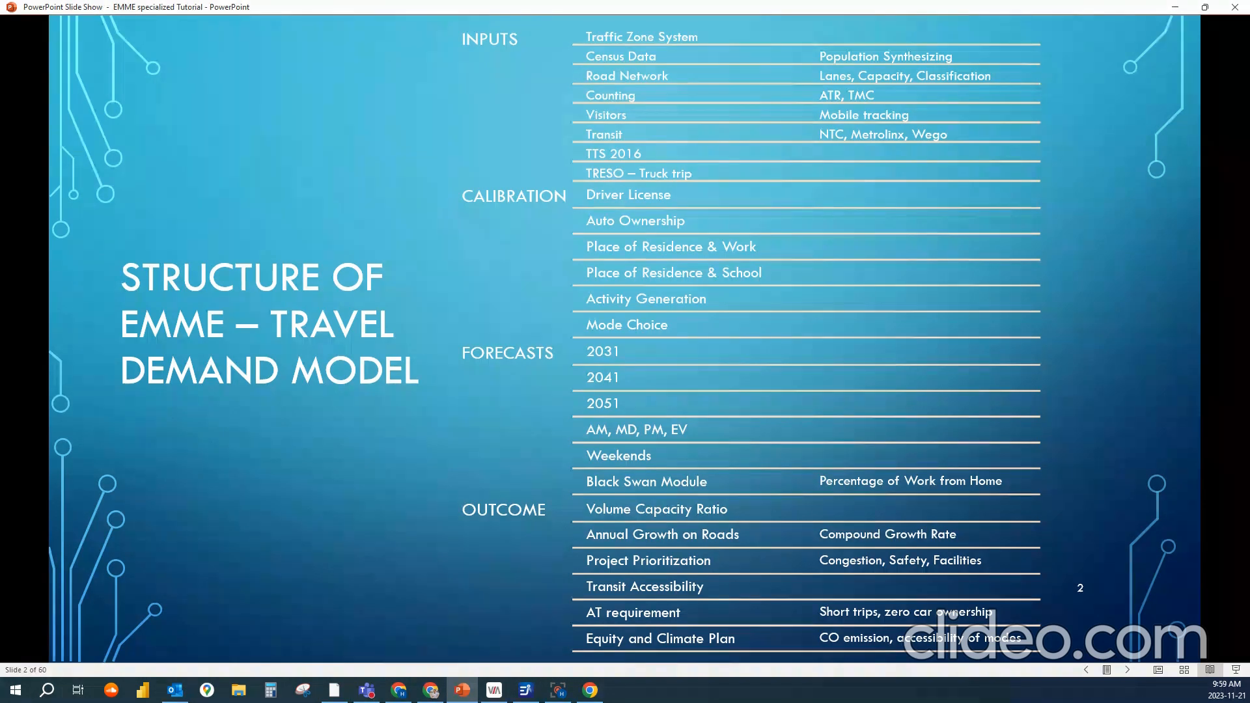
mouse_move(575, 365)
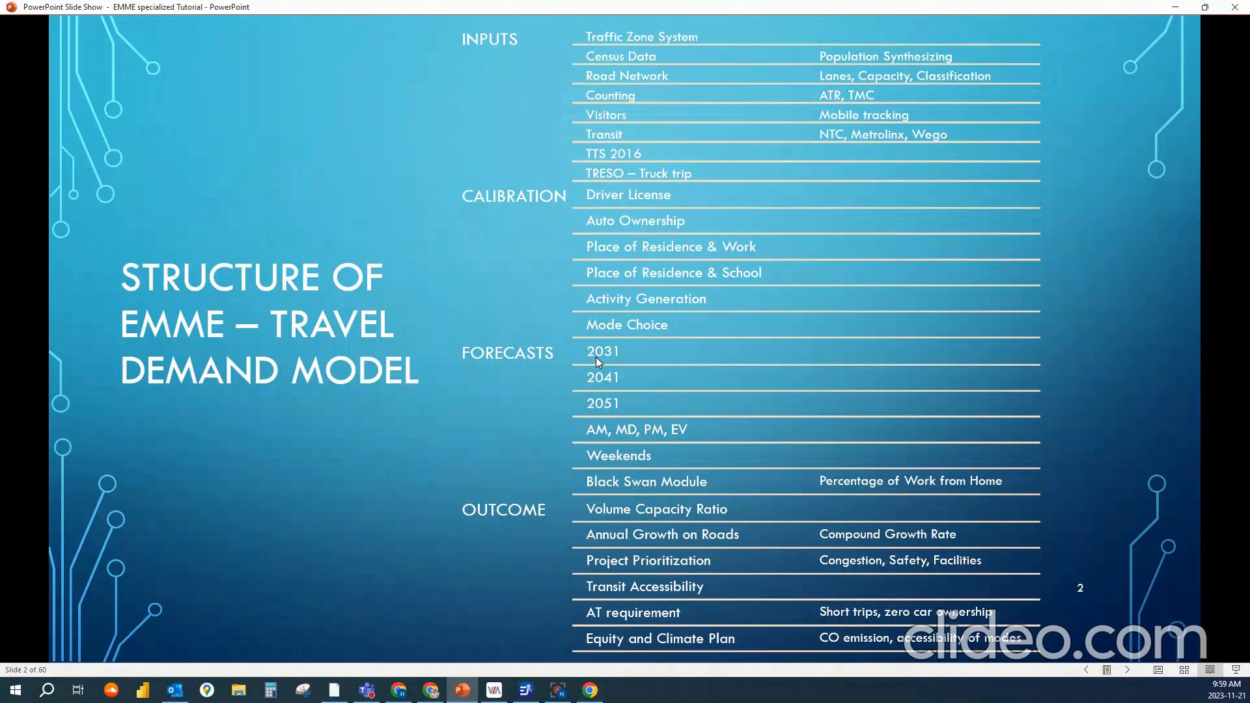
mouse_move(620, 407)
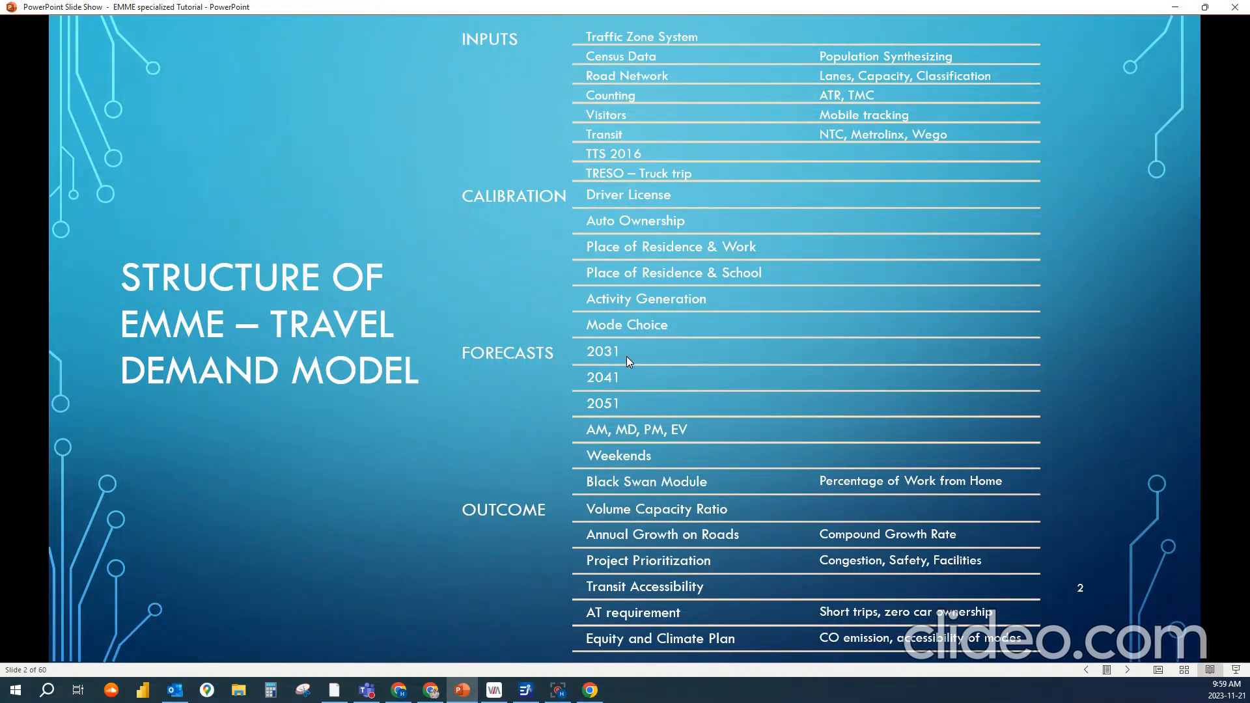
mouse_move(626, 358)
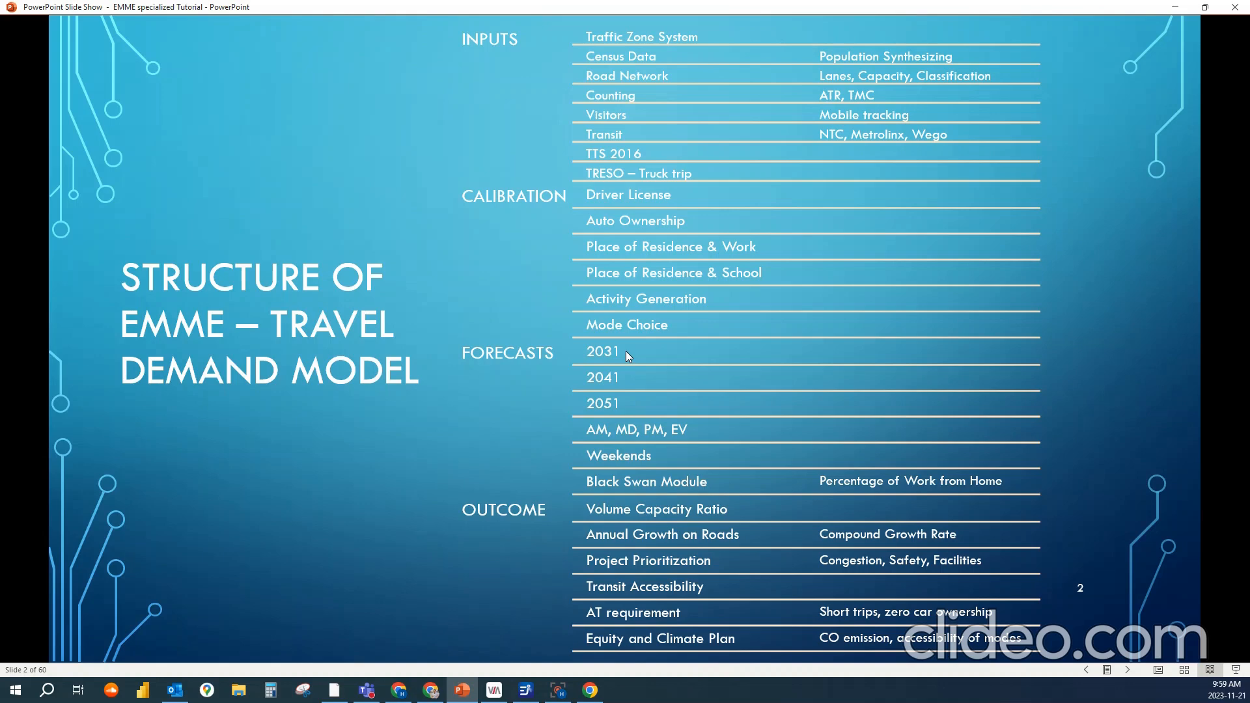
mouse_move(649, 354)
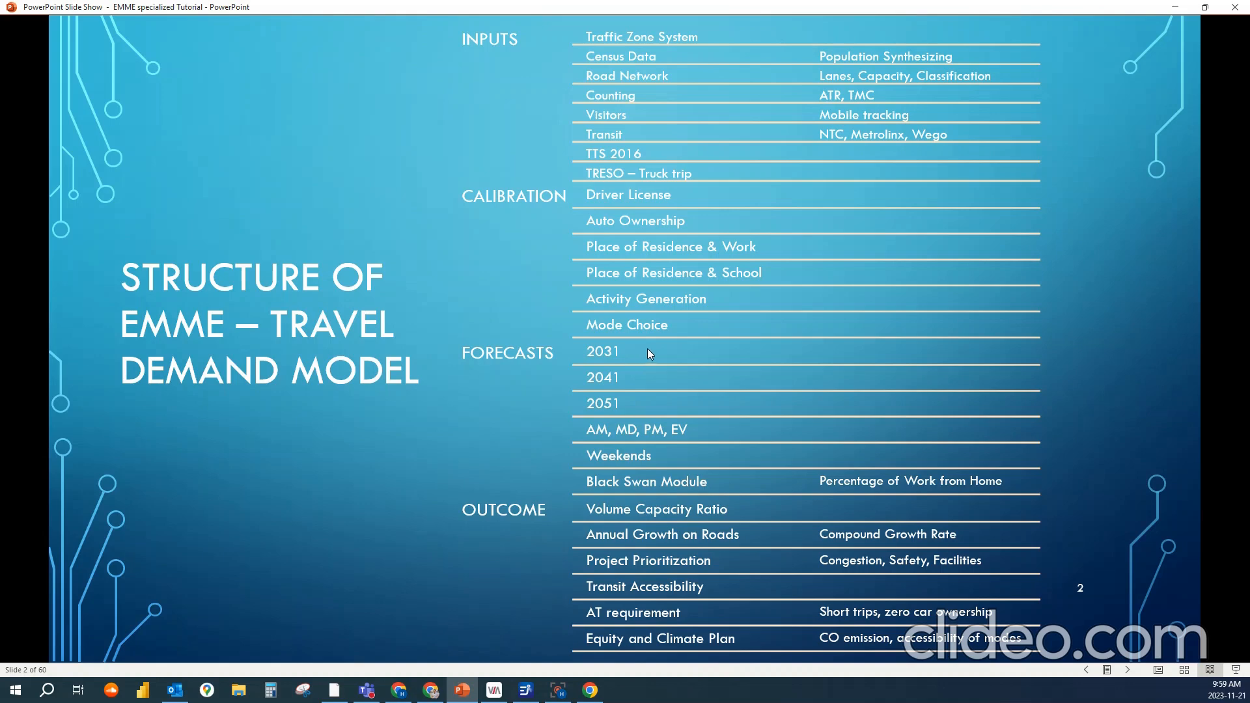
mouse_move(705, 329)
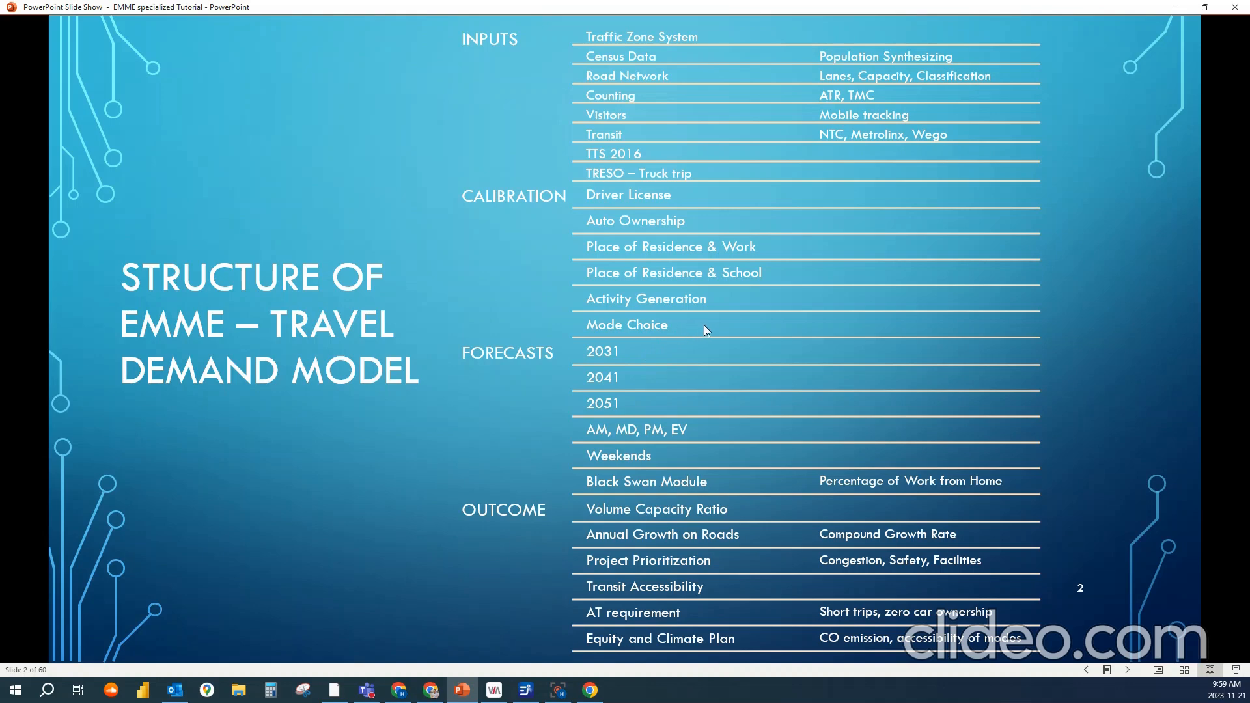
mouse_move(854, 323)
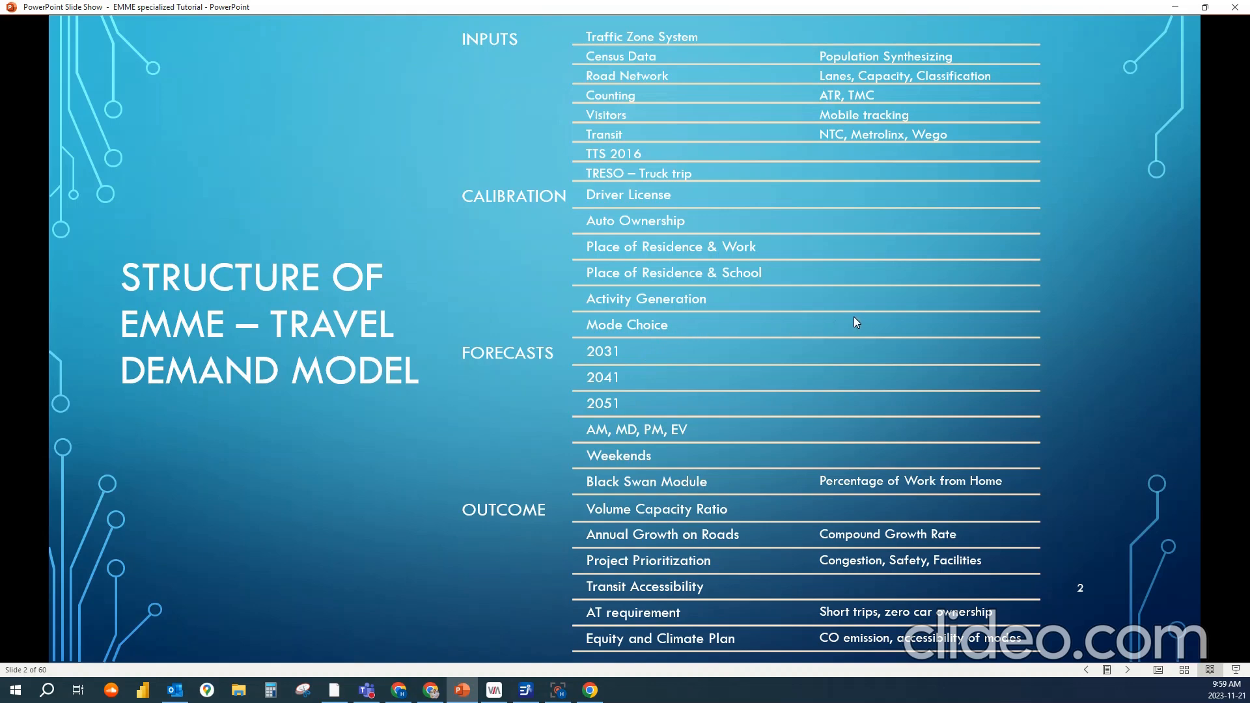
mouse_move(820, 373)
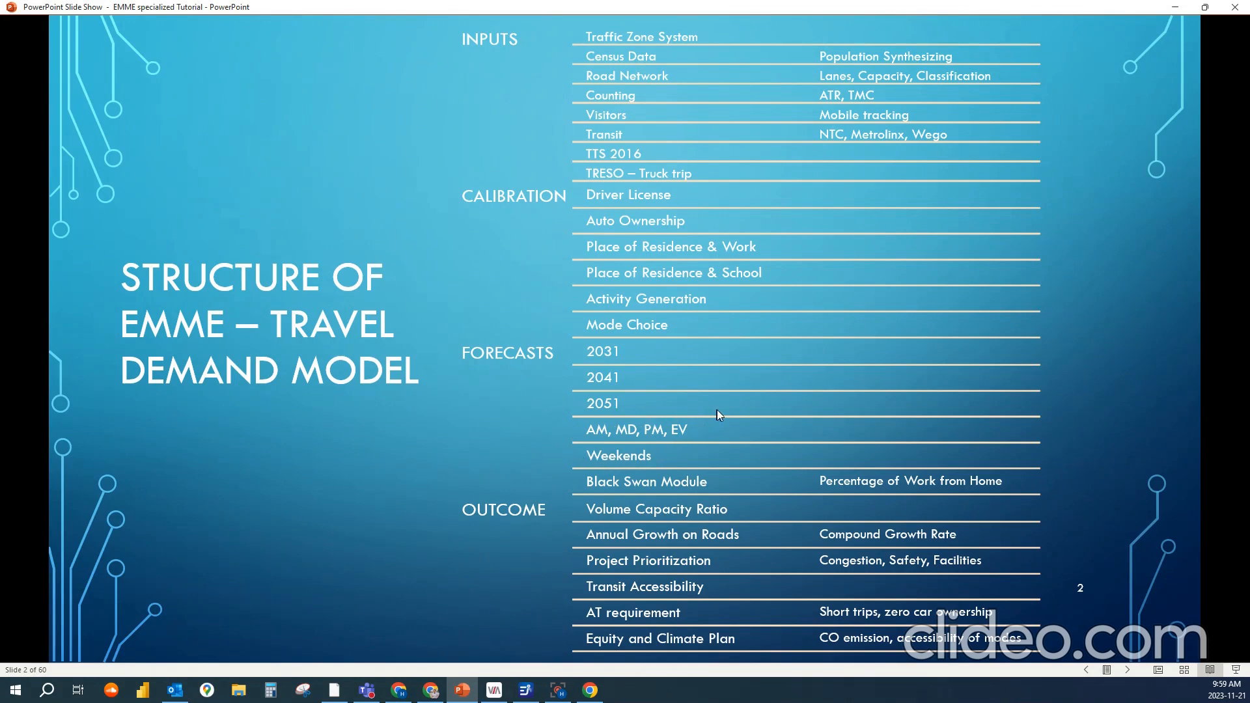
mouse_move(572, 445)
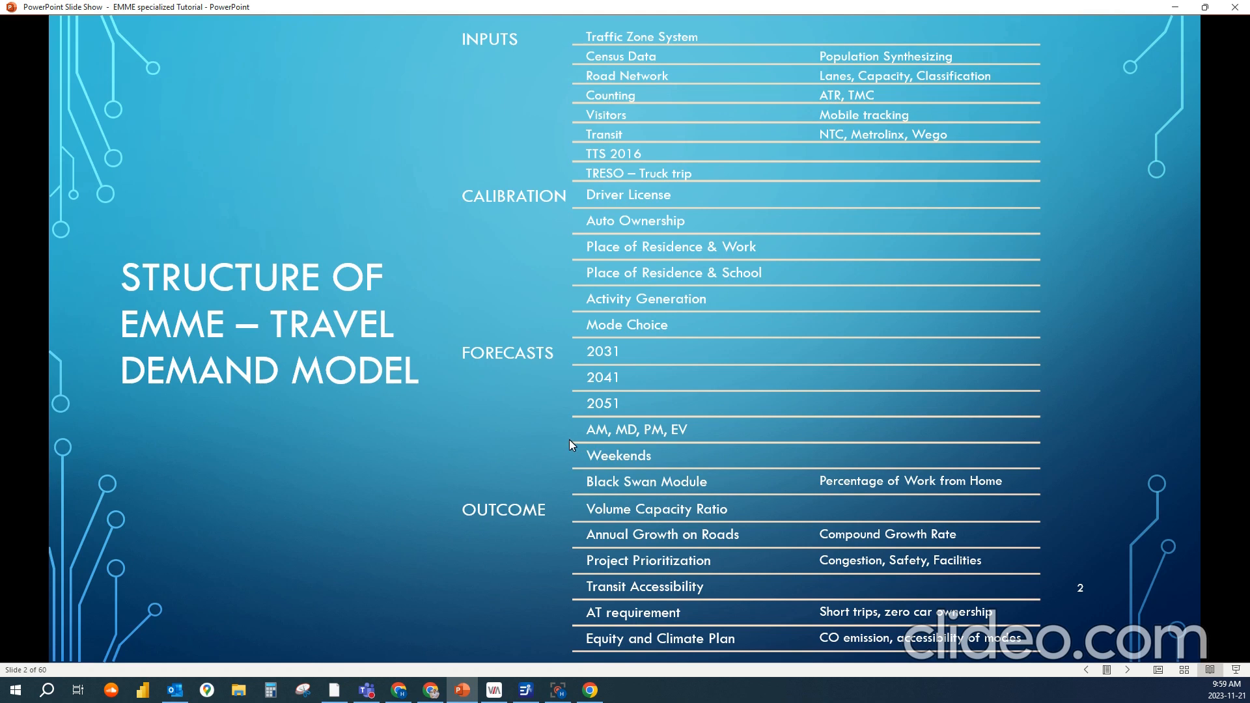
mouse_move(578, 444)
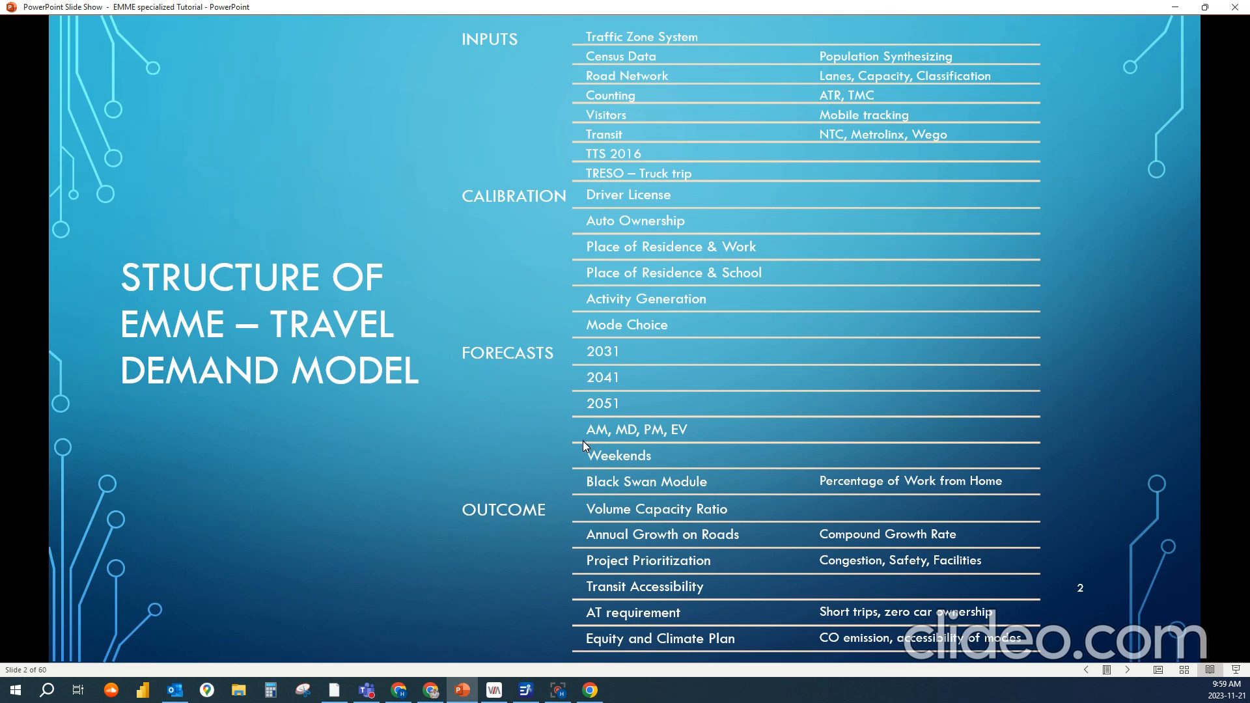
mouse_move(585, 460)
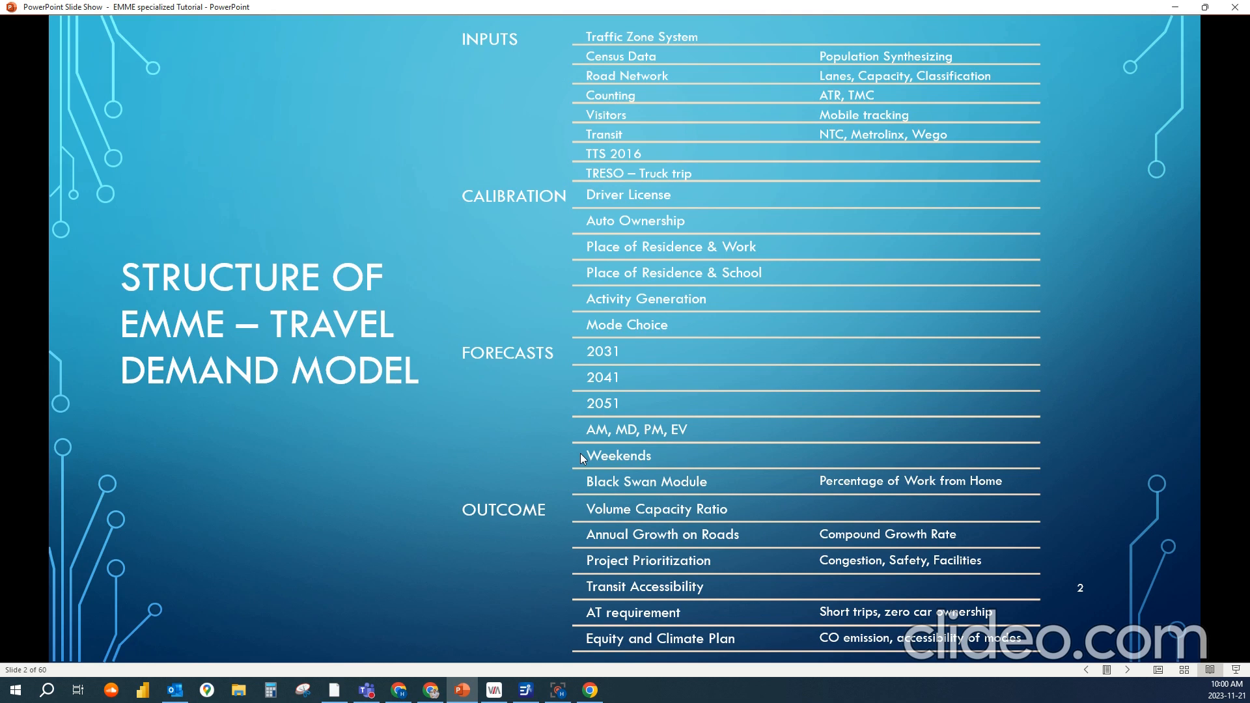
mouse_move(655, 450)
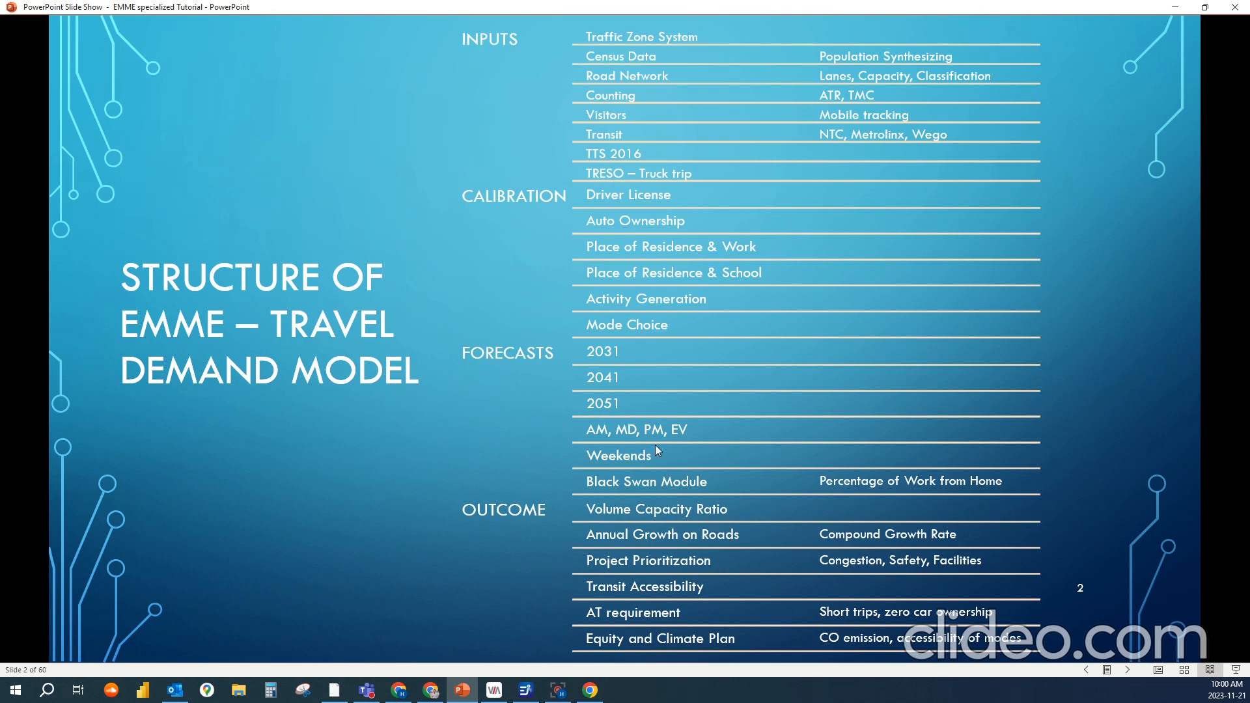
mouse_move(813, 164)
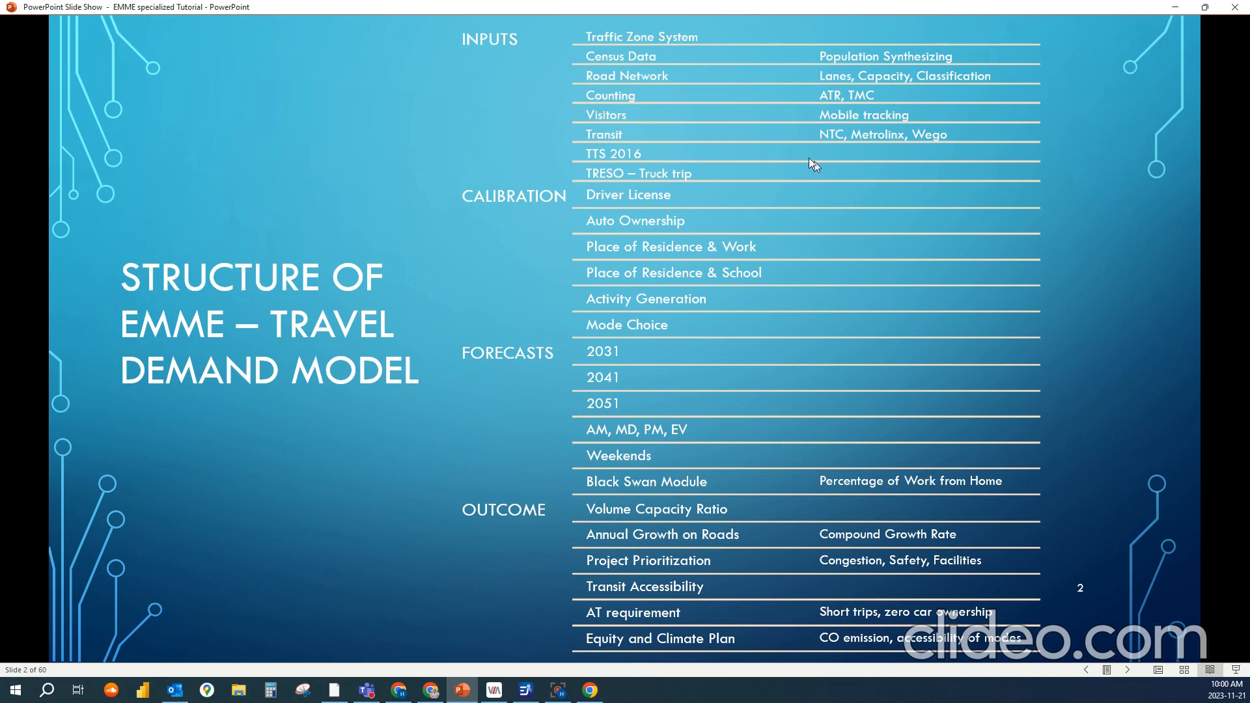
mouse_move(567, 396)
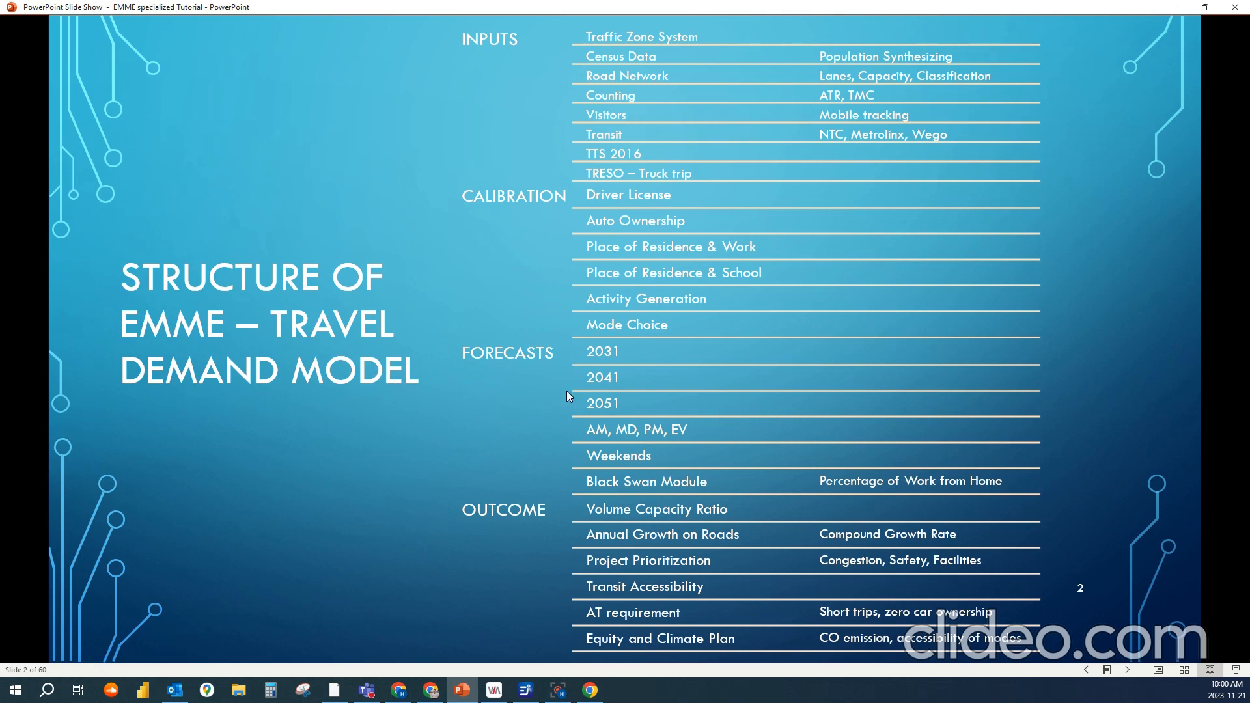
mouse_move(678, 439)
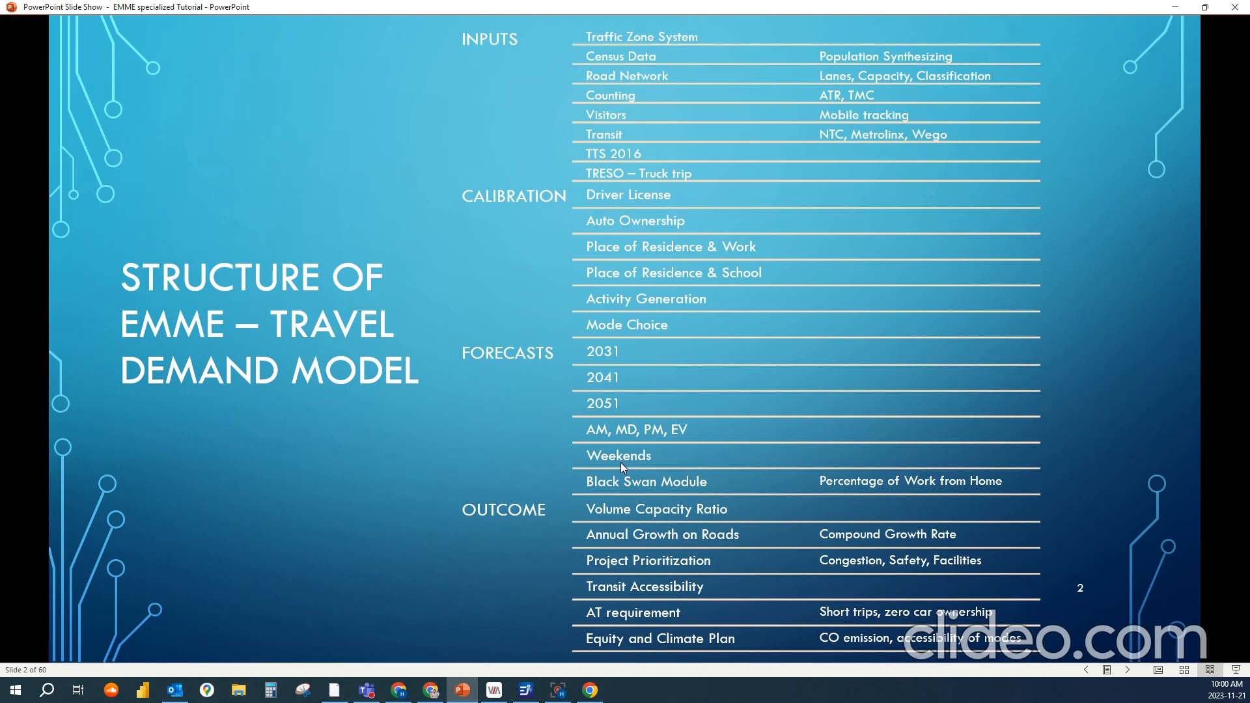
mouse_move(620, 468)
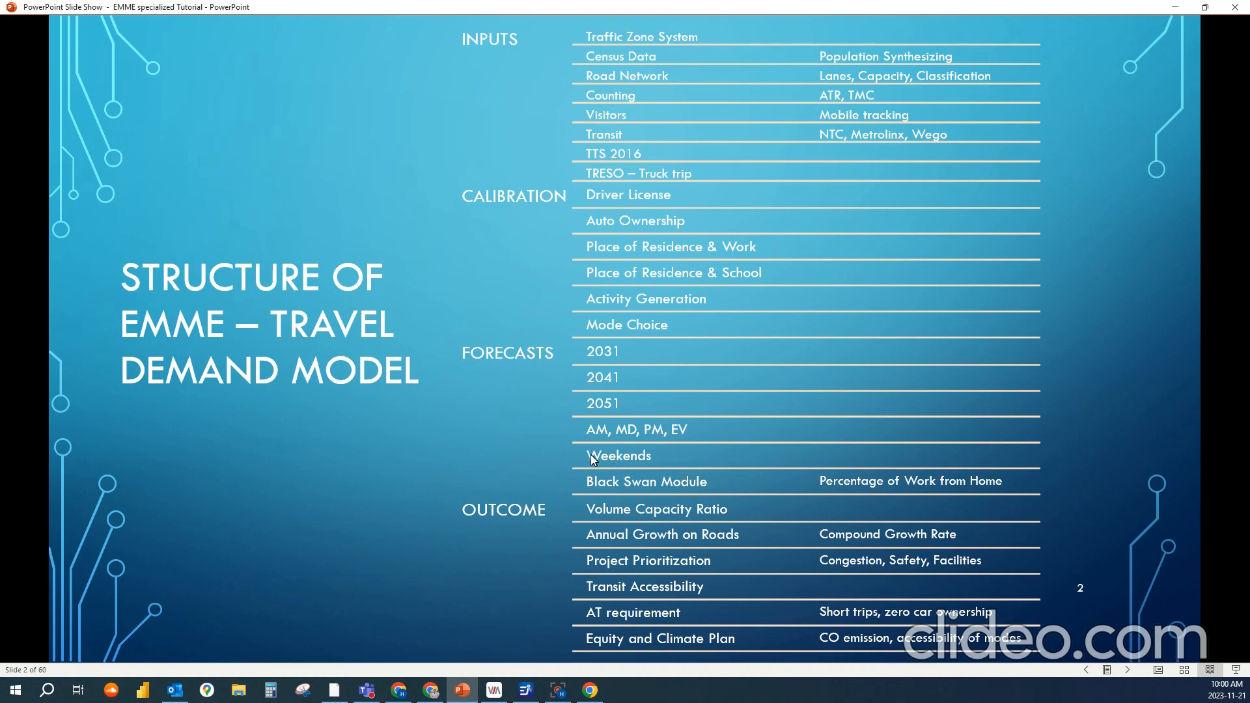
mouse_move(564, 448)
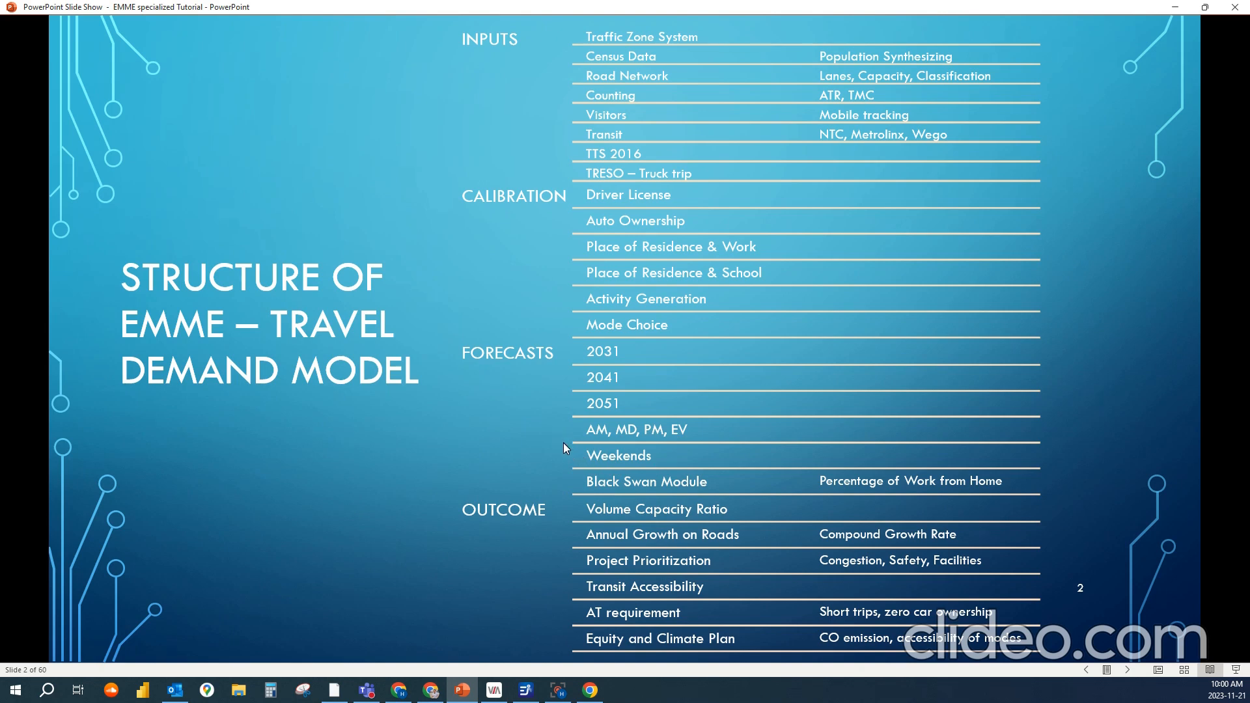
mouse_move(566, 461)
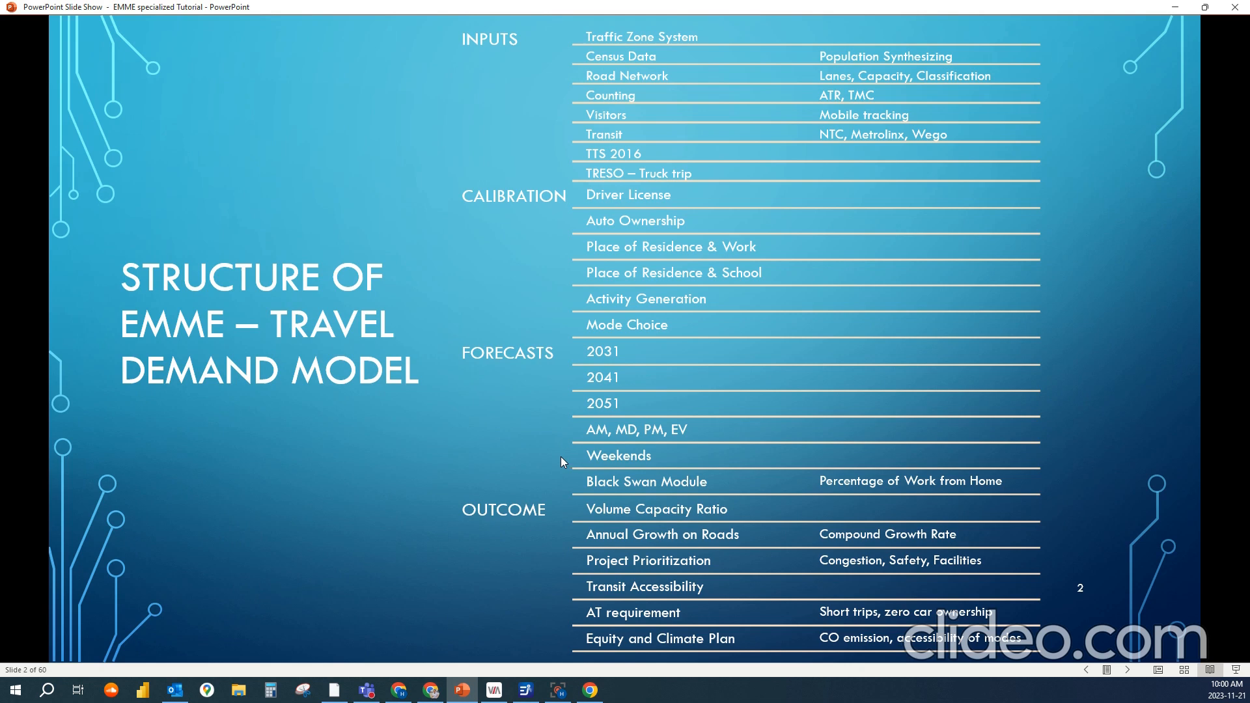
mouse_move(559, 460)
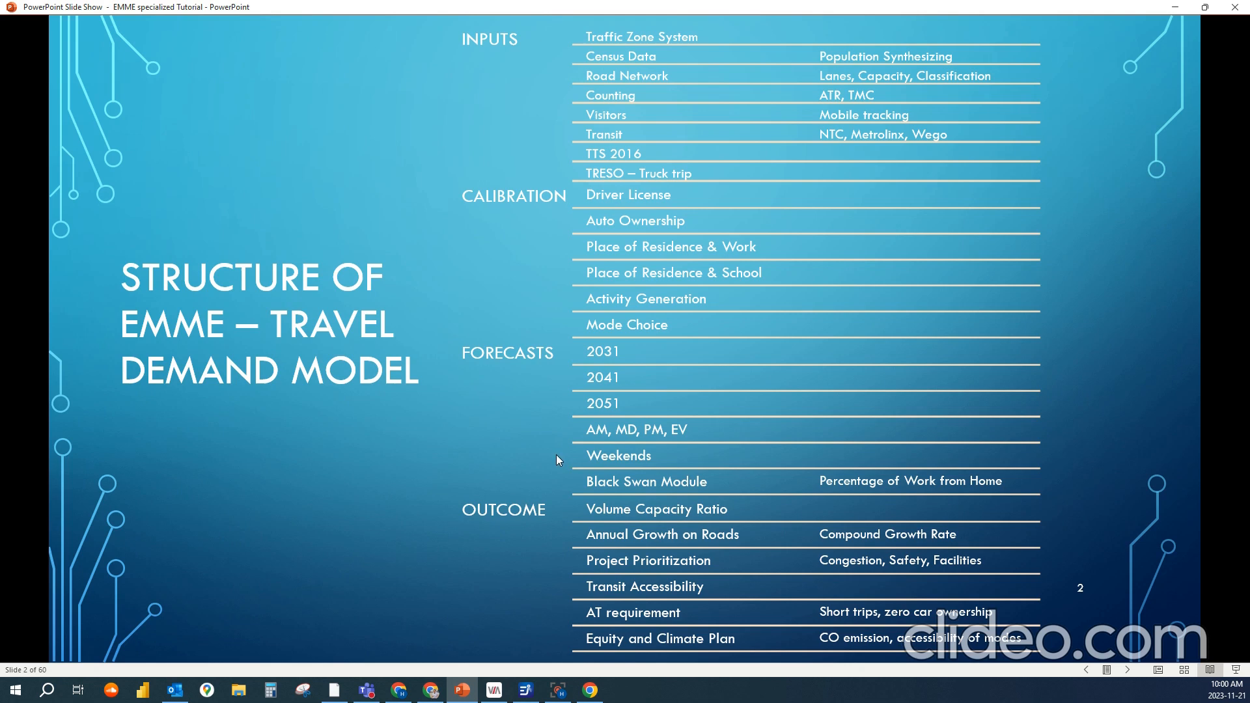
mouse_move(555, 458)
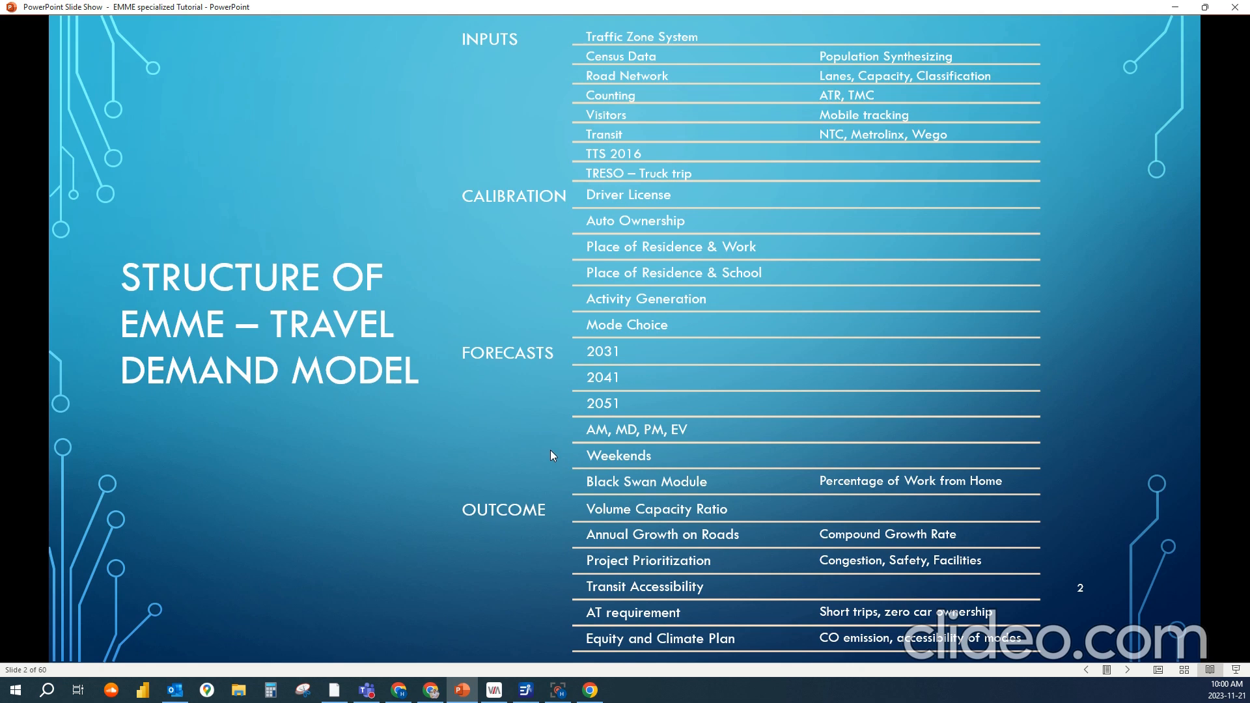
mouse_move(784, 474)
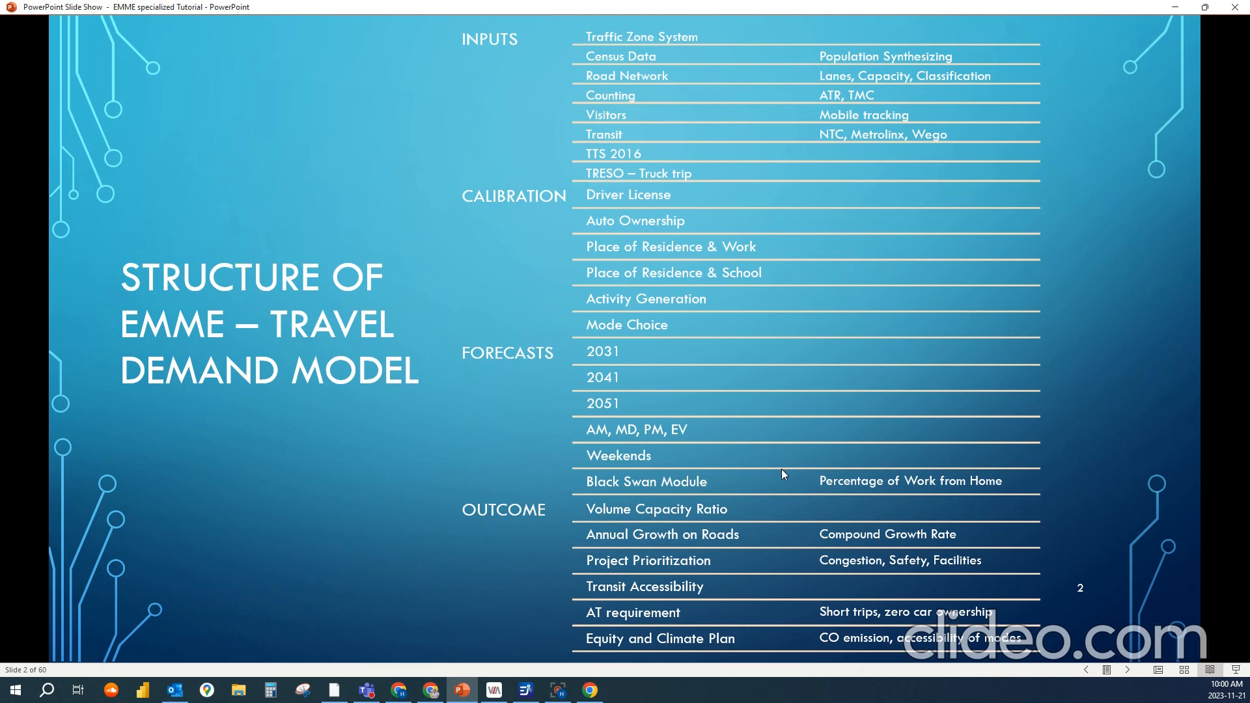
mouse_move(784, 481)
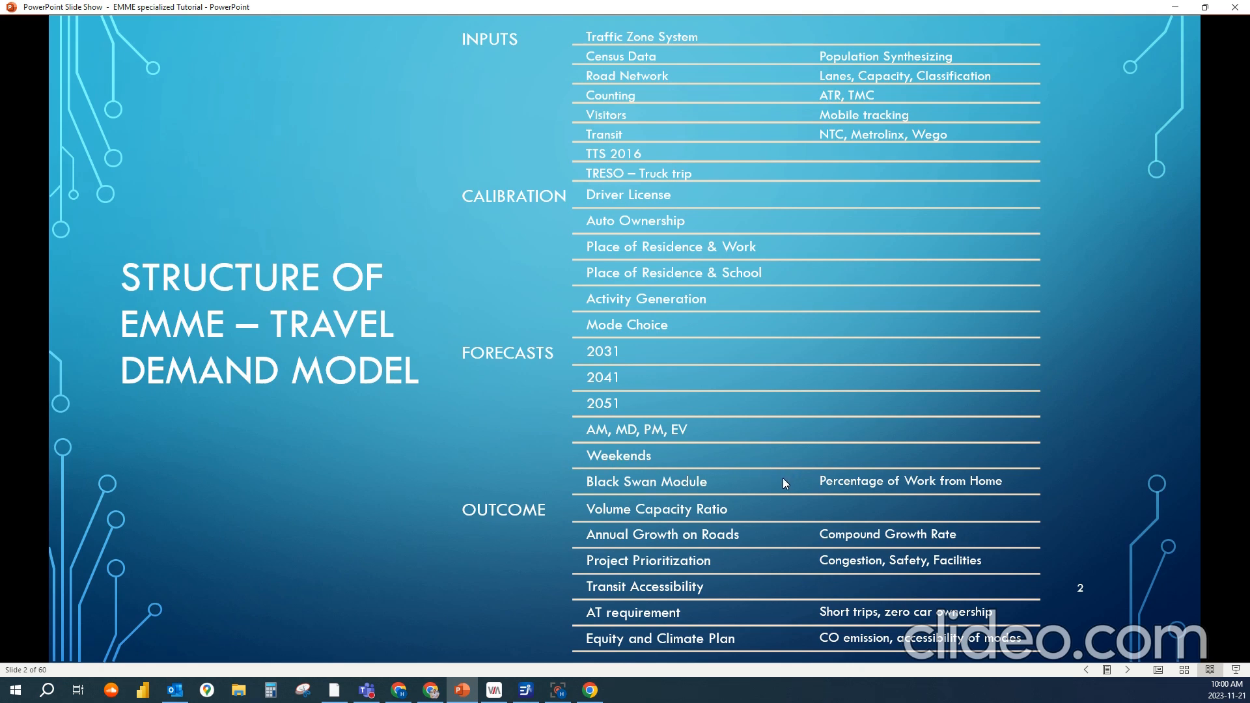
mouse_move(725, 492)
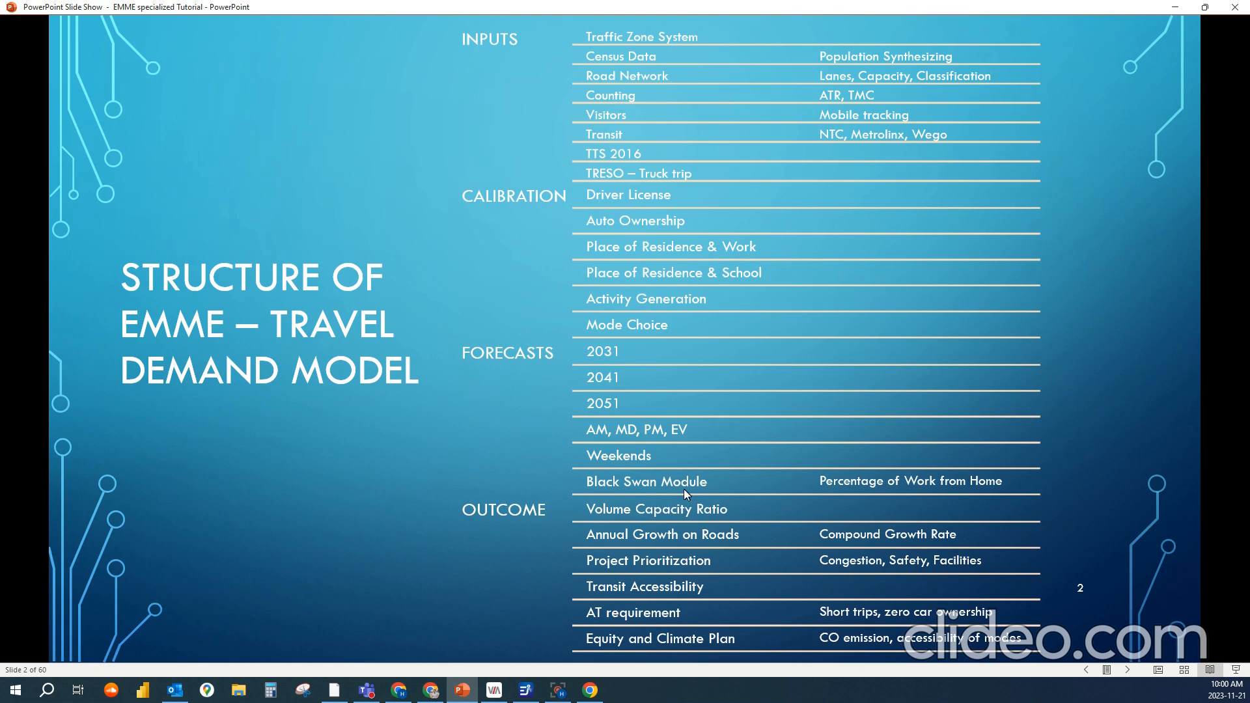
mouse_move(603, 500)
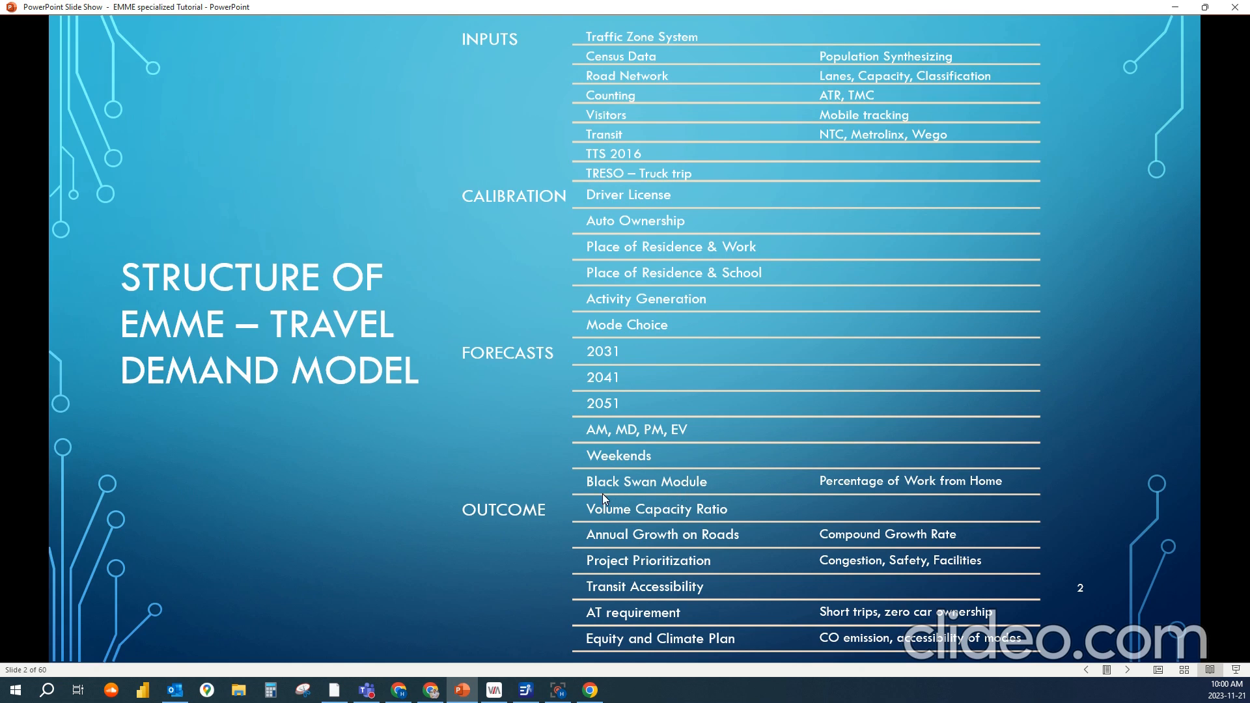
mouse_move(513, 529)
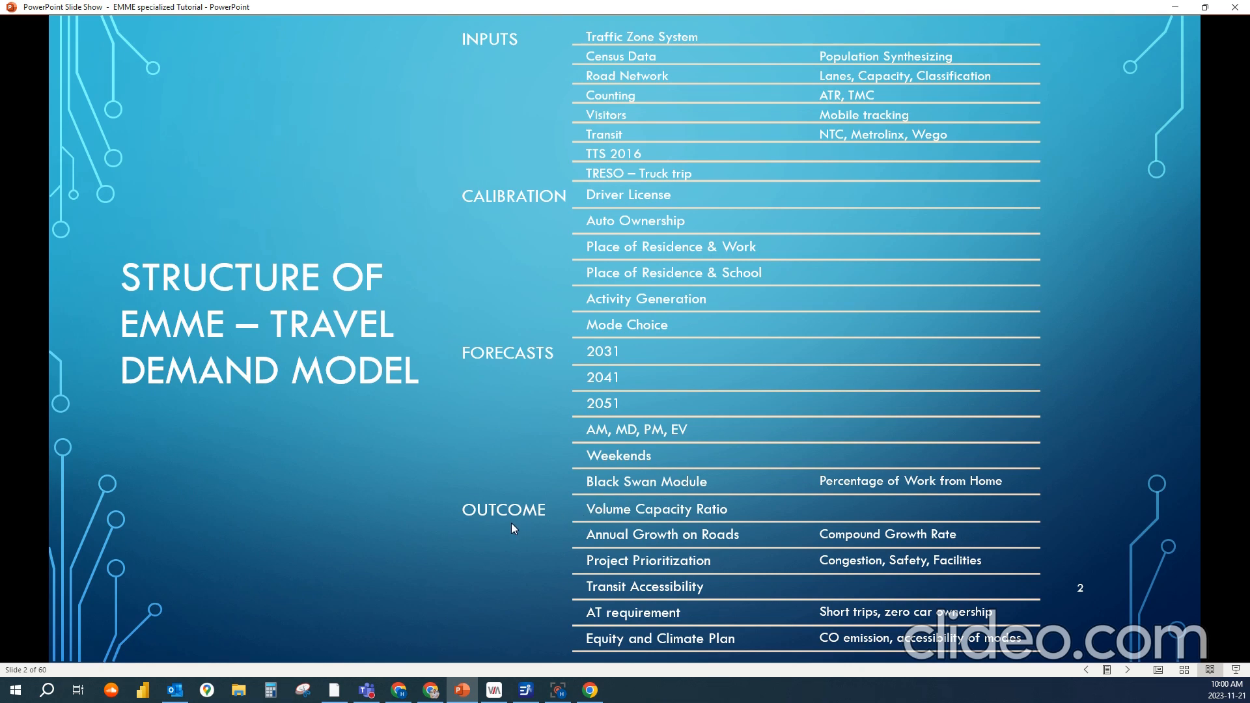
mouse_move(487, 528)
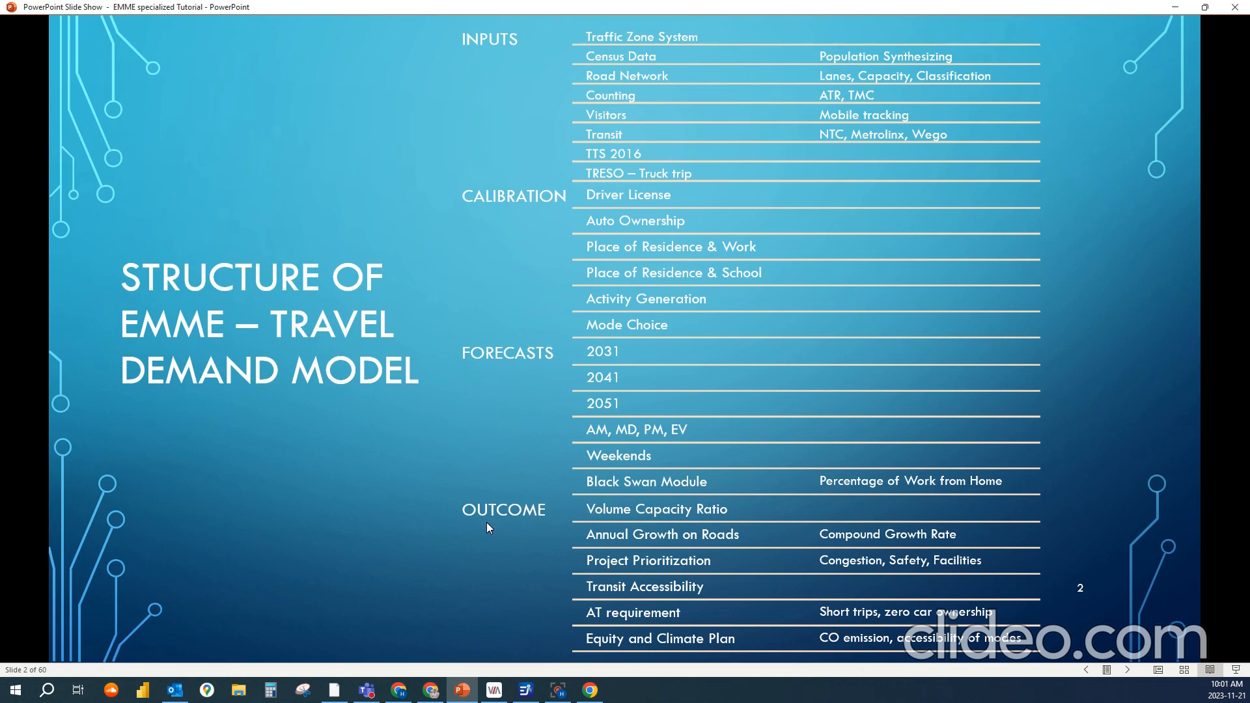
mouse_move(496, 525)
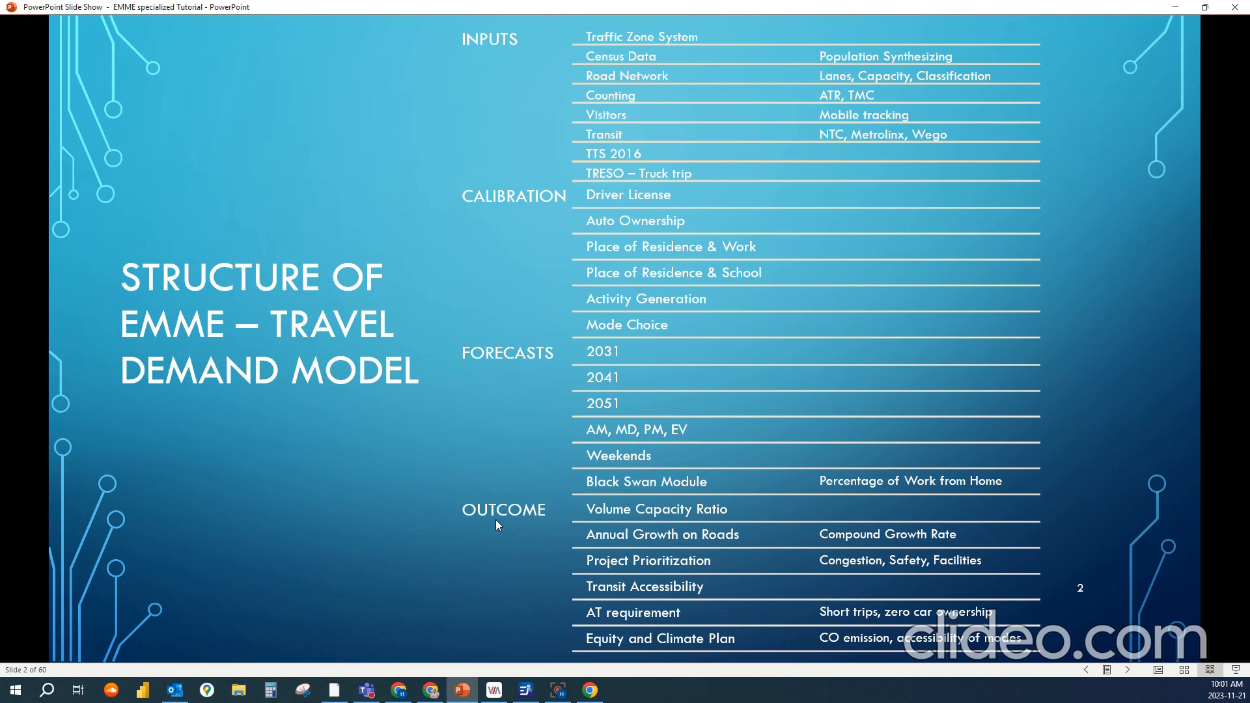
mouse_move(759, 507)
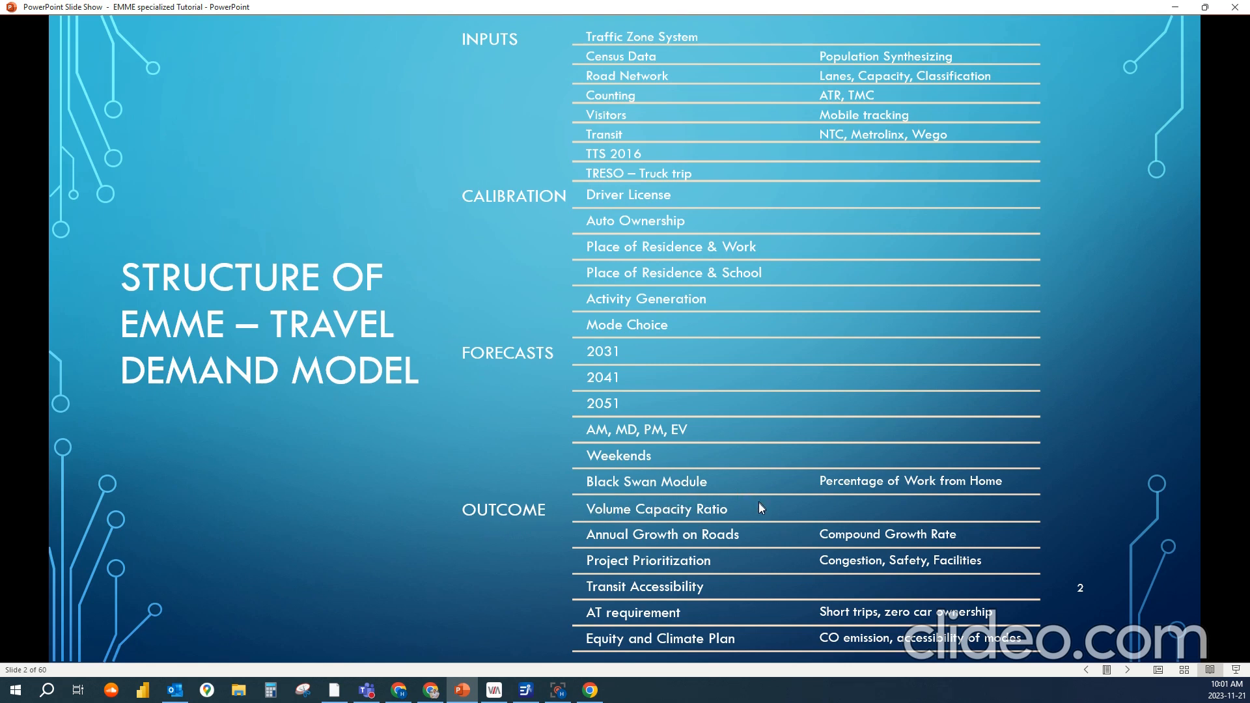
mouse_move(552, 513)
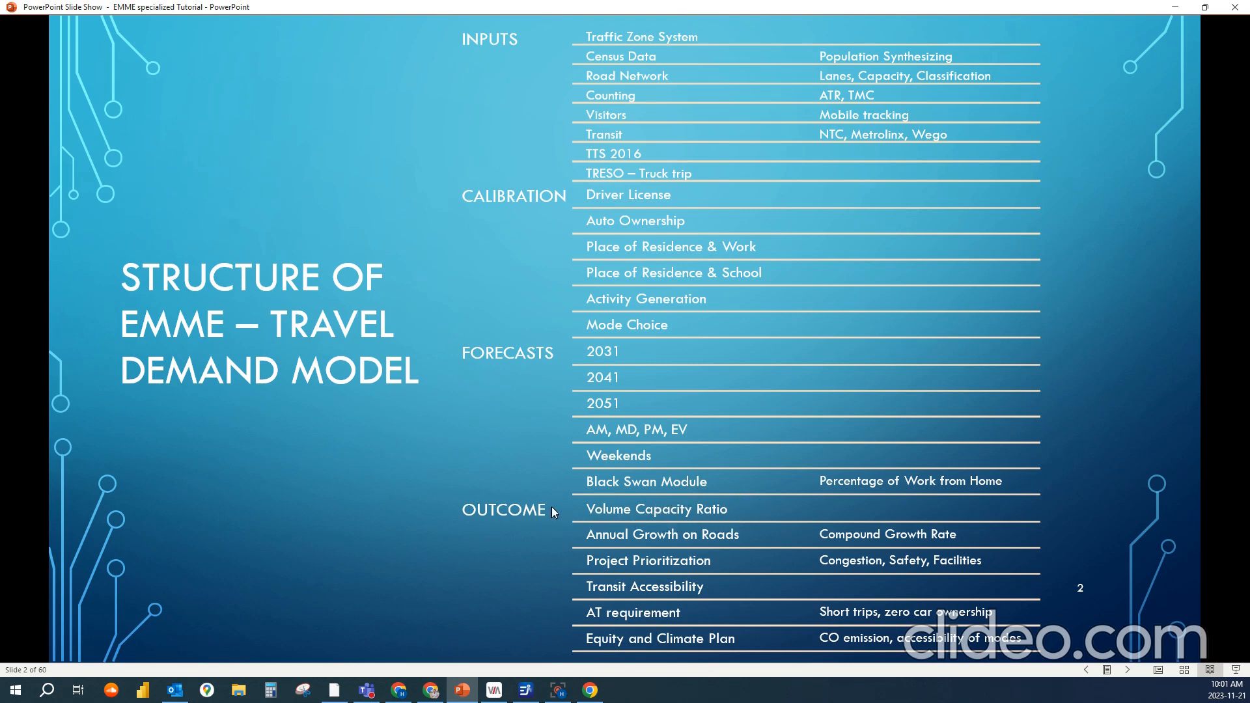
mouse_move(755, 515)
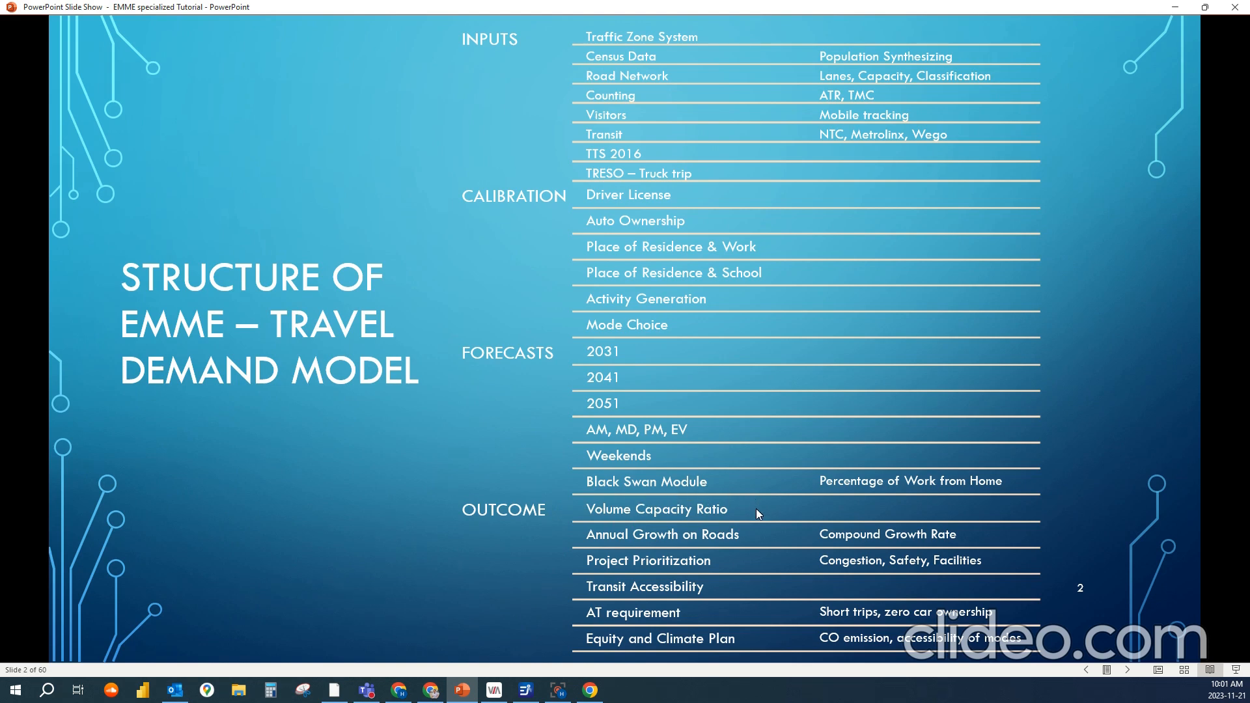
mouse_move(744, 544)
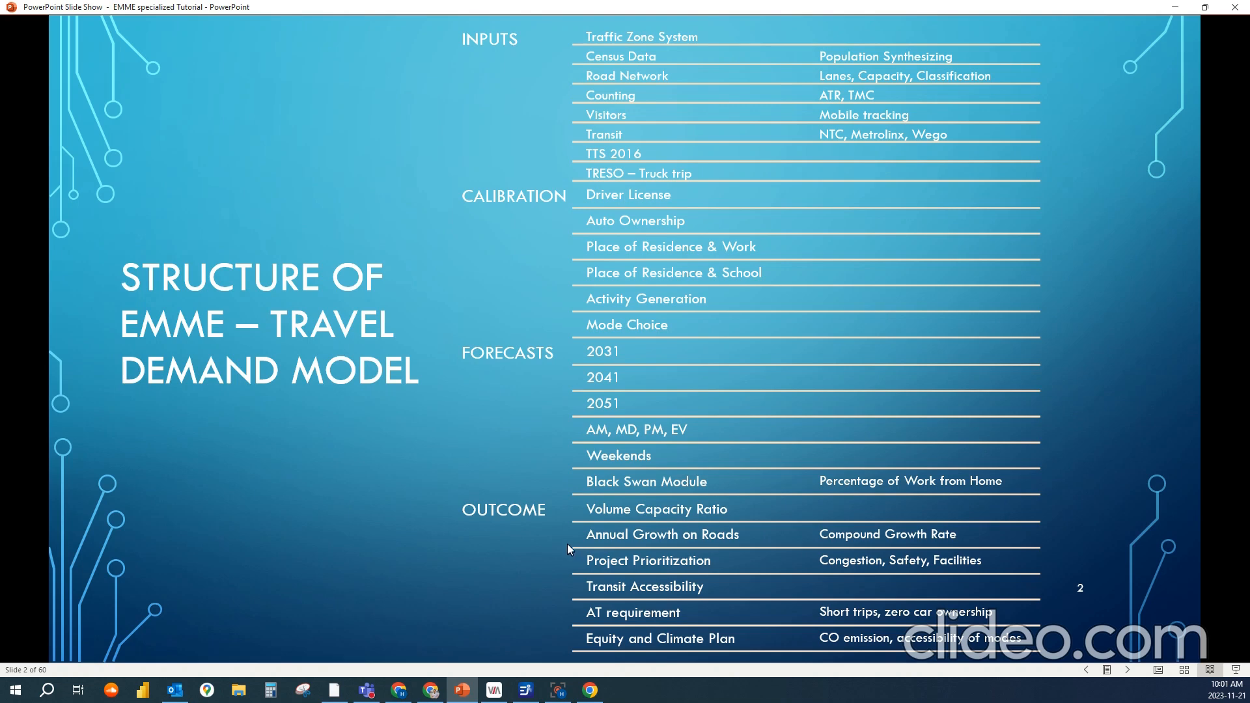
mouse_move(775, 519)
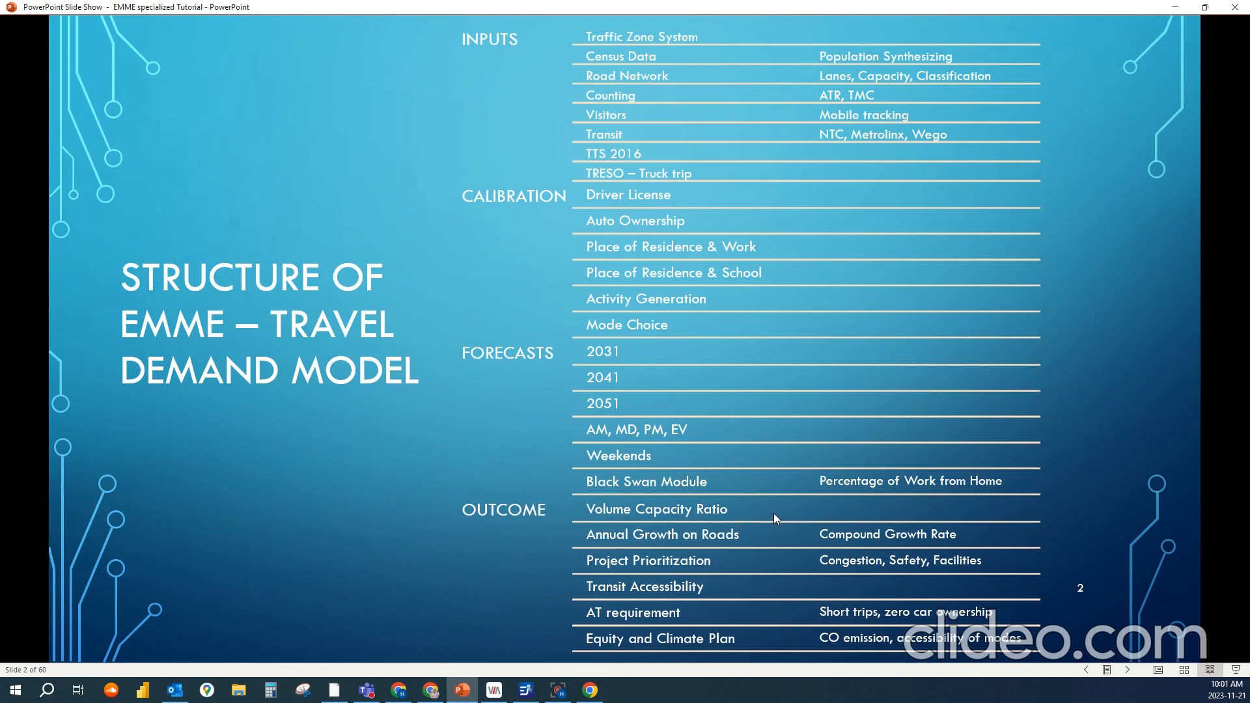
mouse_move(768, 545)
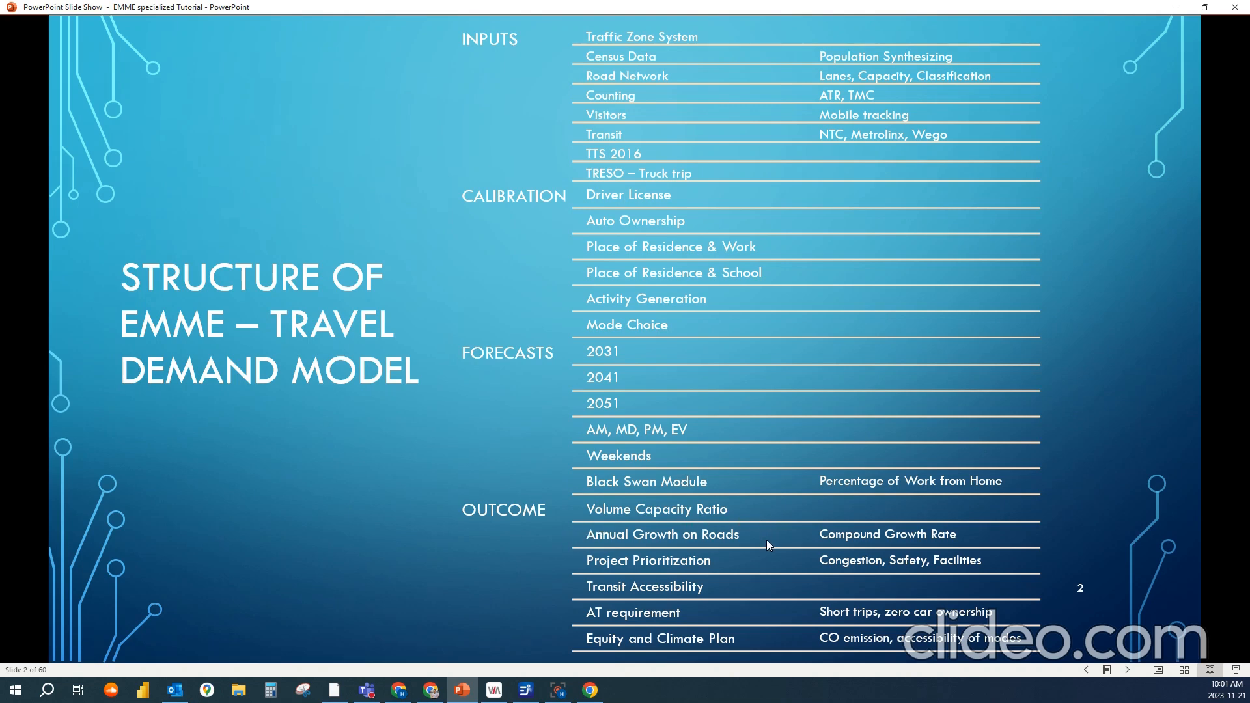
mouse_move(747, 546)
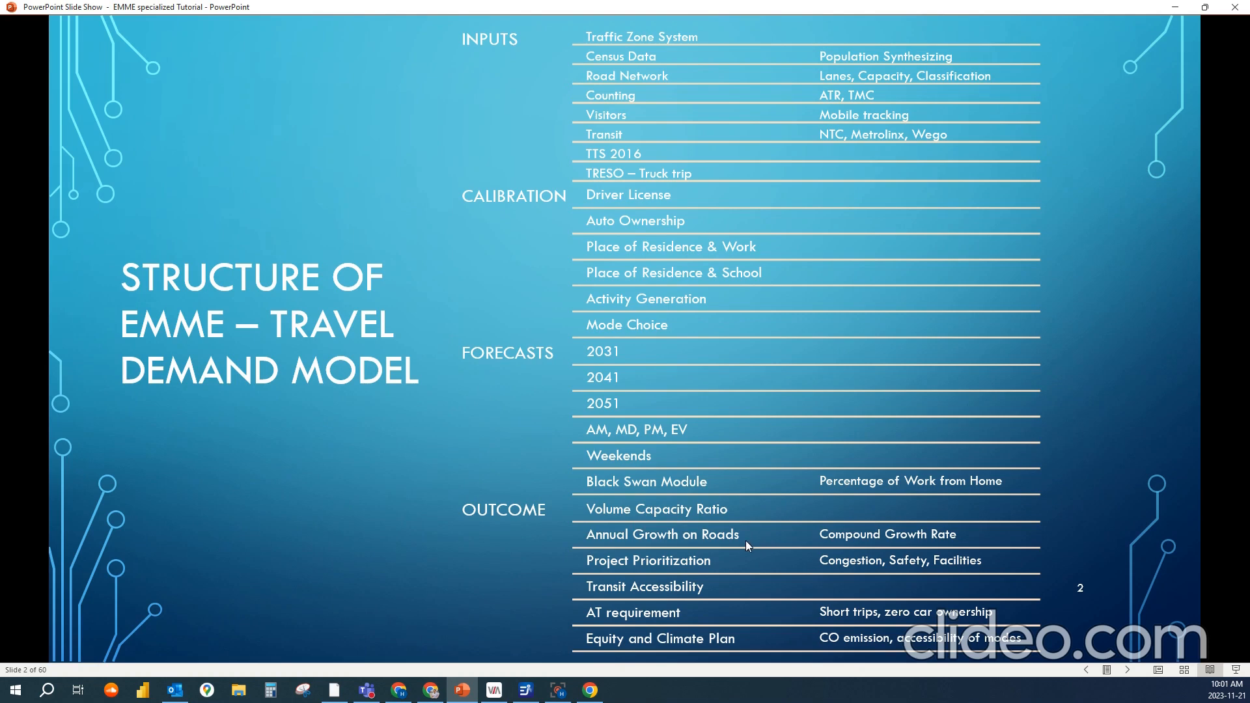
mouse_move(595, 574)
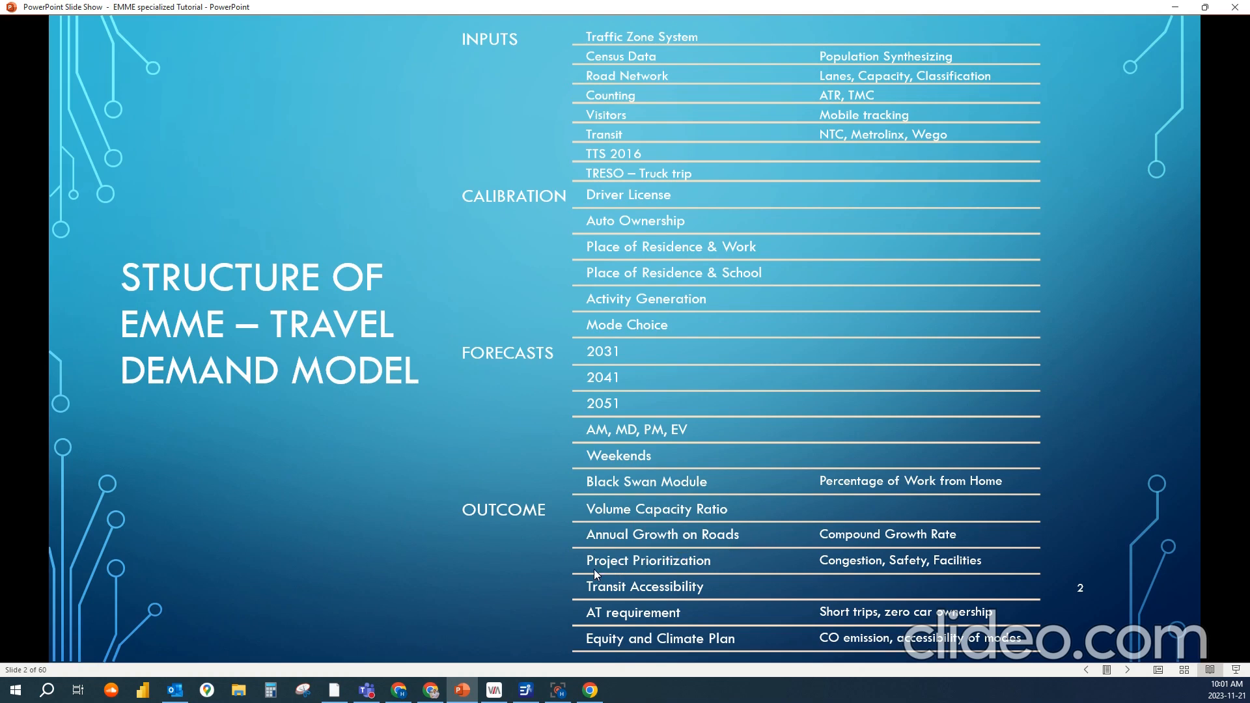
mouse_move(726, 567)
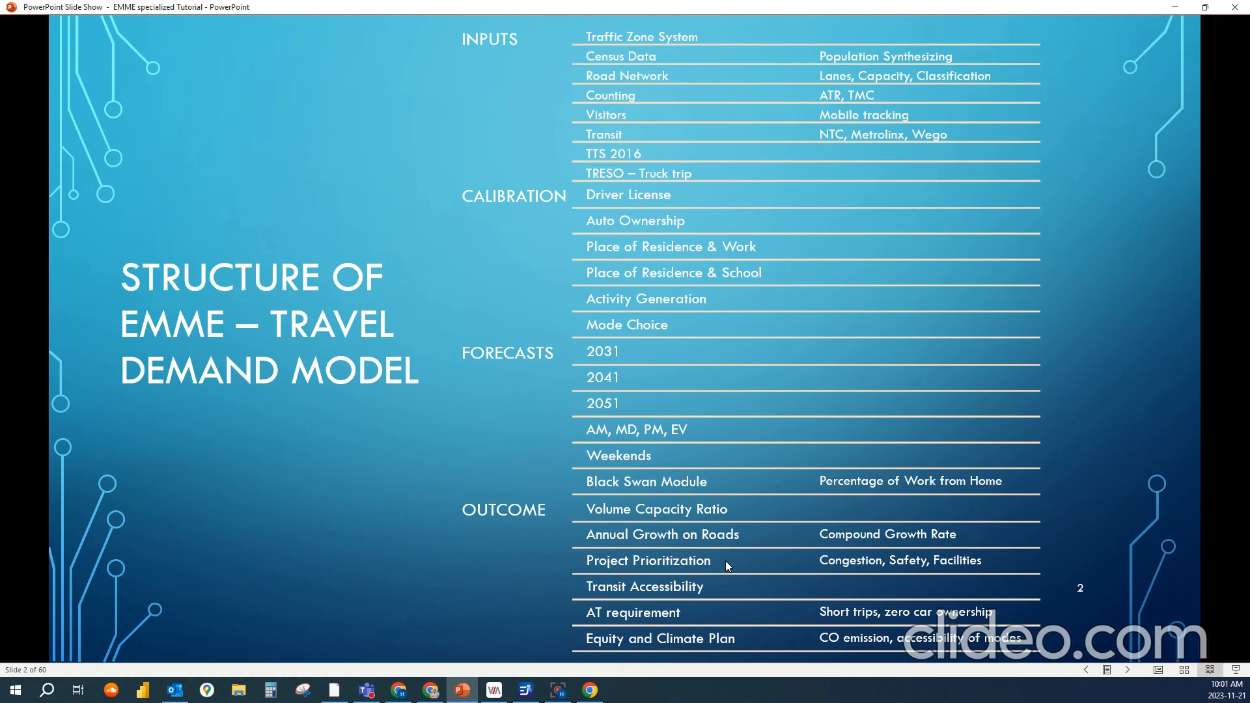
mouse_move(665, 554)
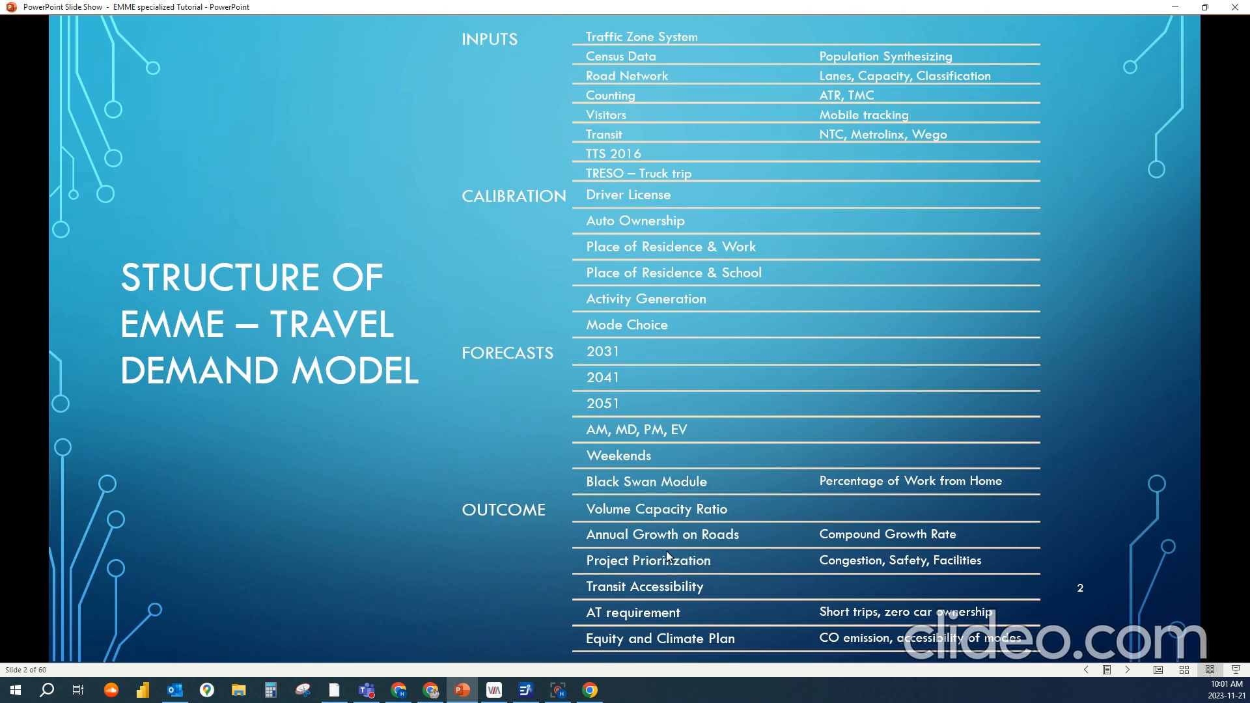
mouse_move(548, 563)
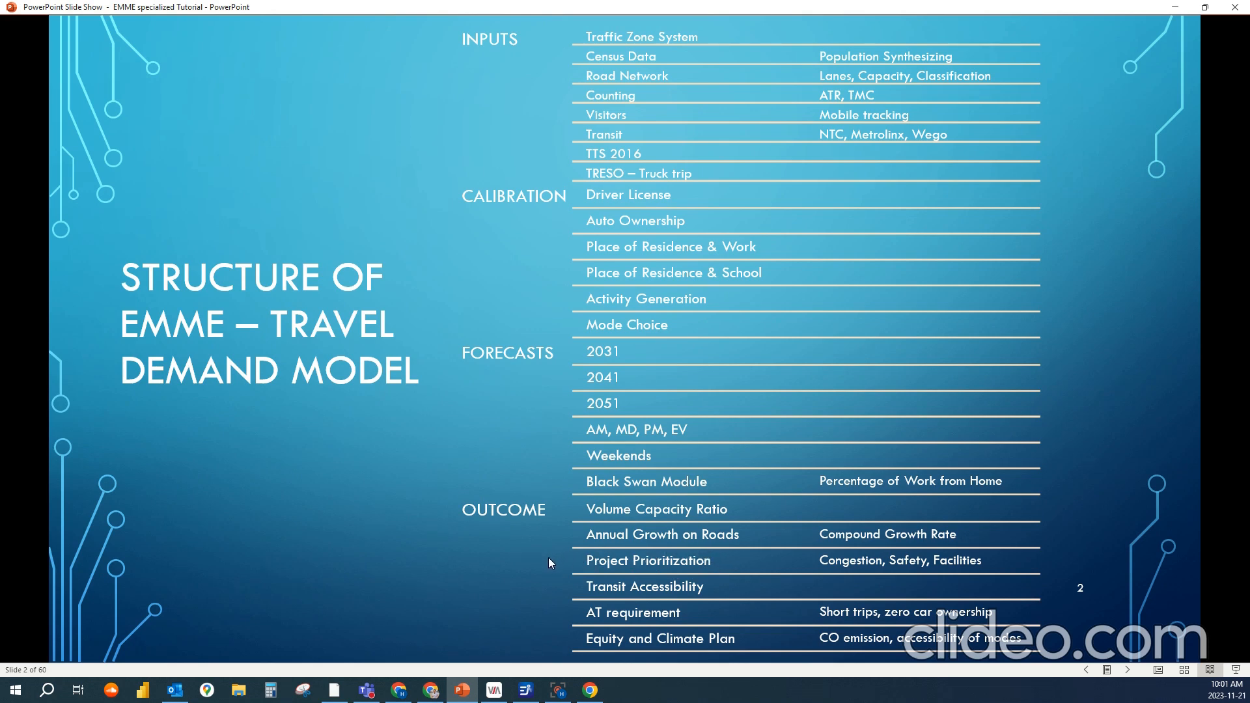
mouse_move(546, 557)
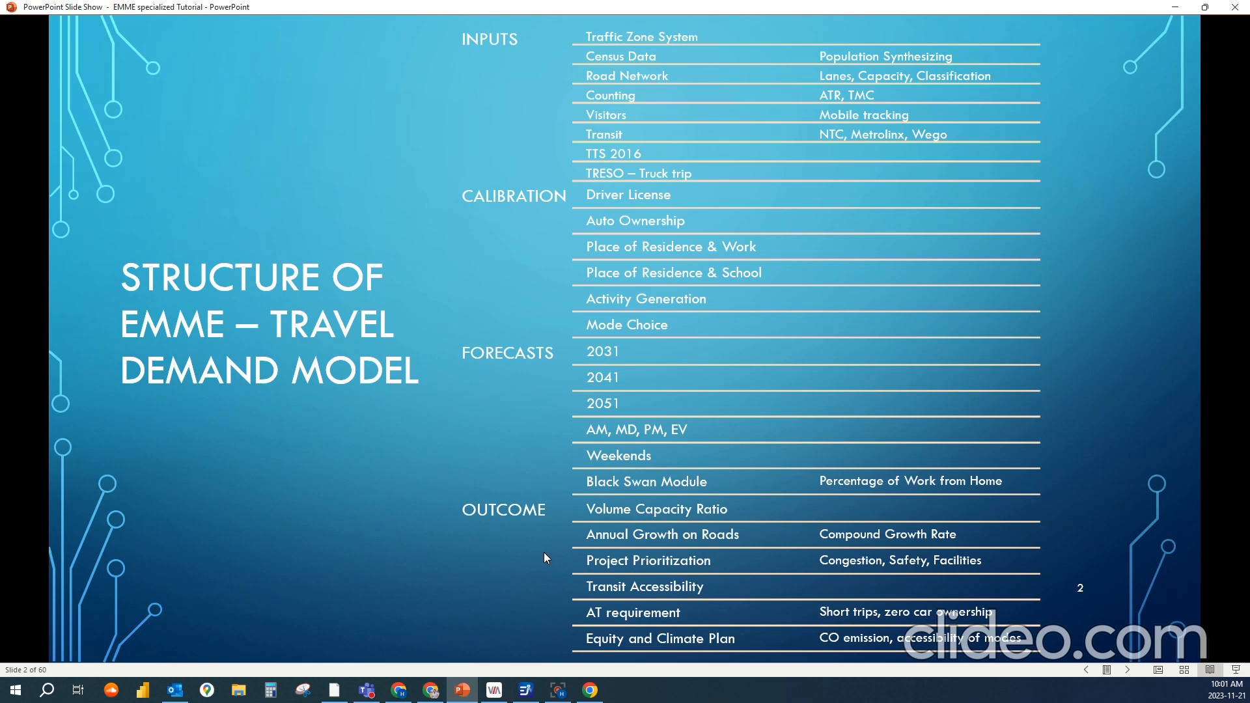
mouse_move(897, 578)
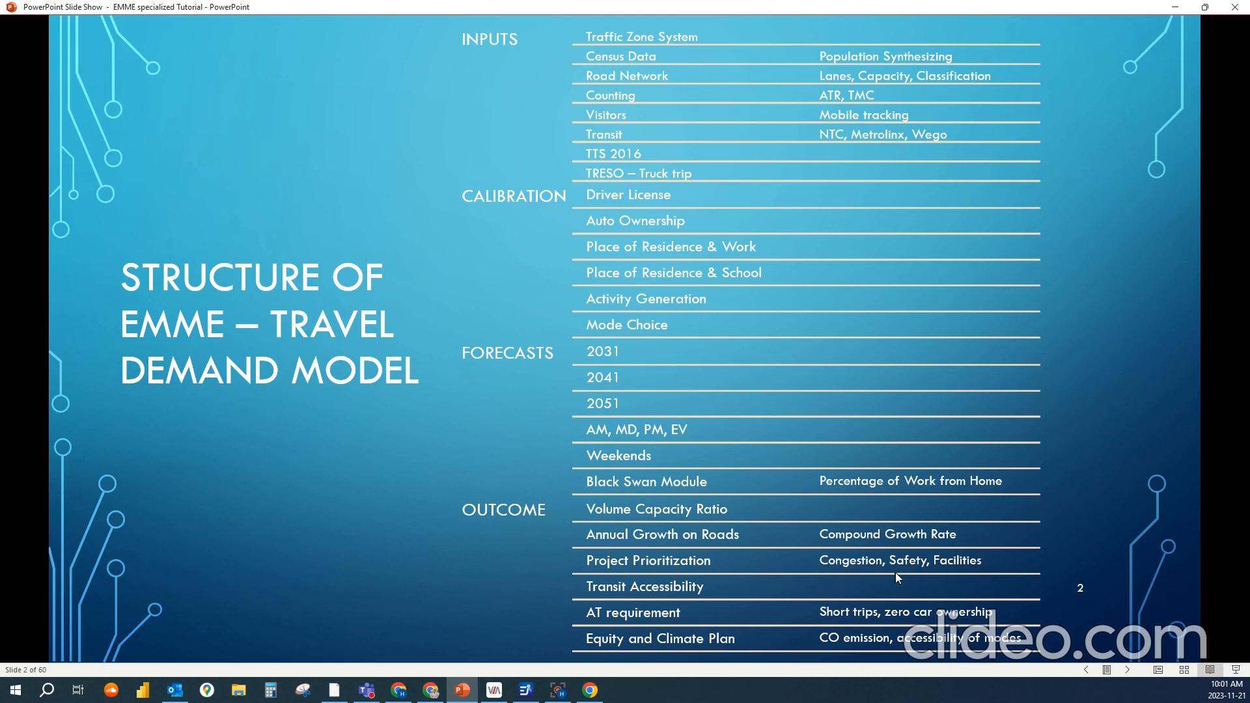
mouse_move(916, 581)
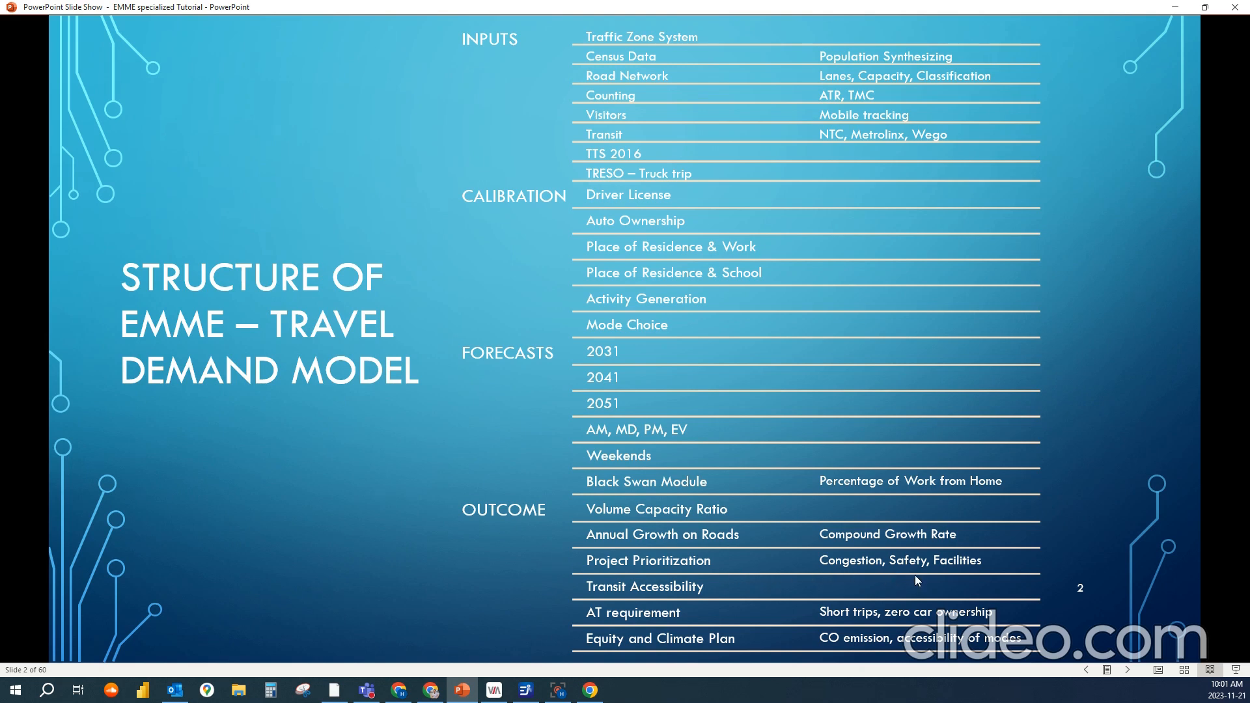
mouse_move(909, 574)
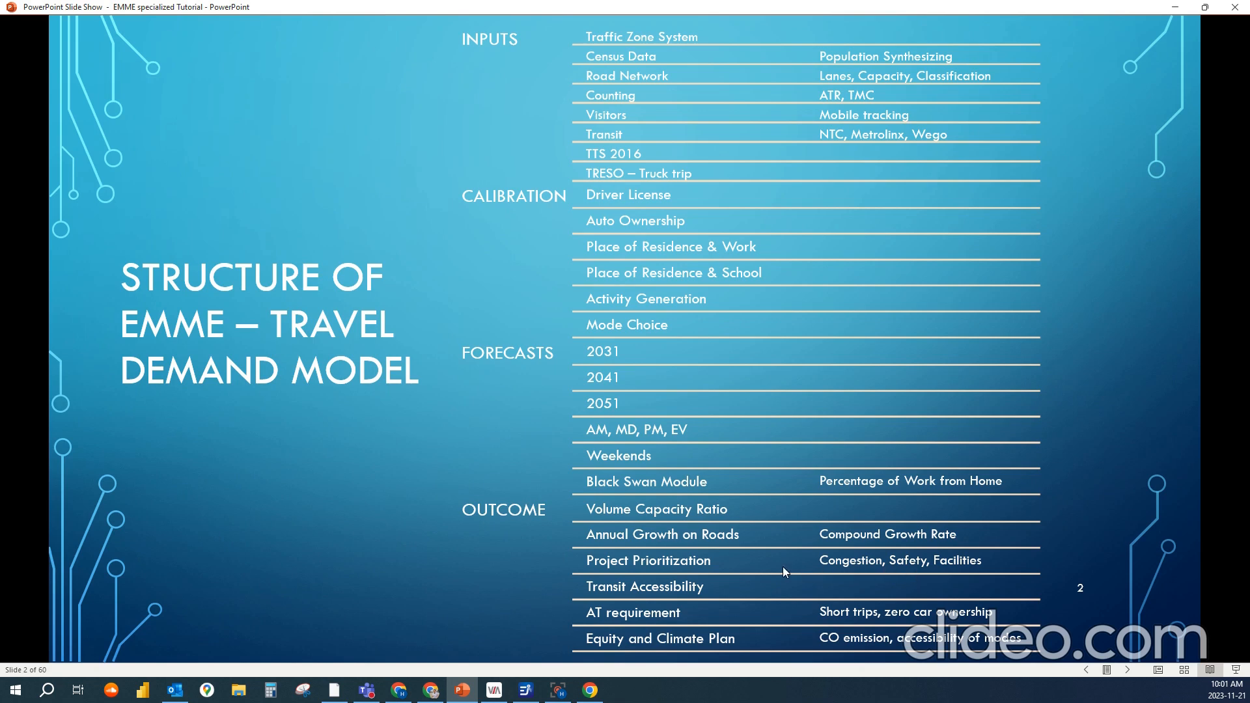
mouse_move(711, 594)
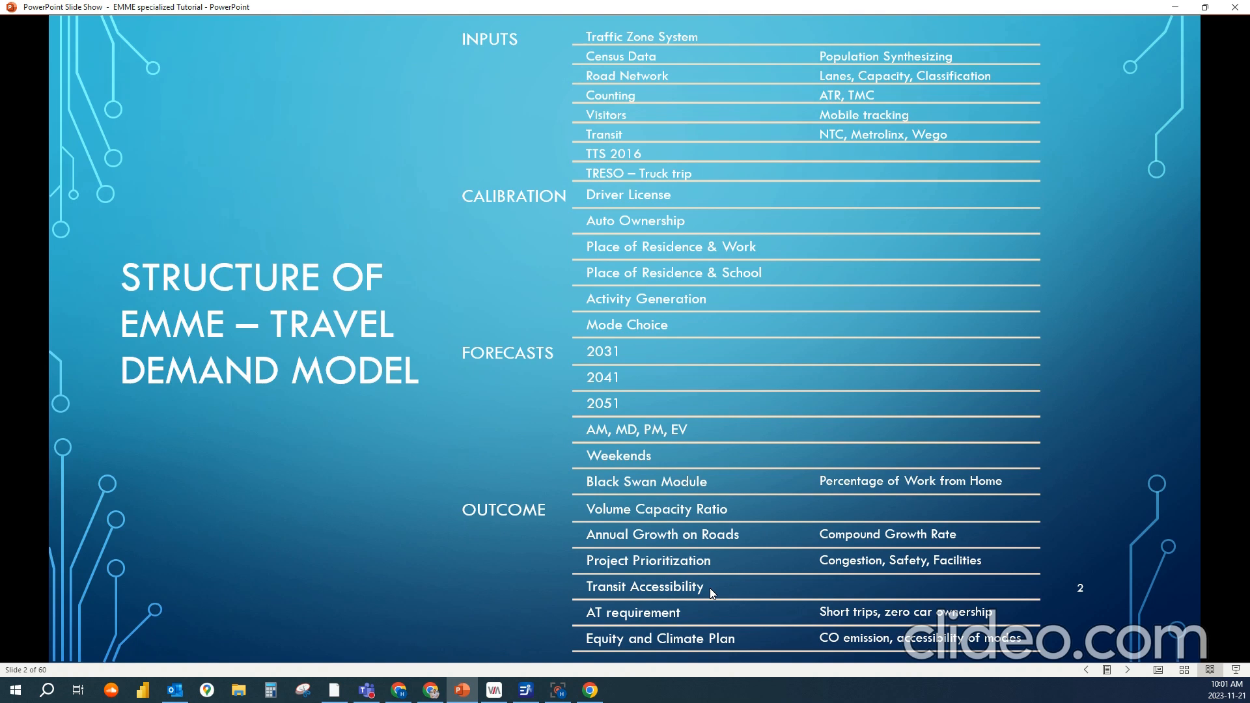
mouse_move(559, 650)
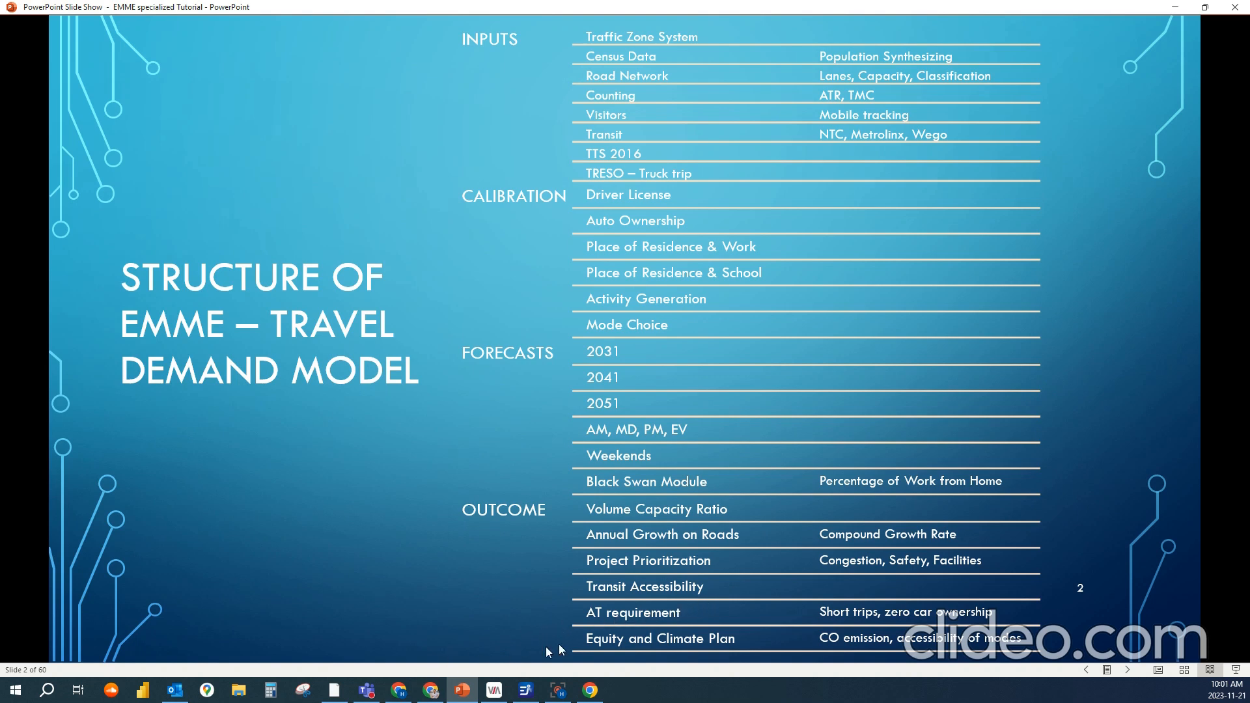
mouse_move(672, 615)
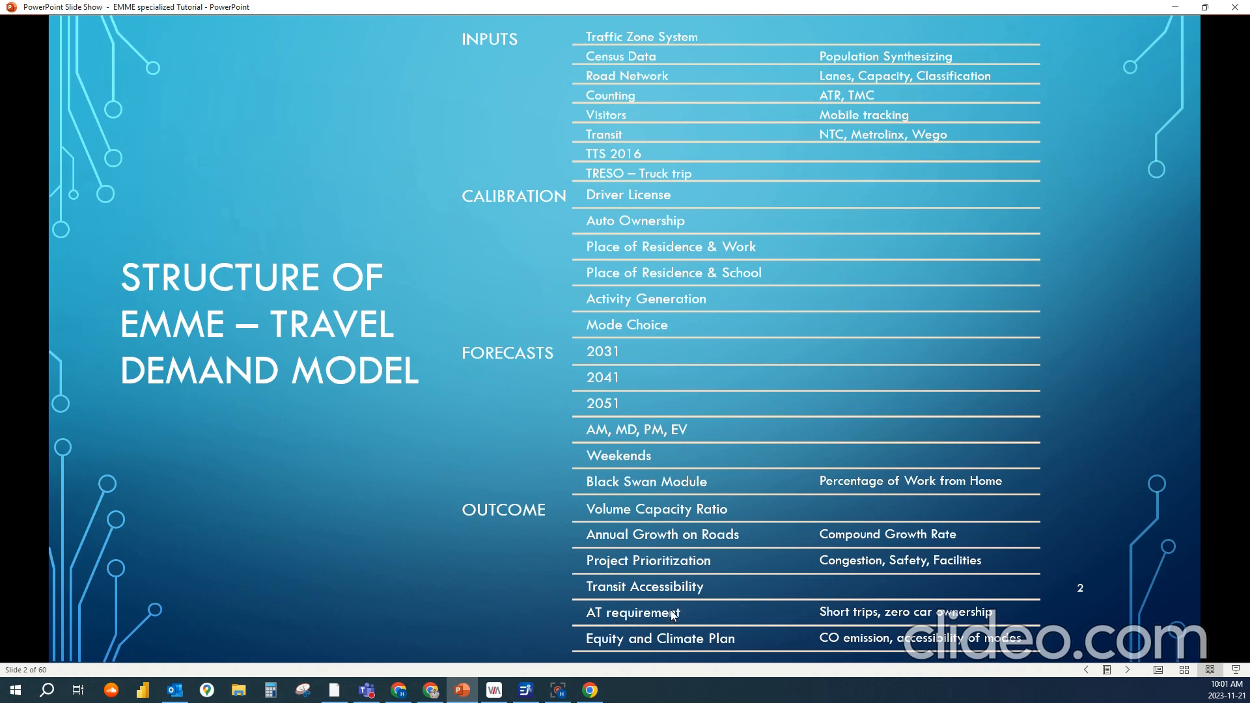
mouse_move(806, 625)
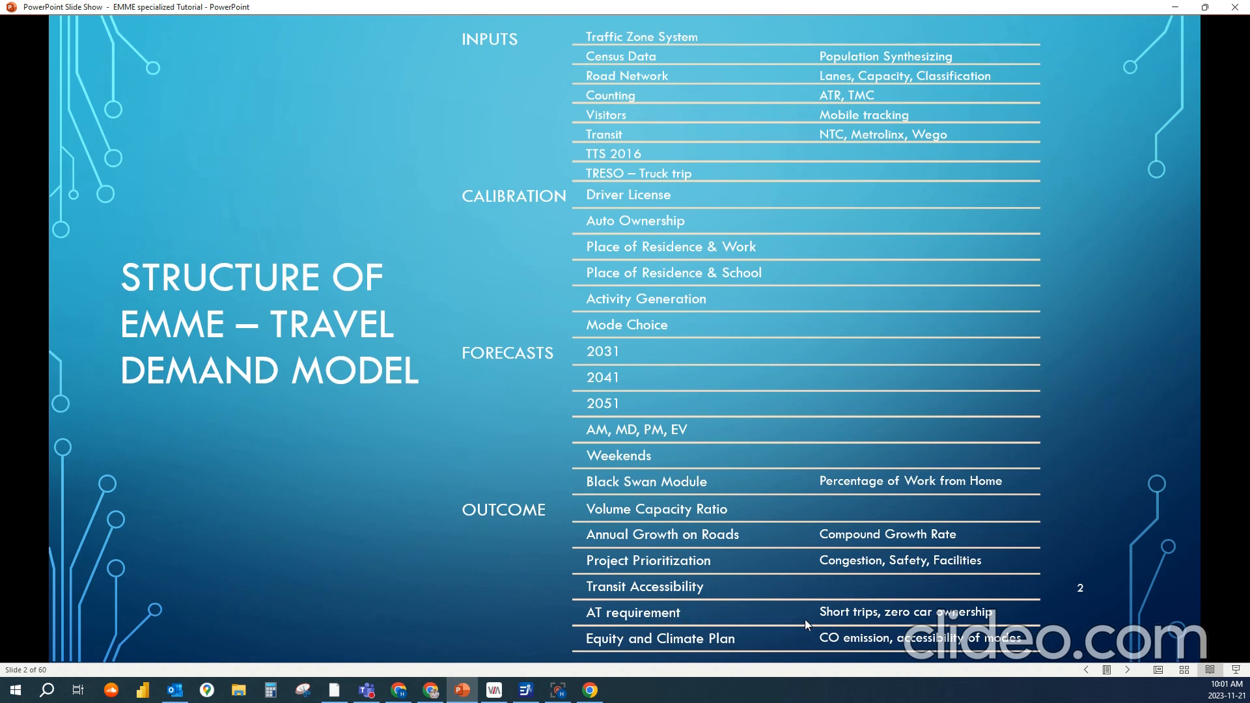
mouse_move(844, 625)
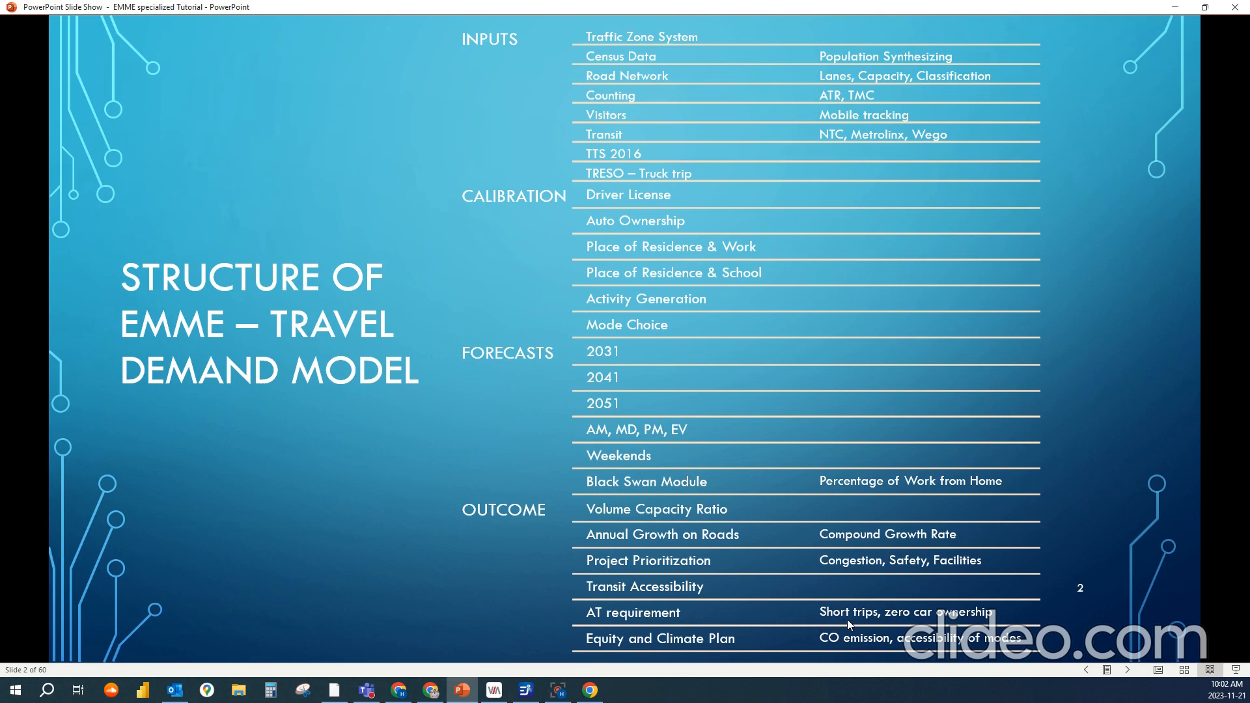
mouse_move(773, 624)
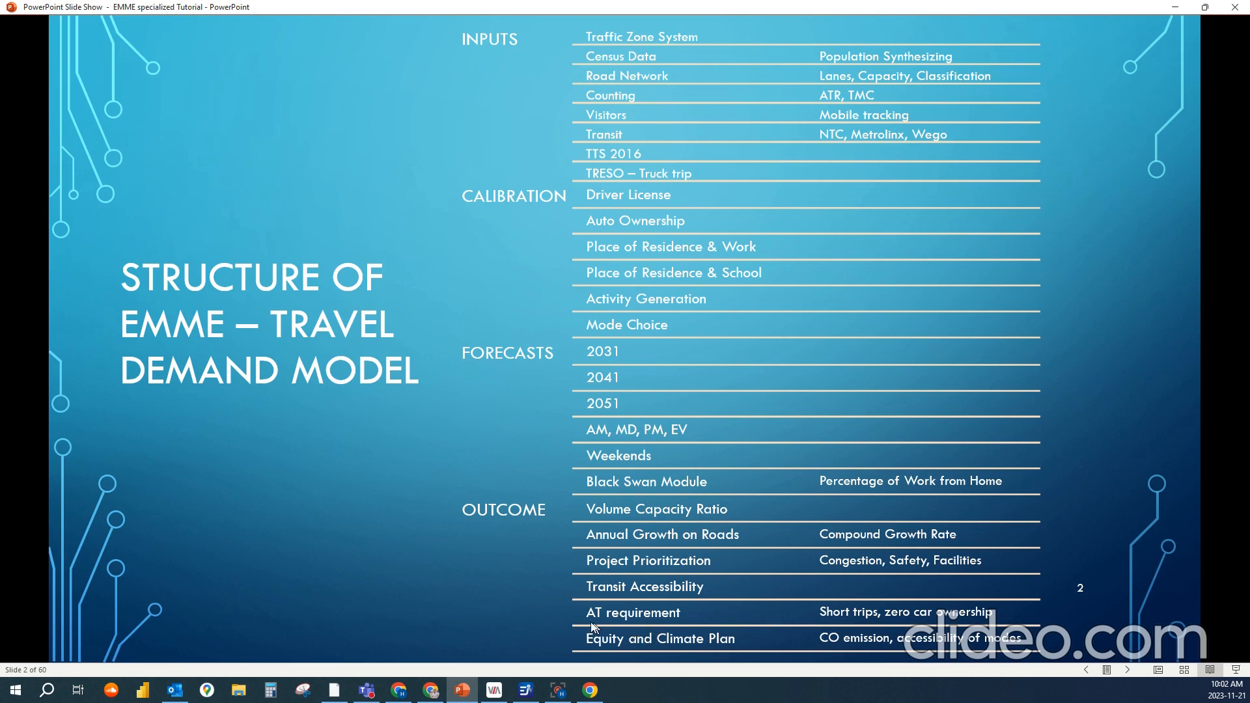
mouse_move(626, 647)
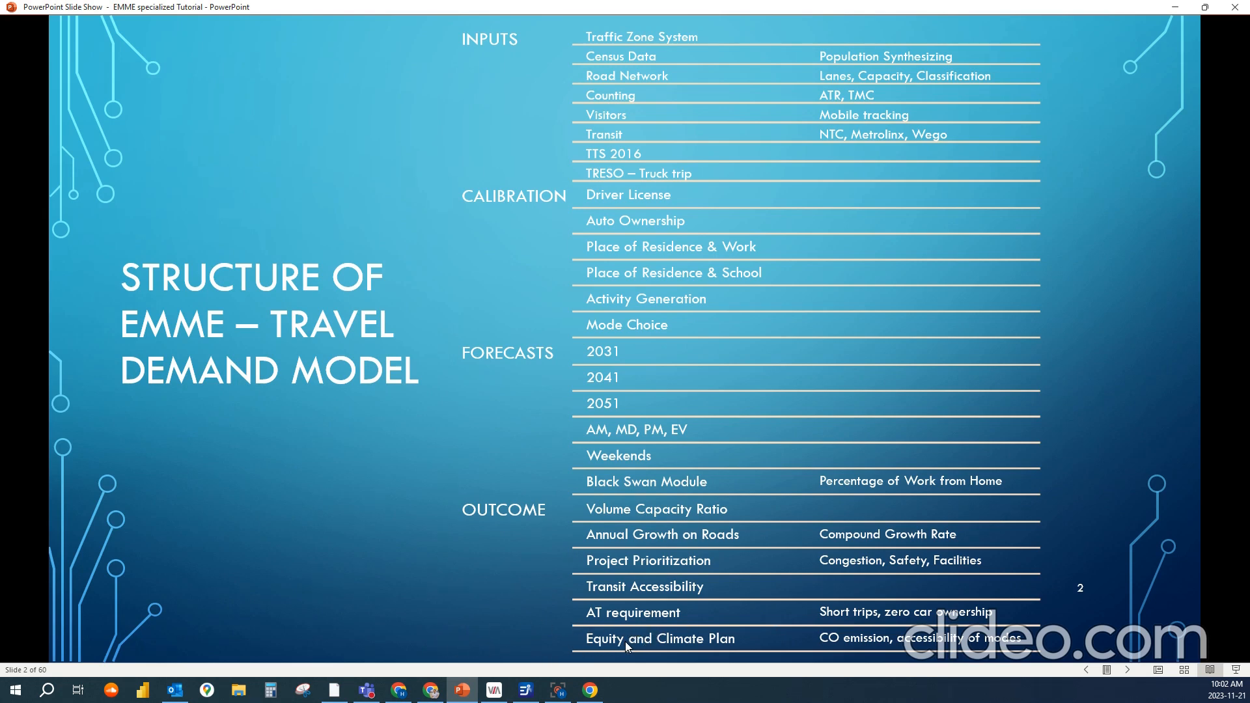
mouse_move(745, 638)
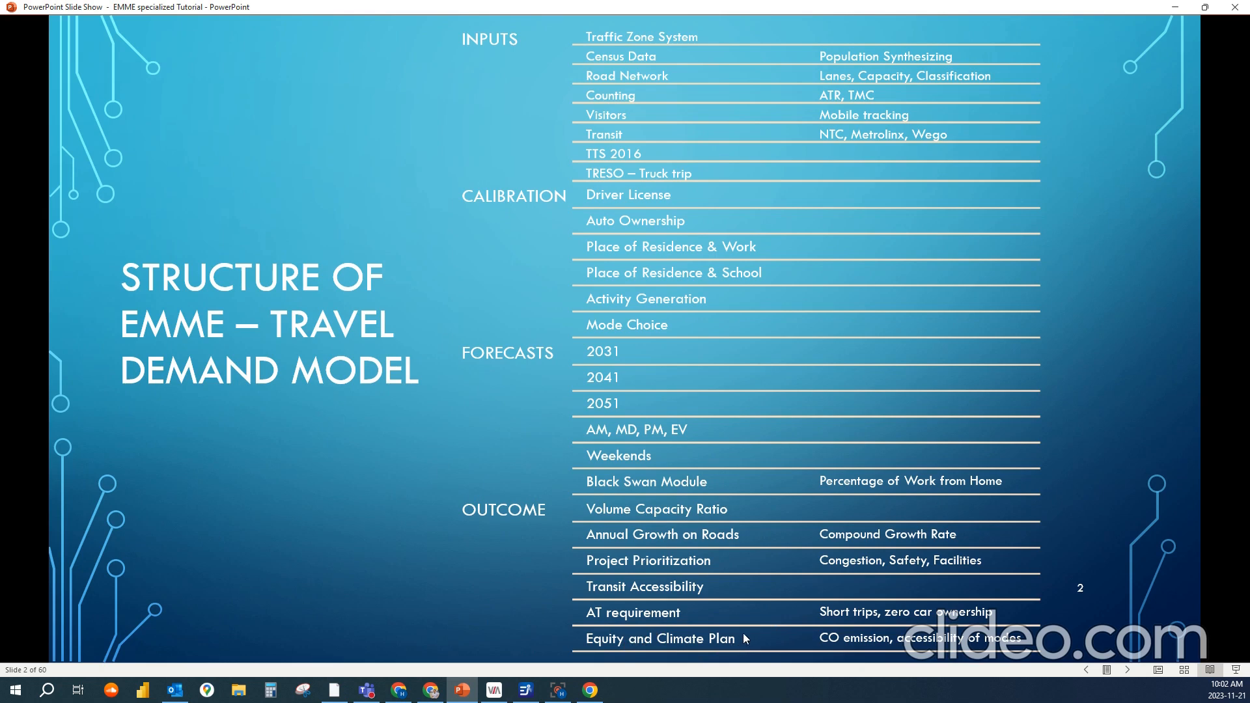
mouse_move(733, 641)
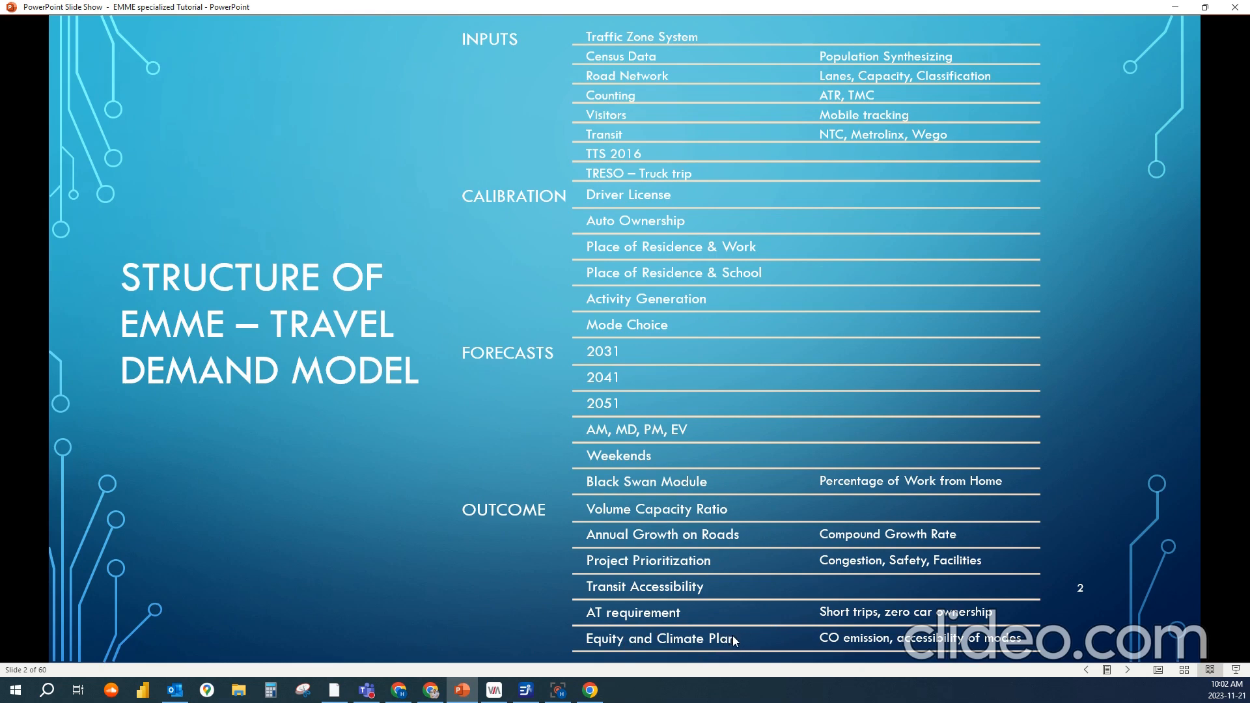
mouse_move(900, 647)
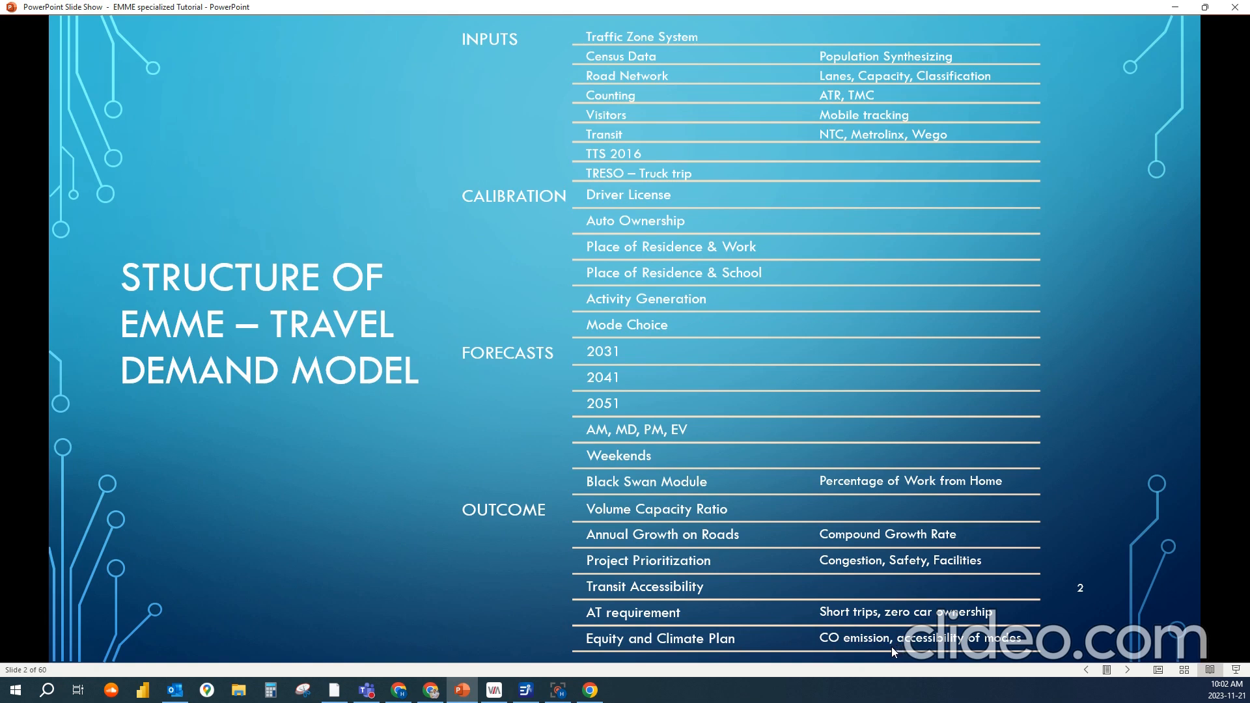
mouse_move(891, 649)
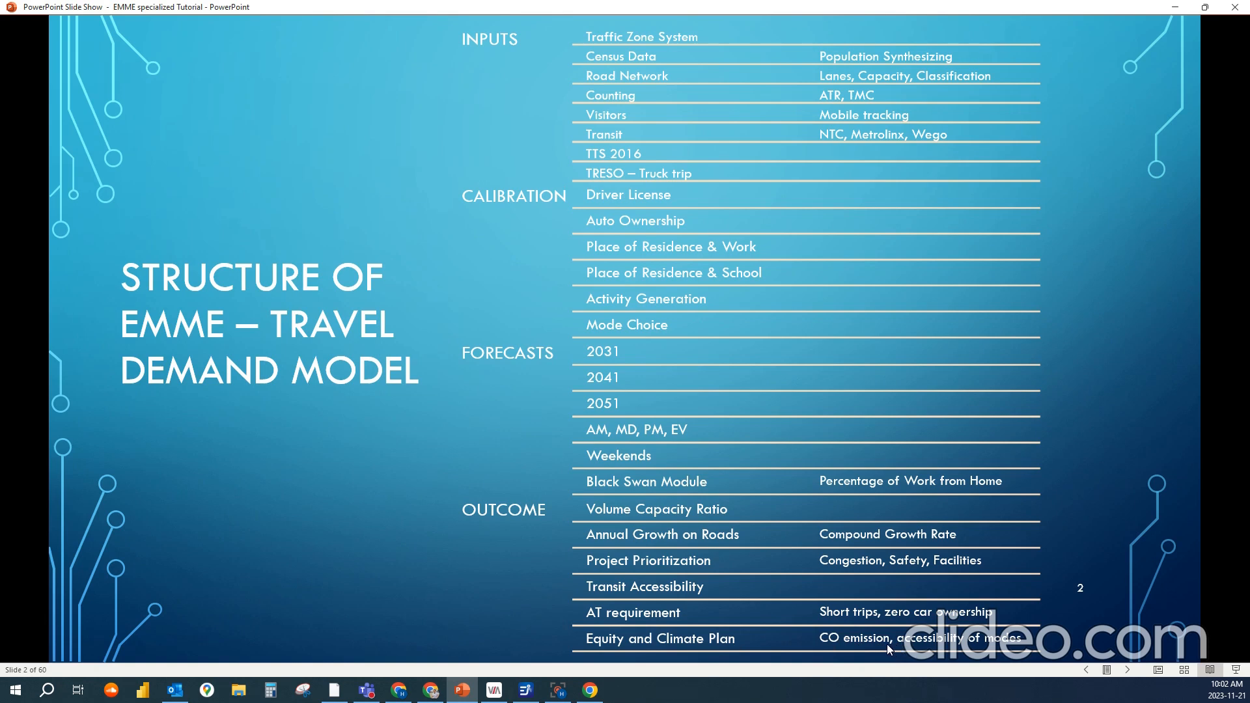
mouse_move(917, 647)
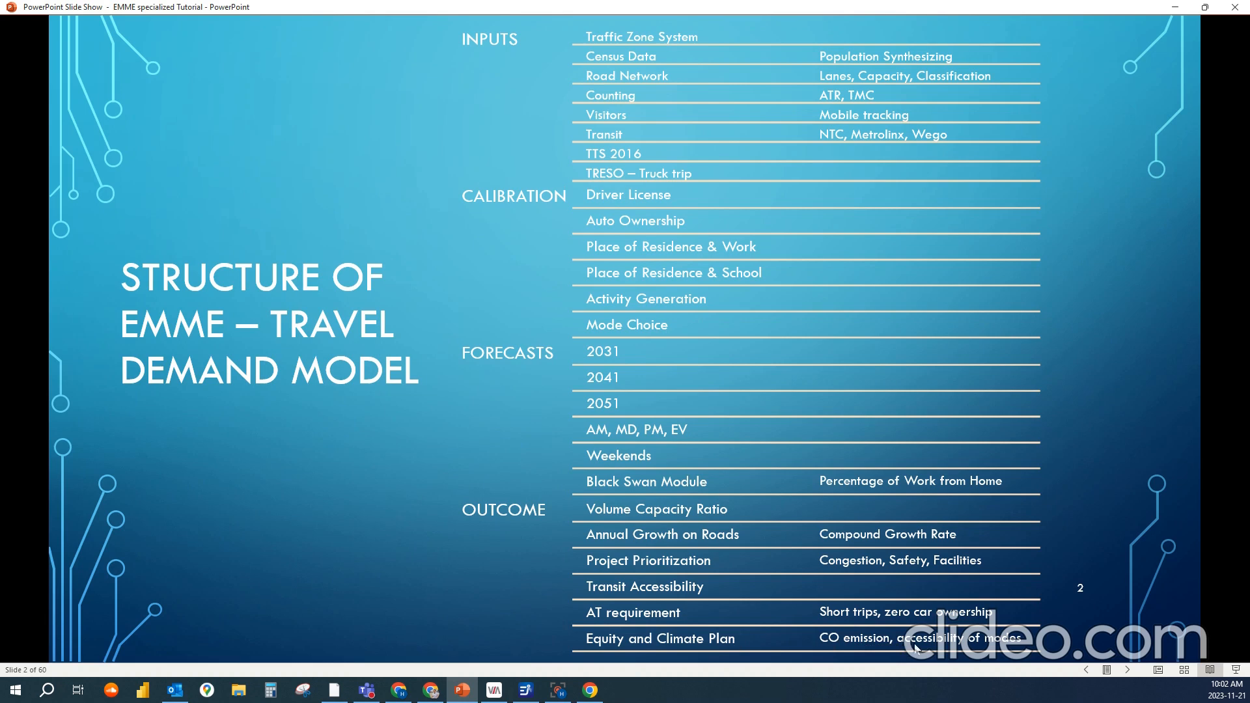
mouse_move(581, 571)
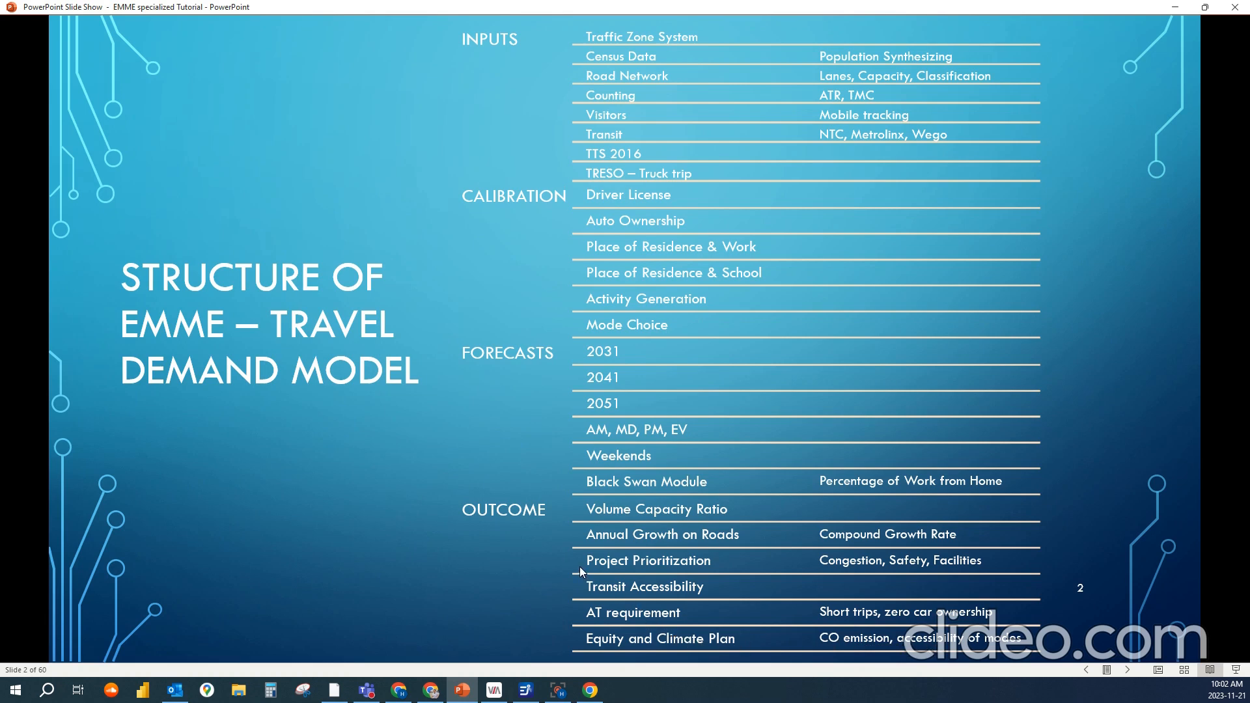